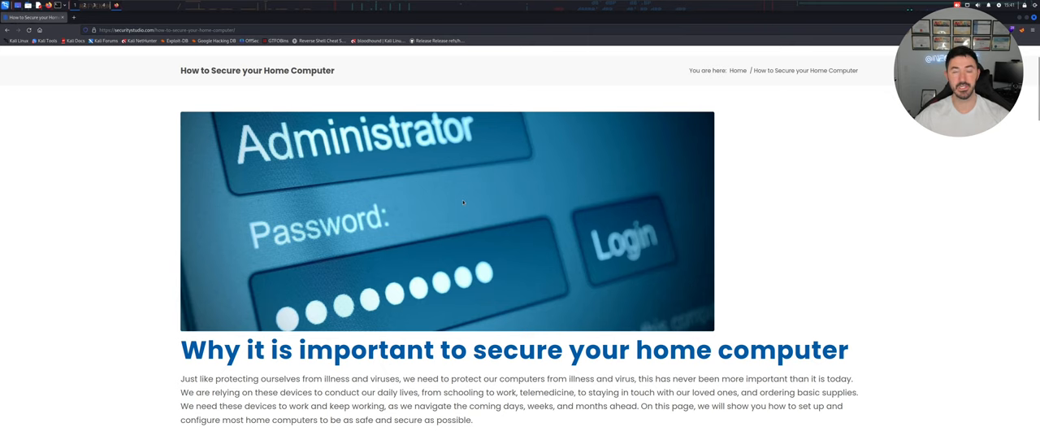
pyautogui.moveTo(203, 68)
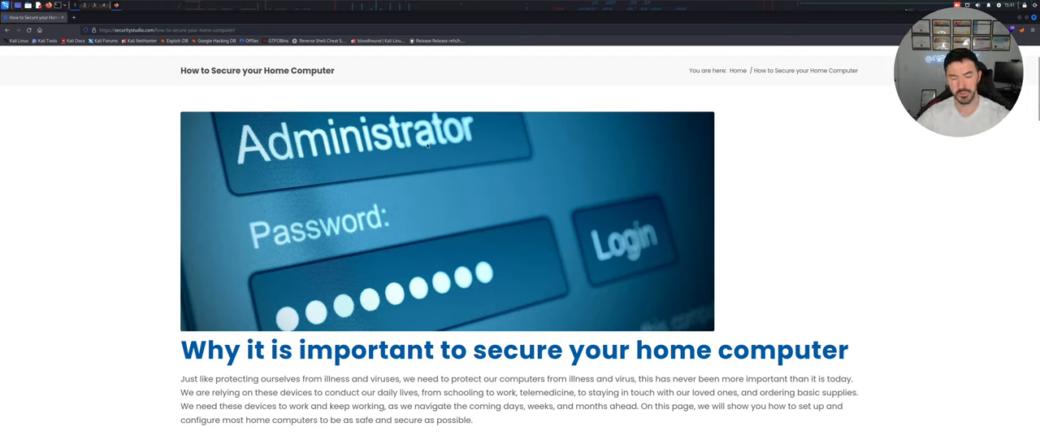
# Scroll the securitystudio guide down to the 'Some basic steps' list, starting with updates and firewall
pyautogui.scroll(-3)
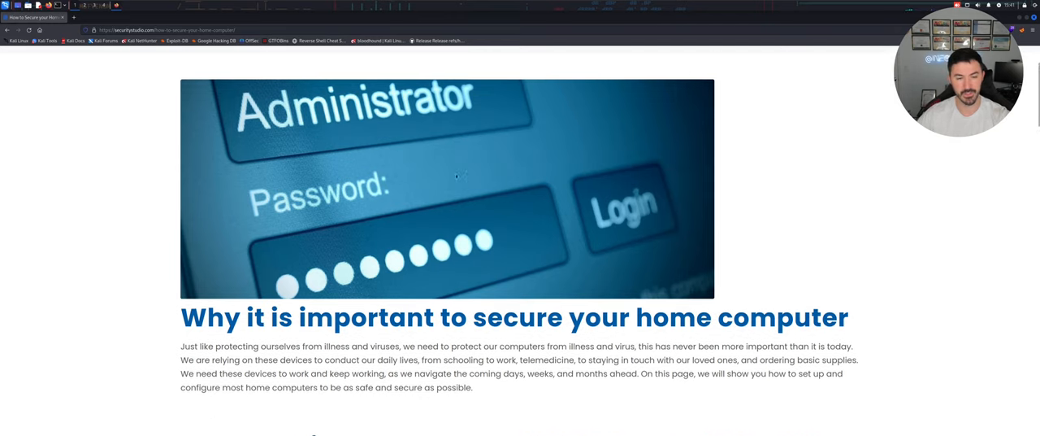
pyautogui.scroll(-3)
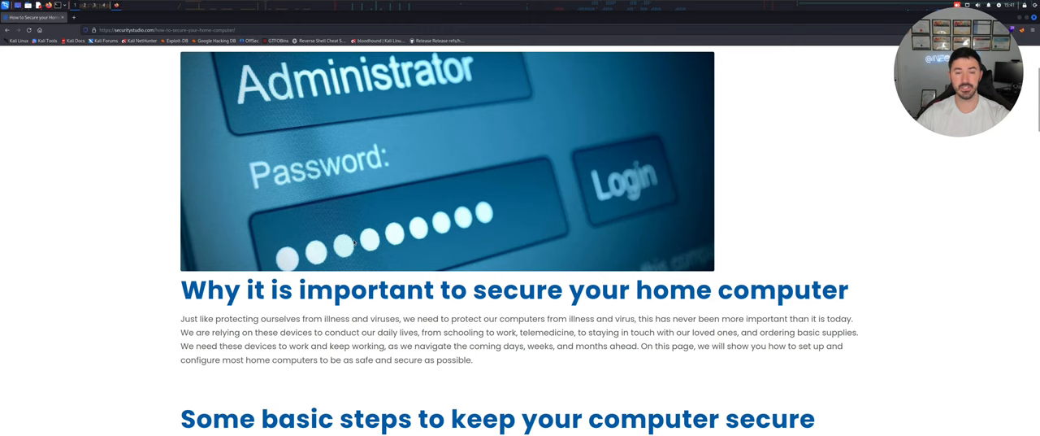
pyautogui.scroll(-3)
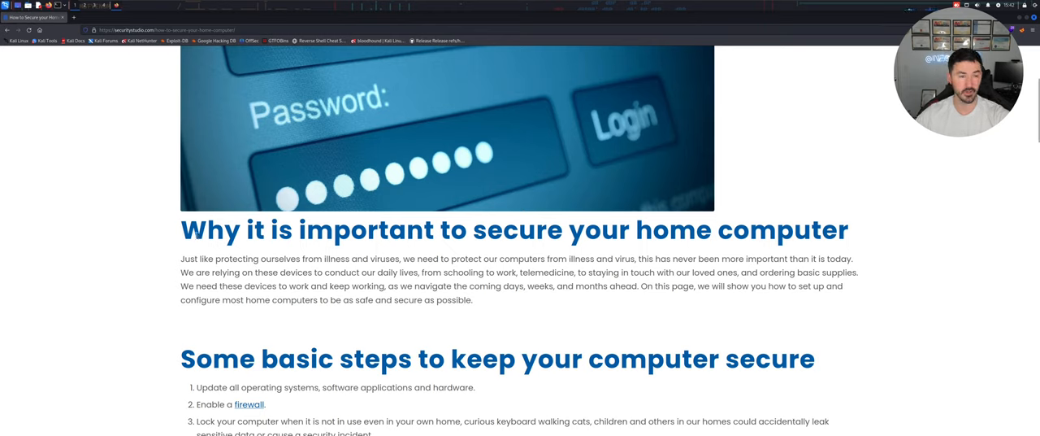
pyautogui.scroll(-3)
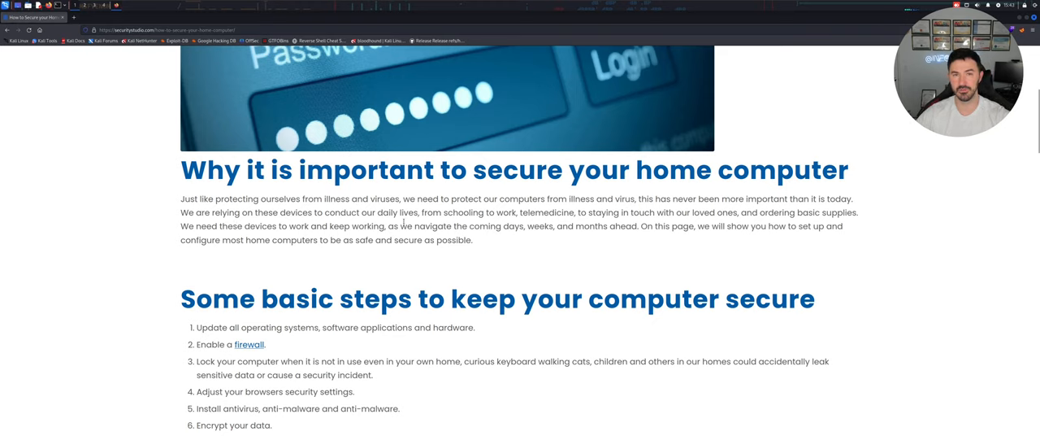
pyautogui.moveTo(508, 224)
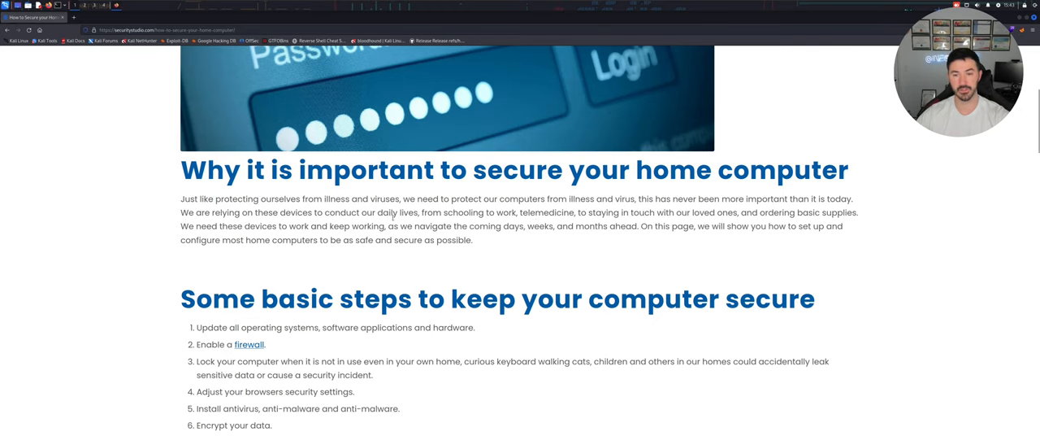
# Scroll further to reveal all ten steps, through VPN, passwords, scams and separating sensitive computers
pyautogui.scroll(-3)
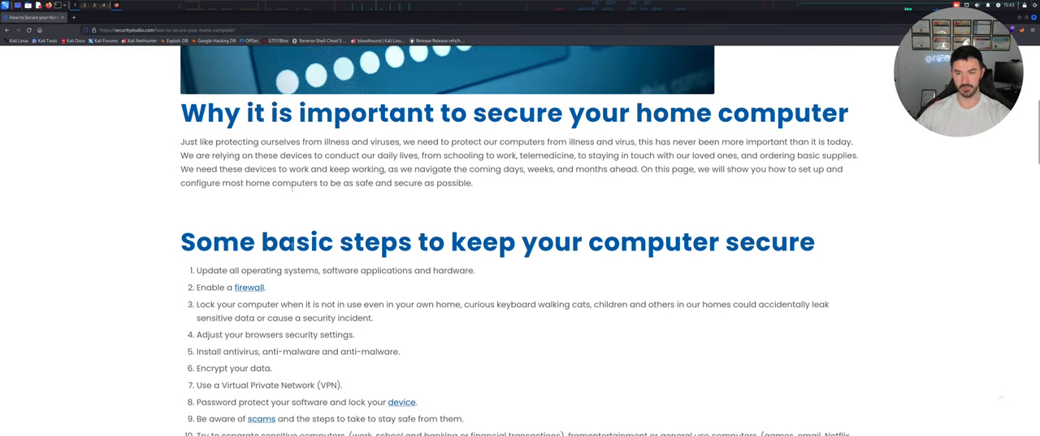
pyautogui.scroll(-3)
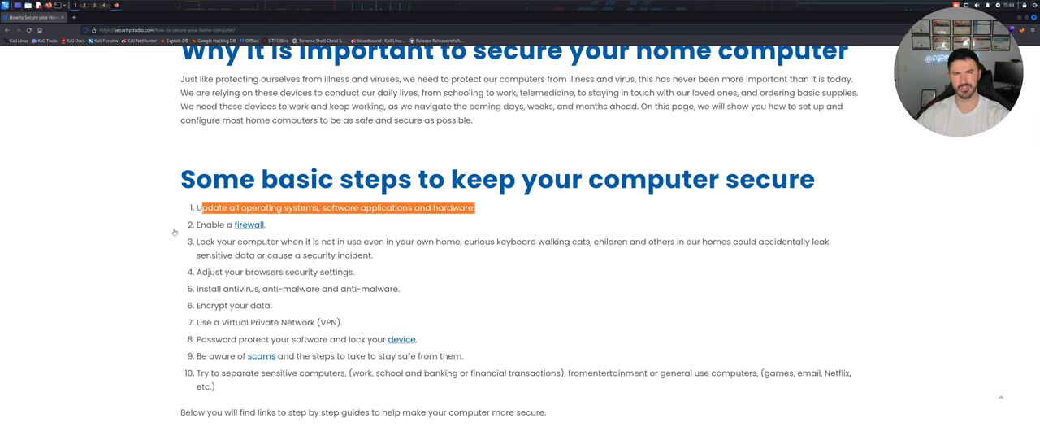
# Open Wikipedia's 'Firewall (computing)' link in a new tab and read through history, types and packet filter
pyautogui.rightClick(250, 225)
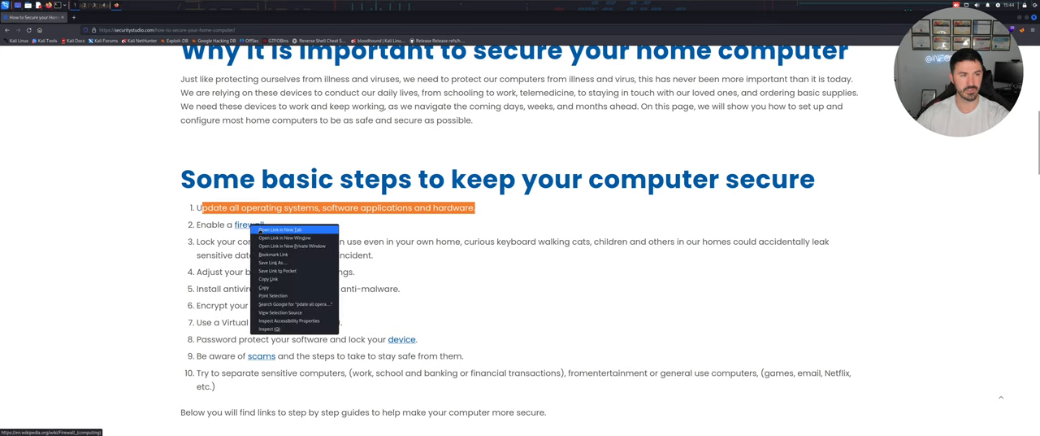
pyautogui.click(282, 230)
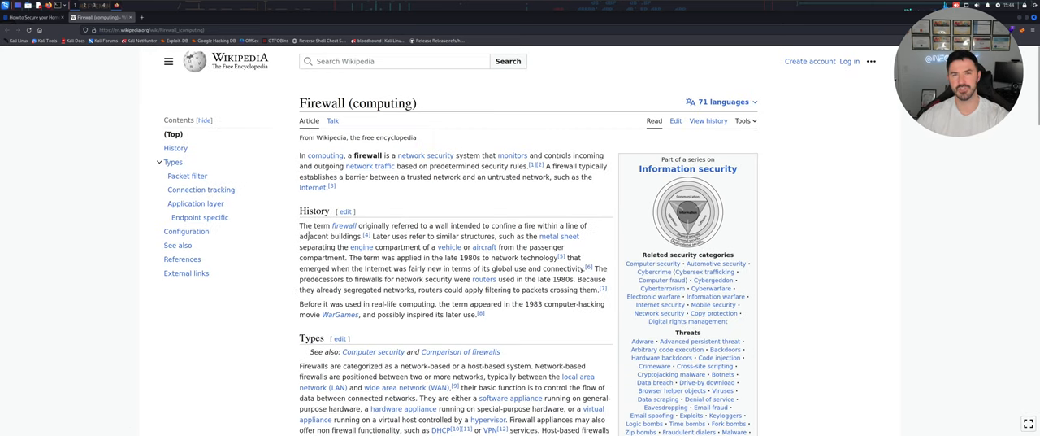
pyautogui.moveTo(280, 240)
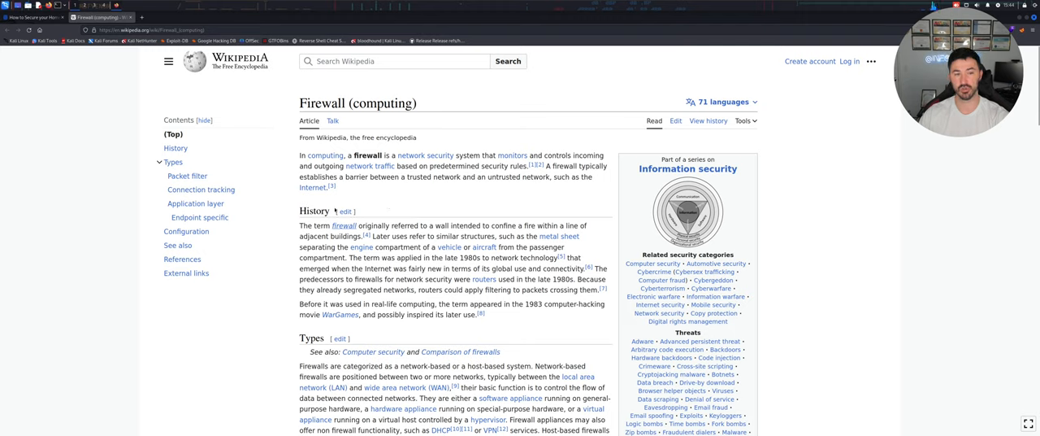
pyautogui.moveTo(434, 186)
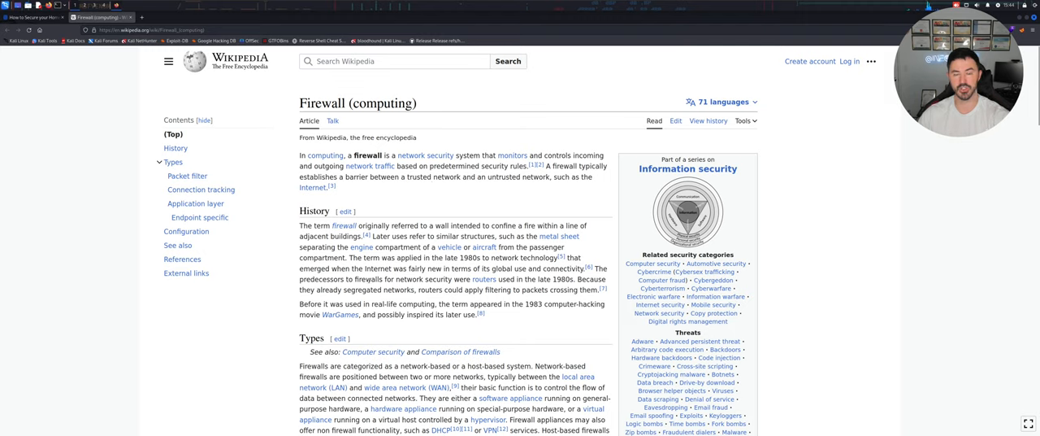
pyautogui.moveTo(403, 213)
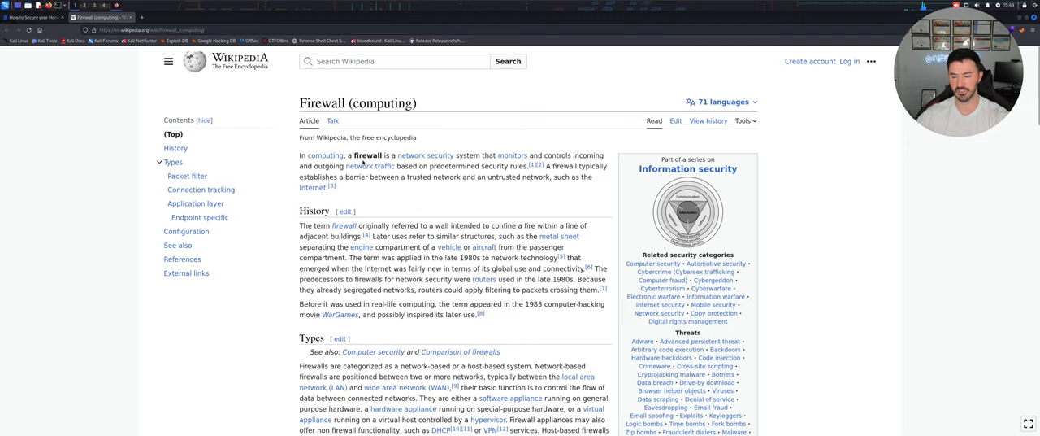
pyautogui.moveTo(385, 73)
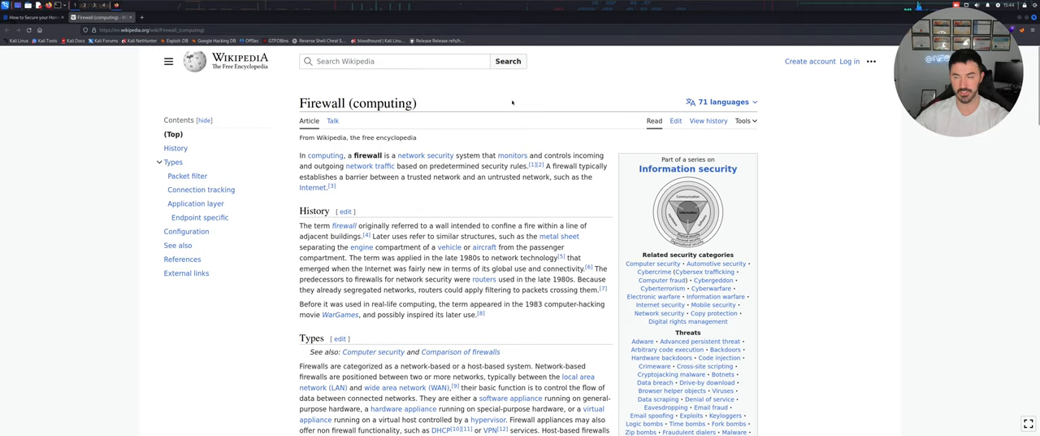
pyautogui.scroll(-3)
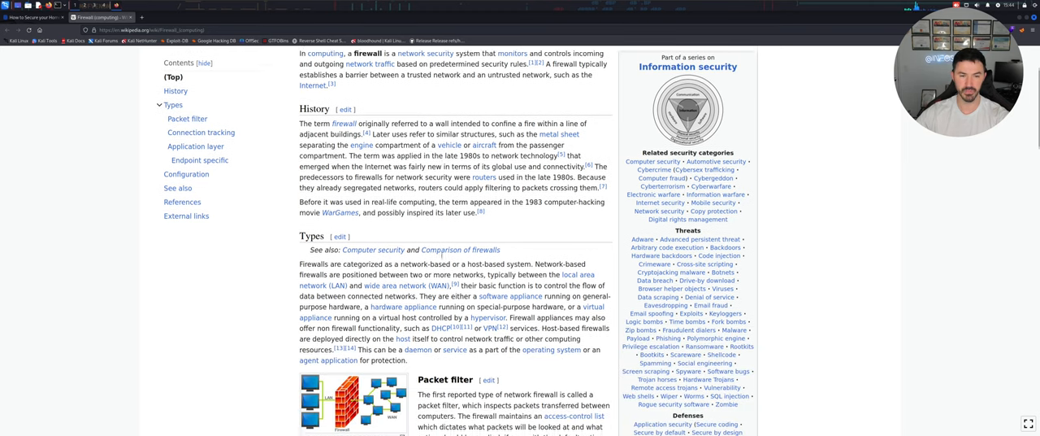
pyautogui.scroll(-3)
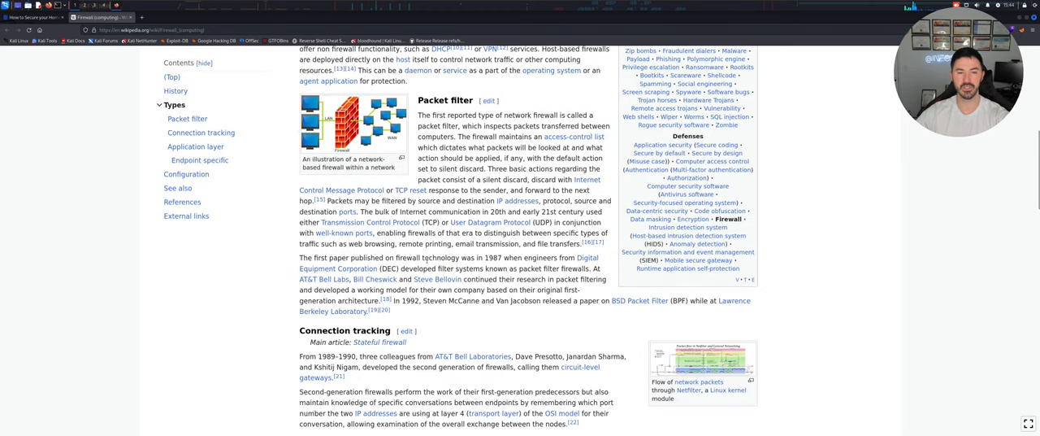
pyautogui.scroll(-3)
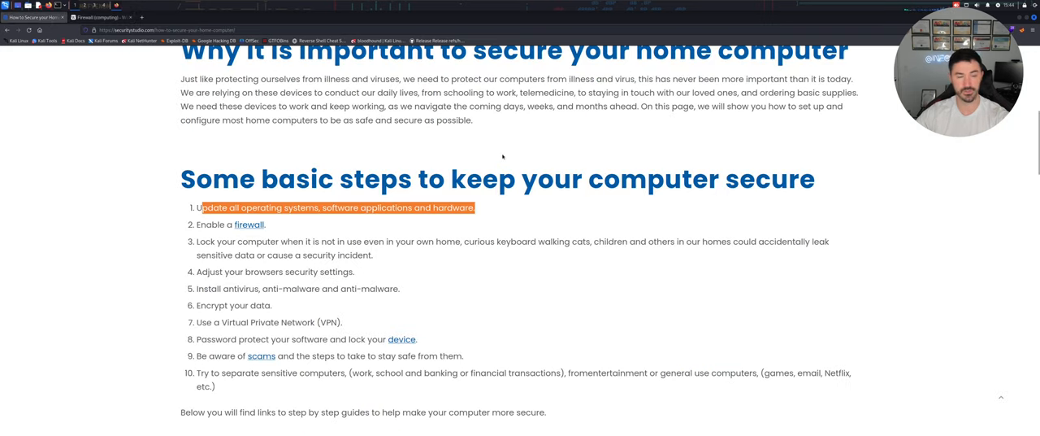
pyautogui.moveTo(388, 255)
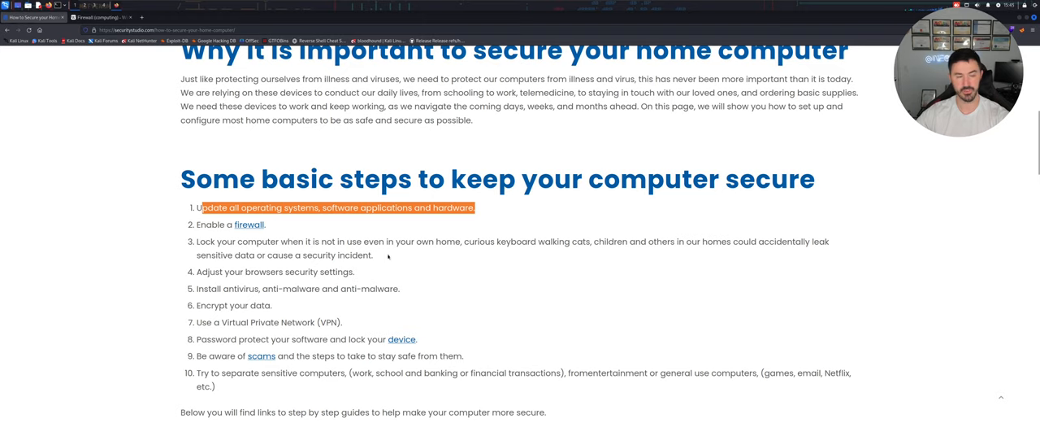
# Clear the highlight on step 1 and scroll to show all ten securitystudio steps
pyautogui.click(388, 256)
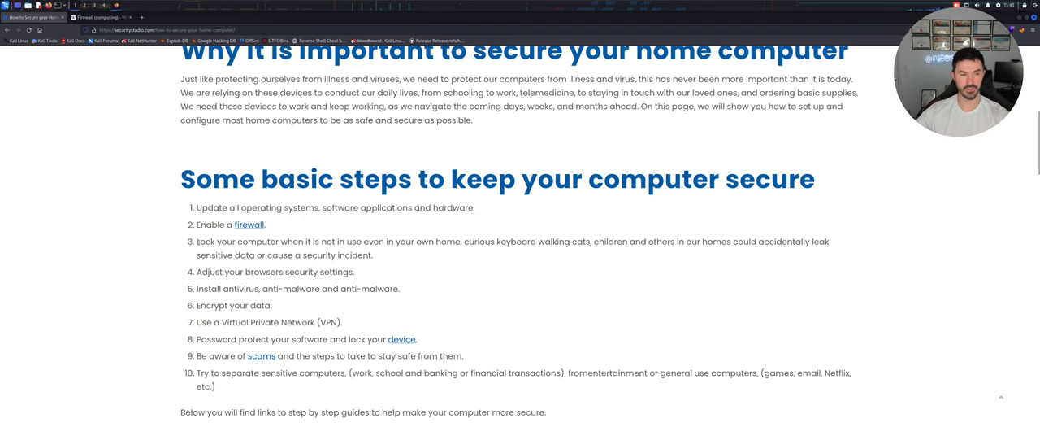
pyautogui.scroll(-3)
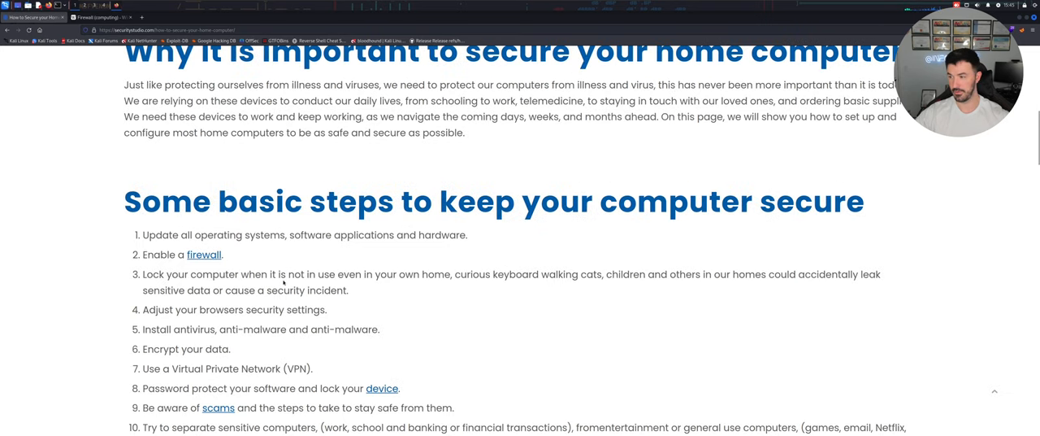
pyautogui.scroll(-3)
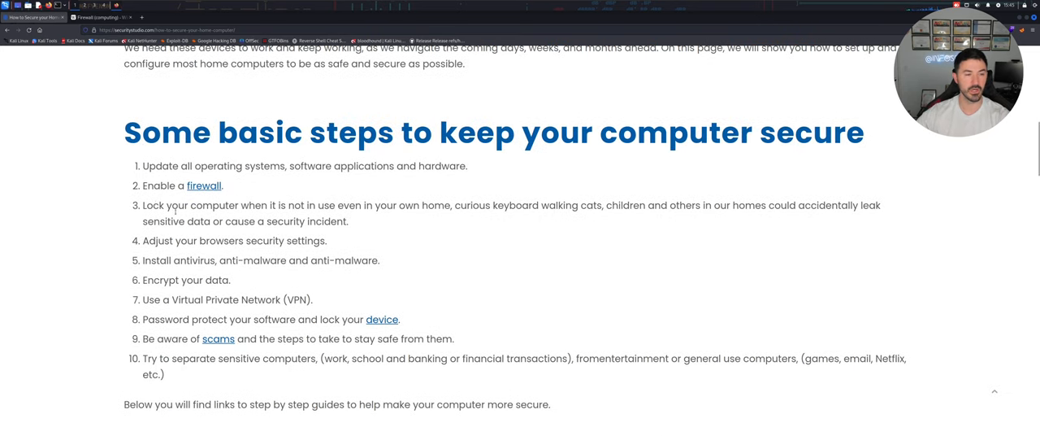
pyautogui.moveTo(397, 222)
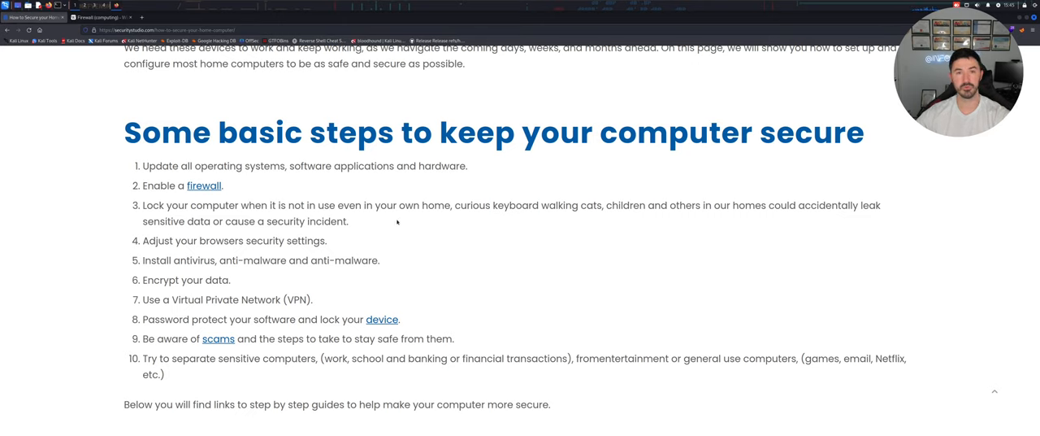
pyautogui.moveTo(446, 219)
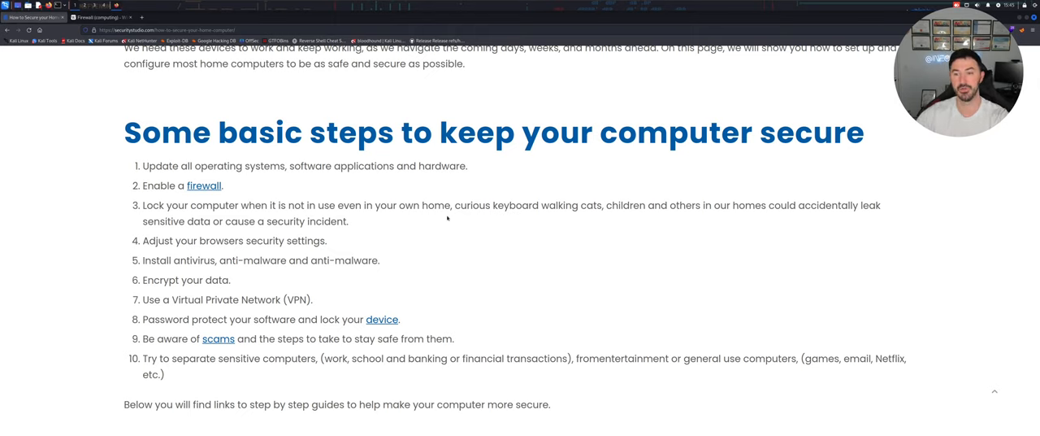
pyautogui.moveTo(716, 232)
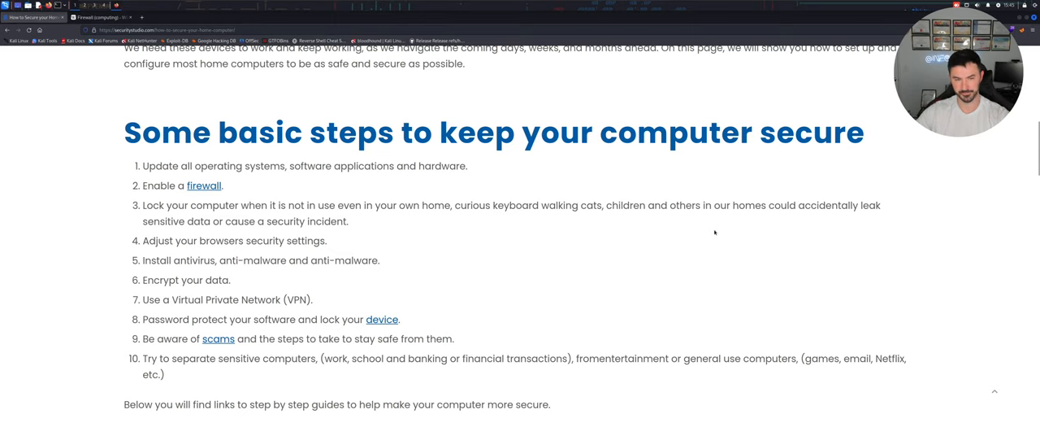
pyautogui.moveTo(688, 236)
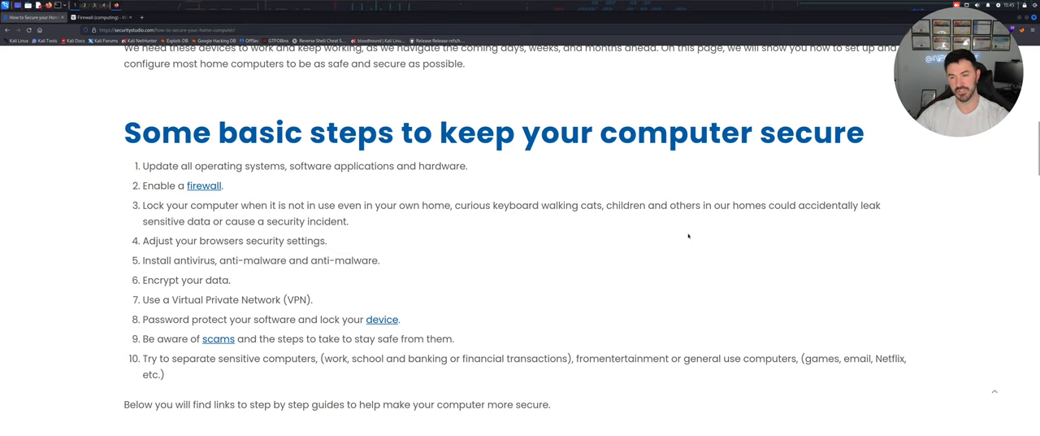
pyautogui.moveTo(230, 232)
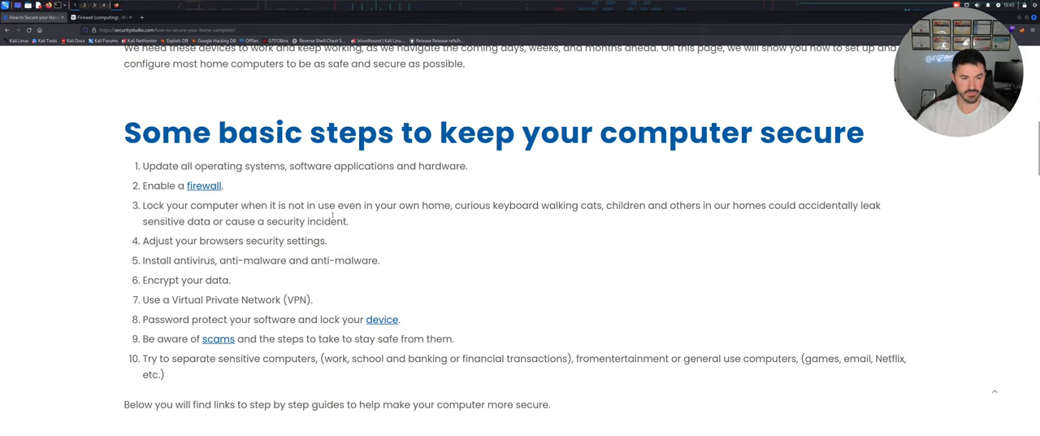
pyautogui.moveTo(631, 228)
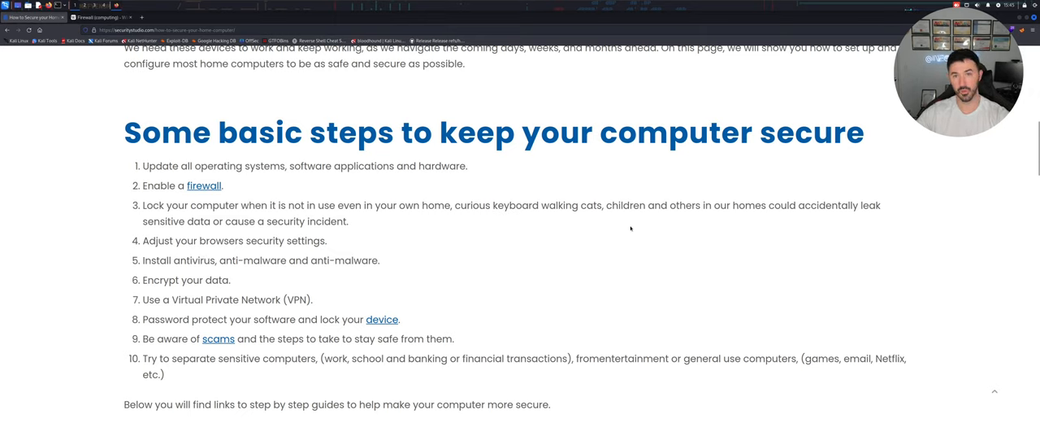
pyautogui.moveTo(500, 227)
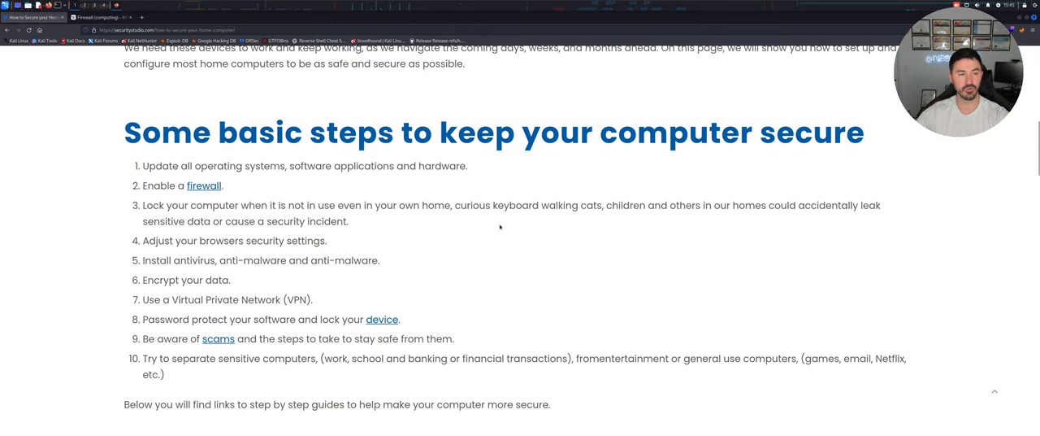
pyautogui.moveTo(535, 250)
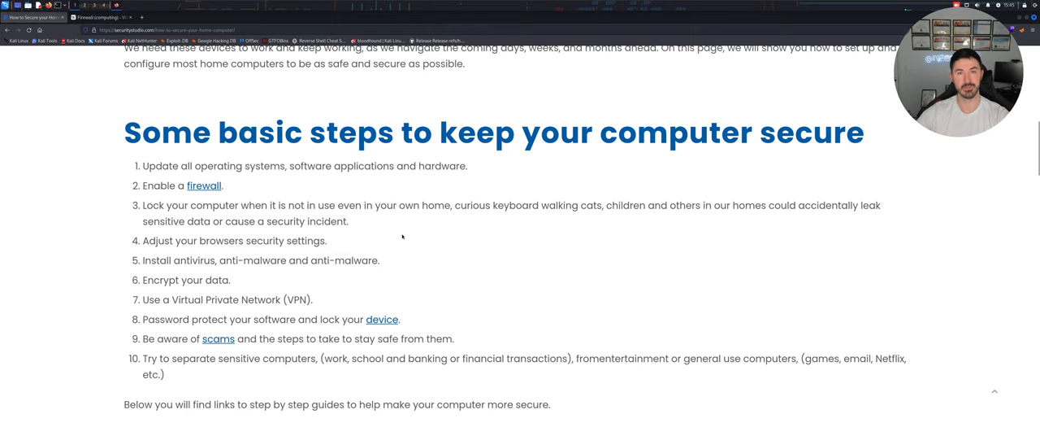
pyautogui.moveTo(613, 244)
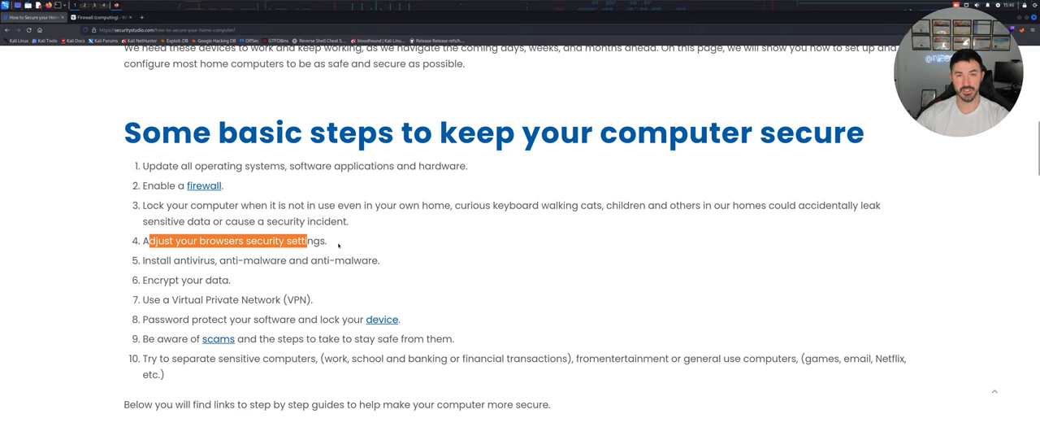
# Open Firefox's Privacy & Security settings and scroll down to the HTTPS-Only Mode section
pyautogui.click(376, 240)
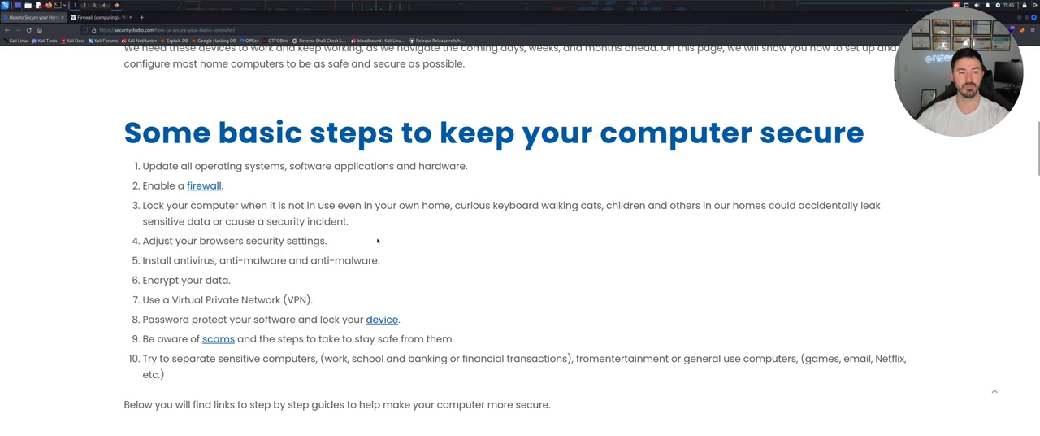
pyautogui.moveTo(1033, 57)
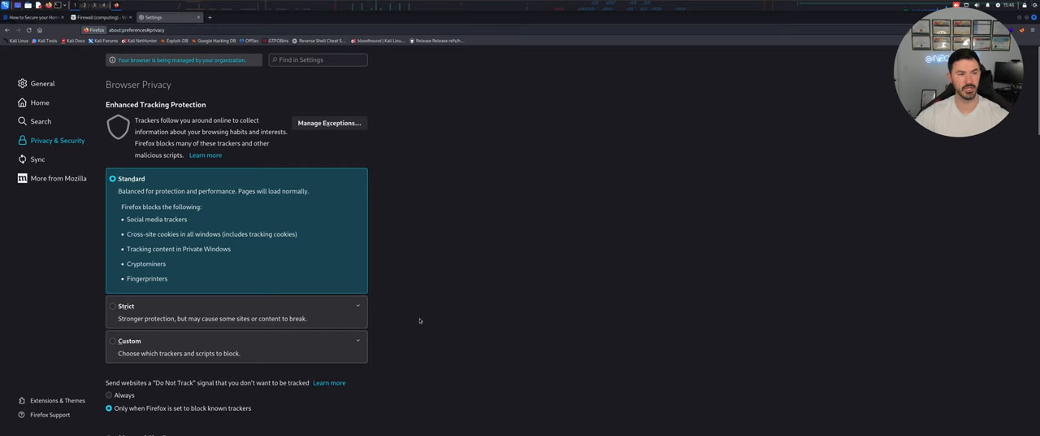
pyautogui.scroll(-3)
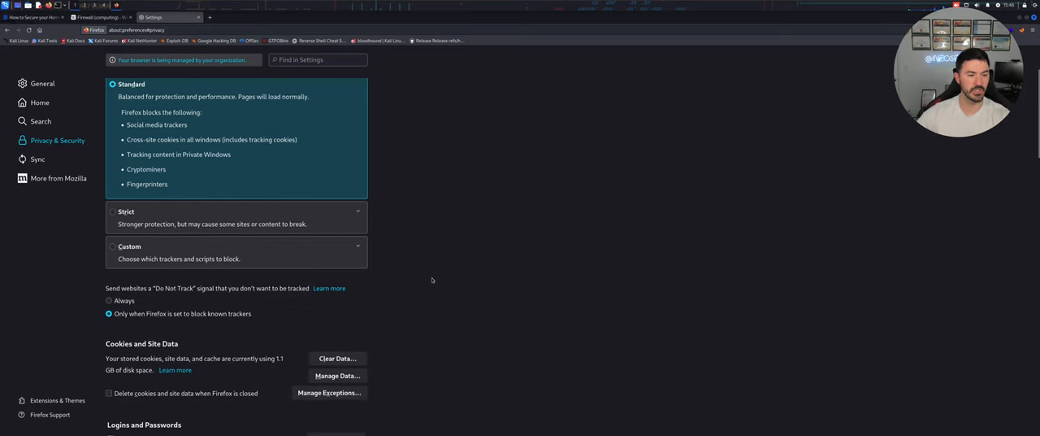
pyautogui.scroll(-3)
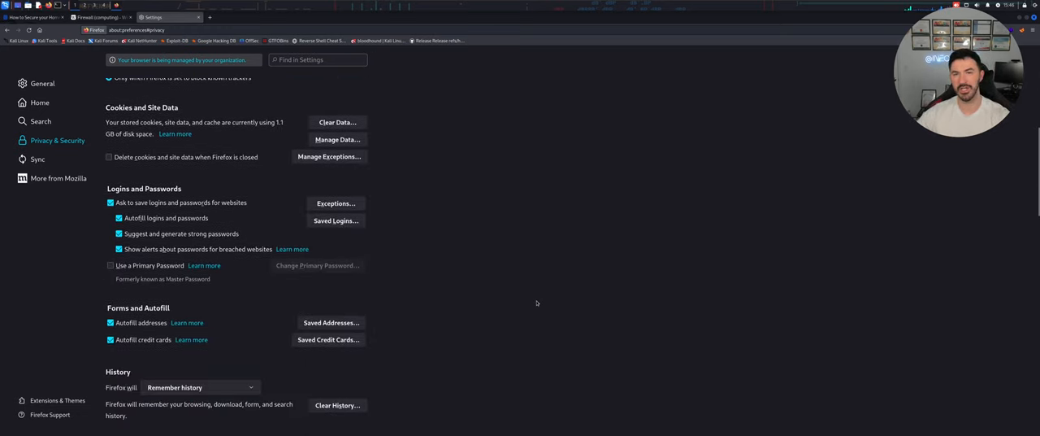
pyautogui.scroll(-3)
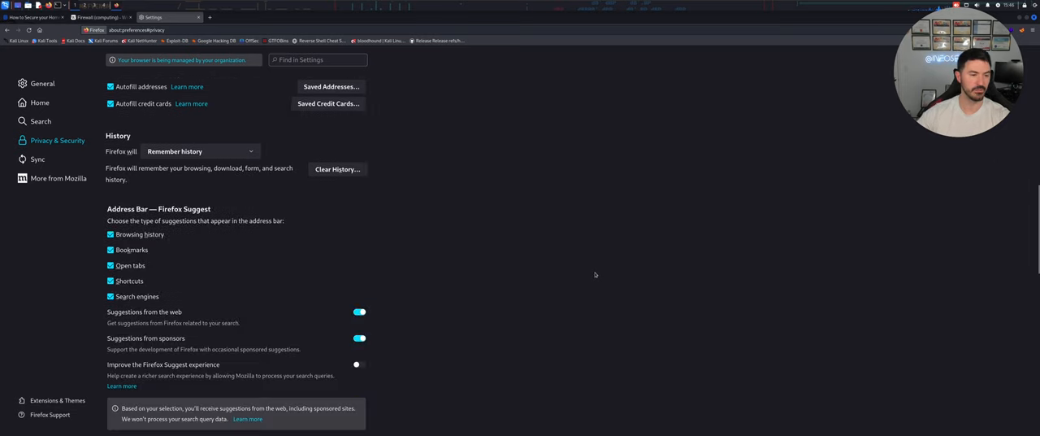
pyautogui.scroll(-3)
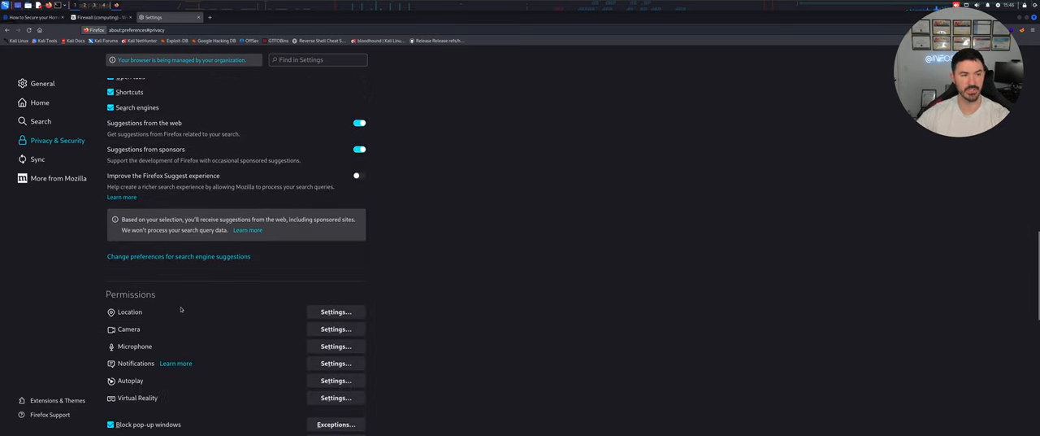
pyautogui.scroll(-3)
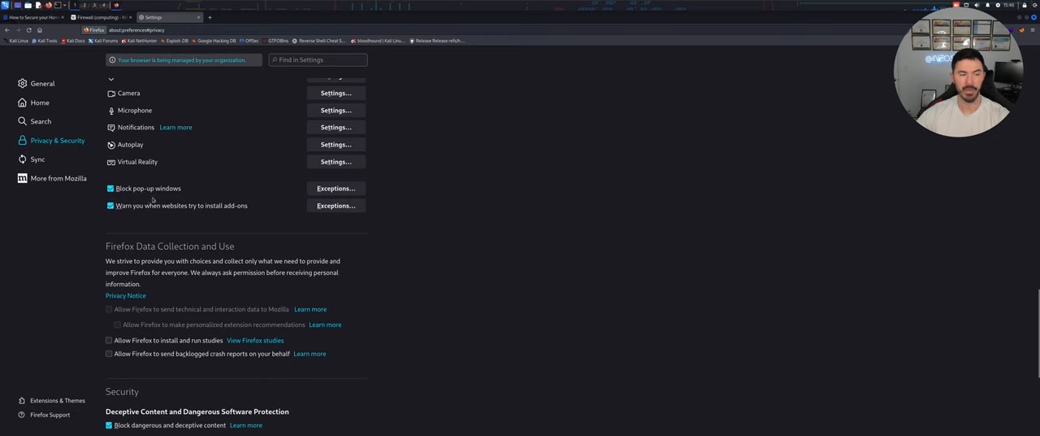
pyautogui.scroll(-3)
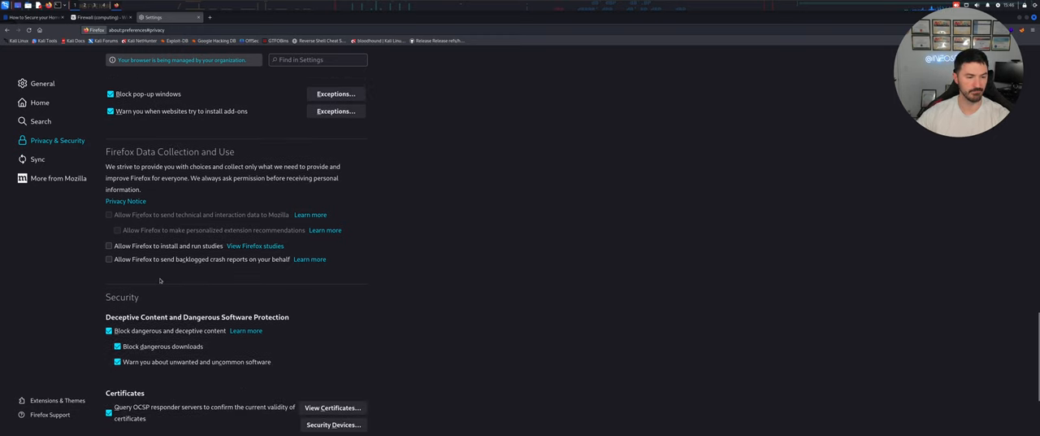
pyautogui.scroll(-3)
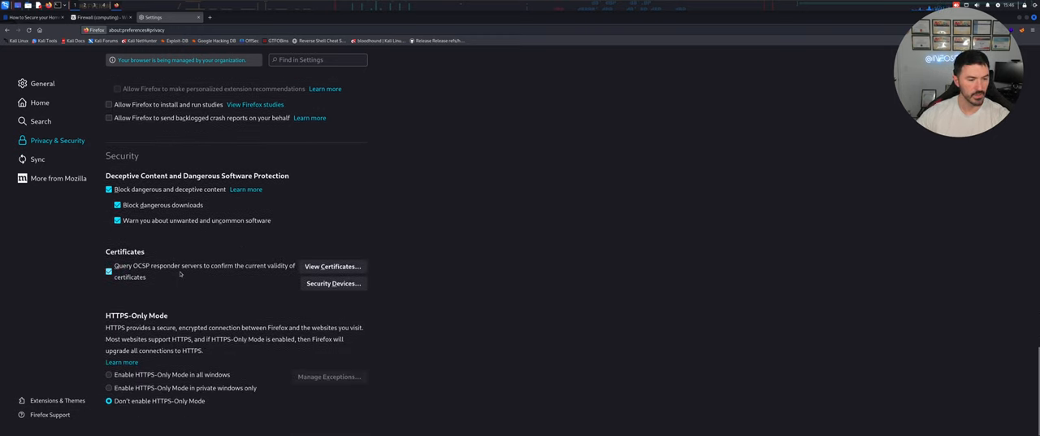
pyautogui.moveTo(165, 408)
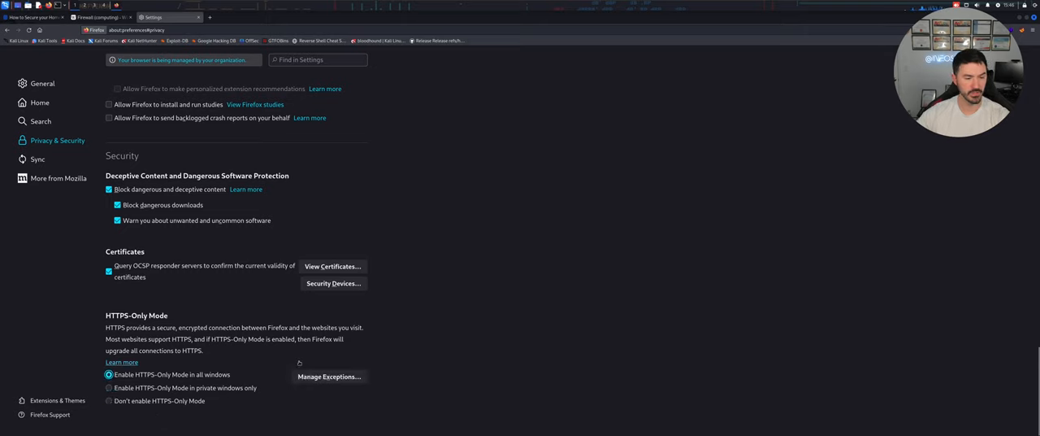
# Enable HTTPS-Only Mode in all windows and exempt facebook.com from it
pyautogui.click(329, 376)
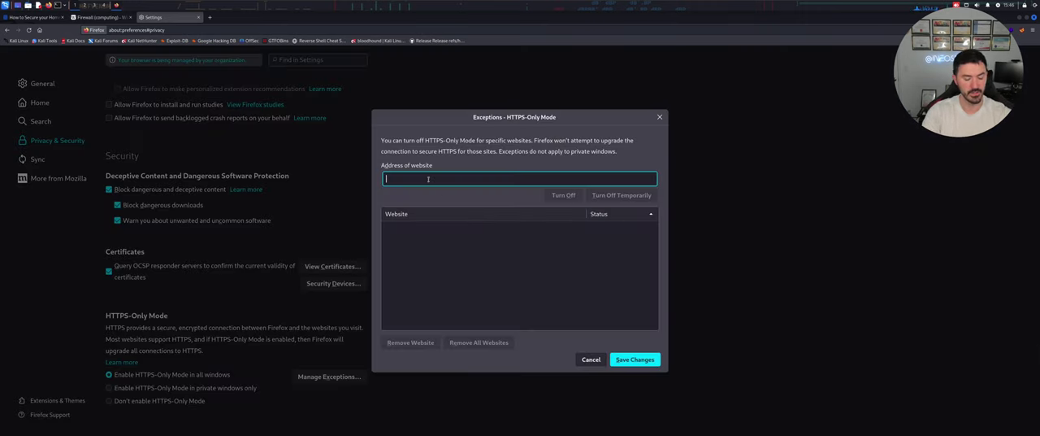
pyautogui.write('facebook.com')
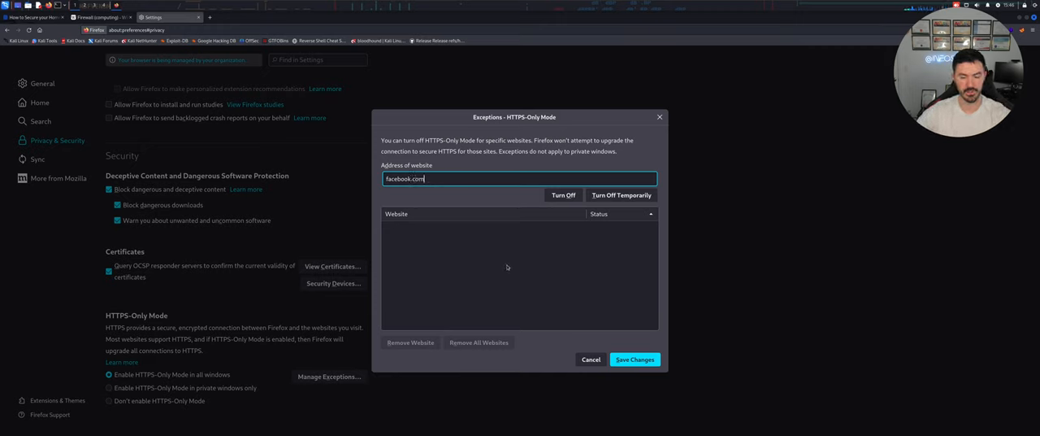
pyautogui.click(563, 195)
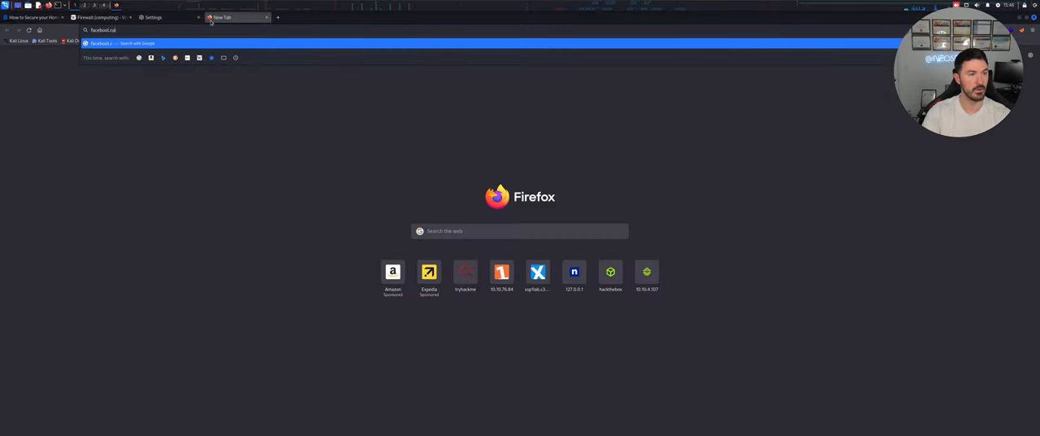
# Load Facebook, view its tracking protections, and open the Standard Enhanced Tracking Protection settings
pyautogui.write('facebook')
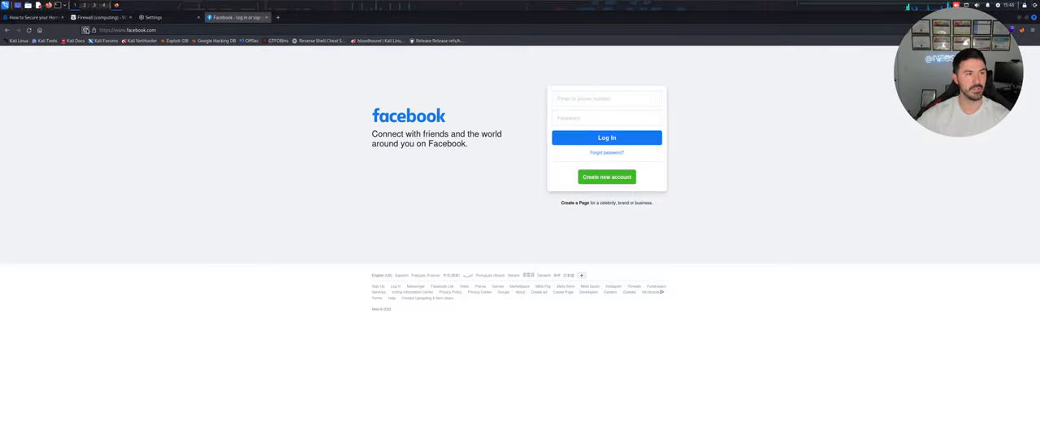
pyautogui.click(86, 30)
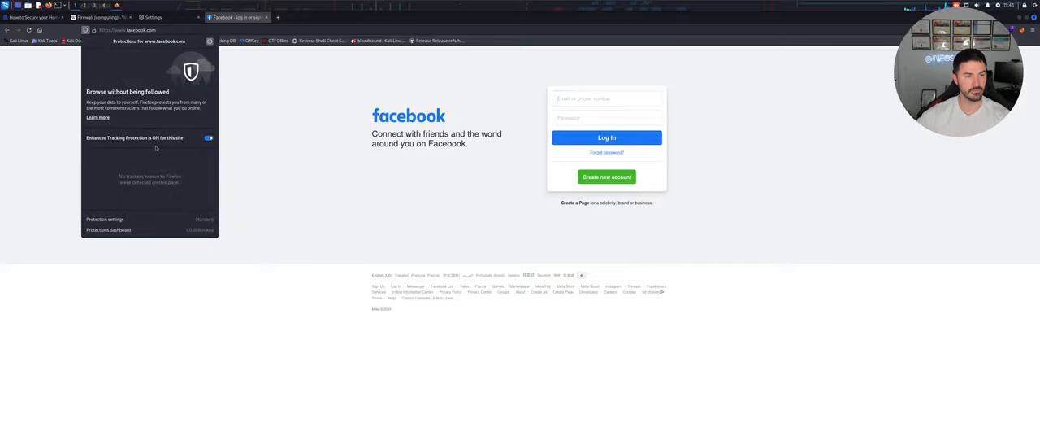
pyautogui.click(104, 219)
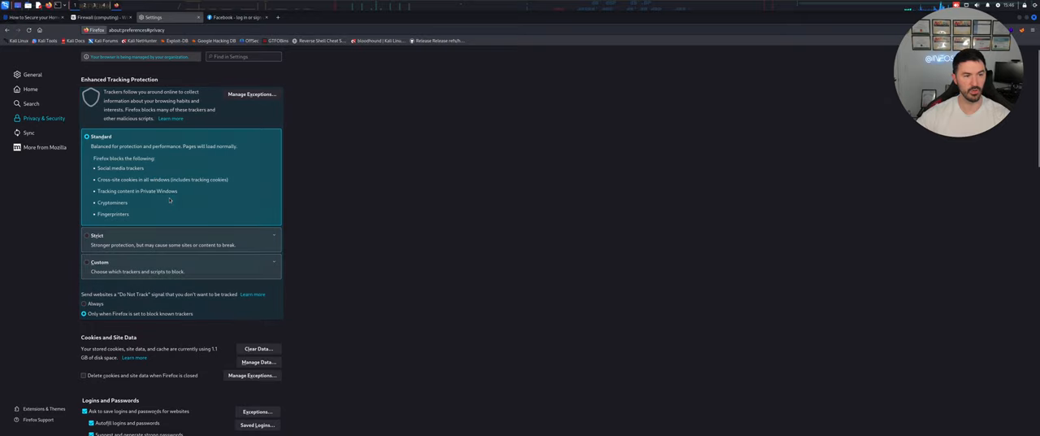
pyautogui.scroll(-3)
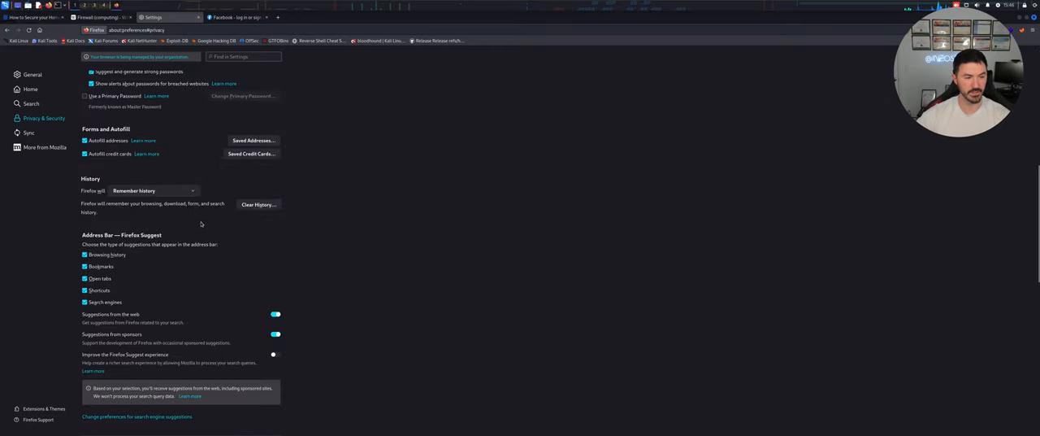
pyautogui.scroll(-3)
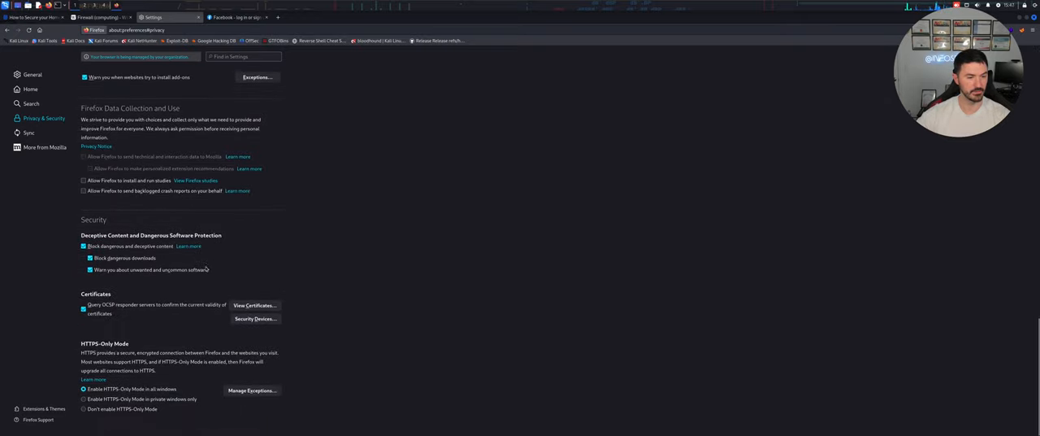
pyautogui.click(252, 390)
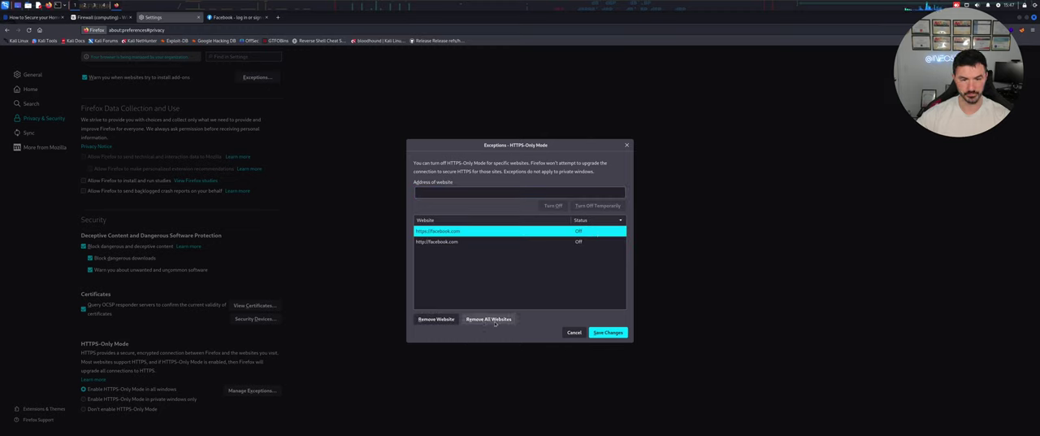
pyautogui.click(489, 318)
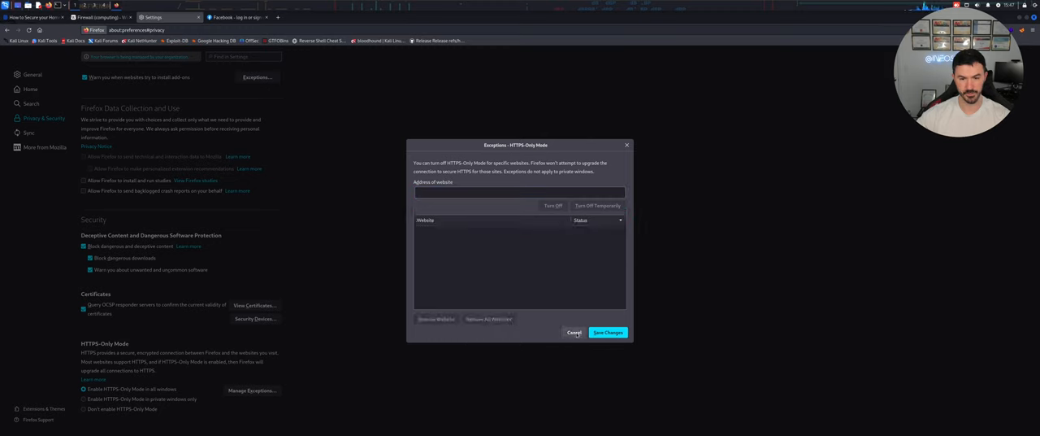
pyautogui.click(575, 332)
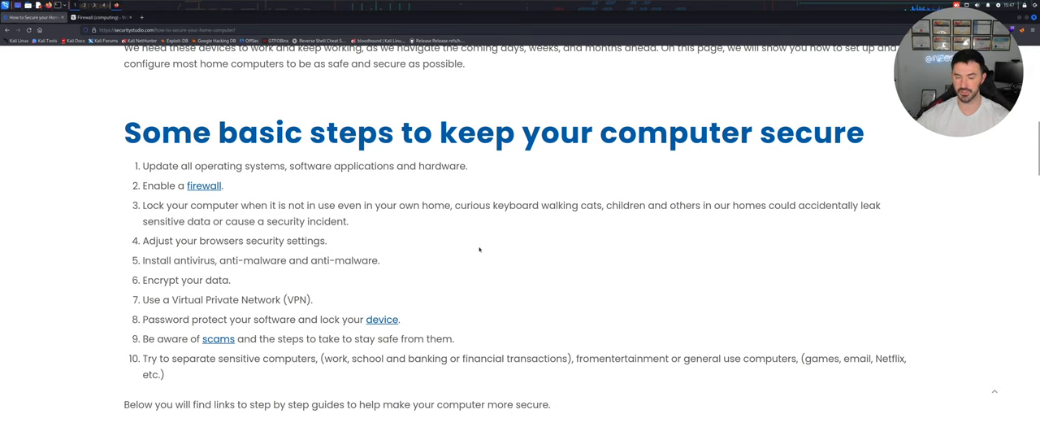
pyautogui.moveTo(317, 273)
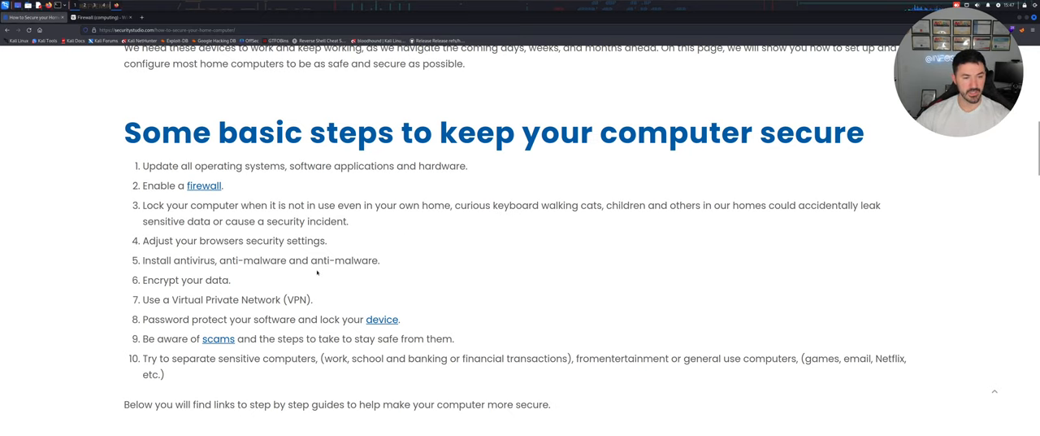
pyautogui.moveTo(374, 251)
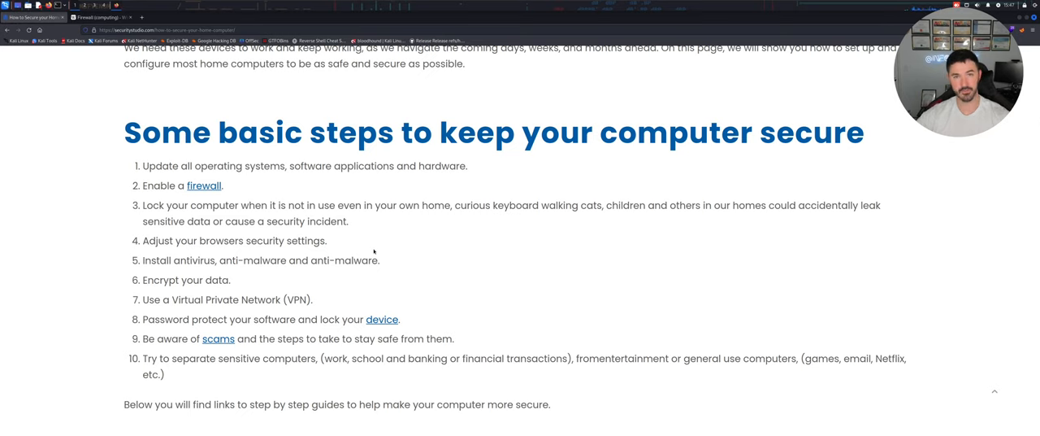
pyautogui.moveTo(346, 289)
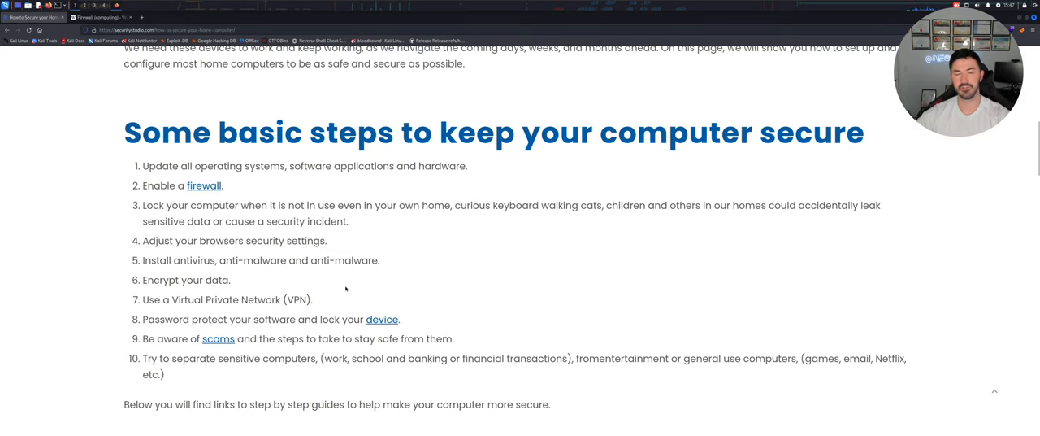
pyautogui.moveTo(541, 244)
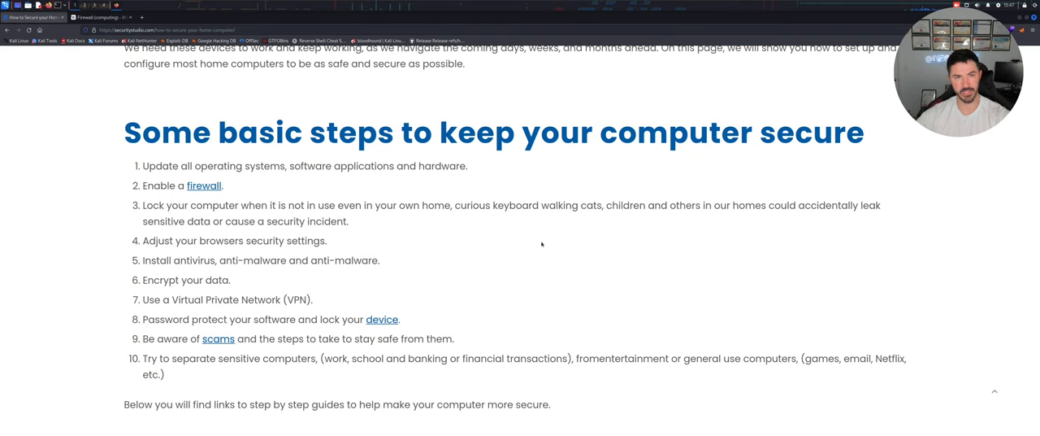
pyautogui.click(204, 185)
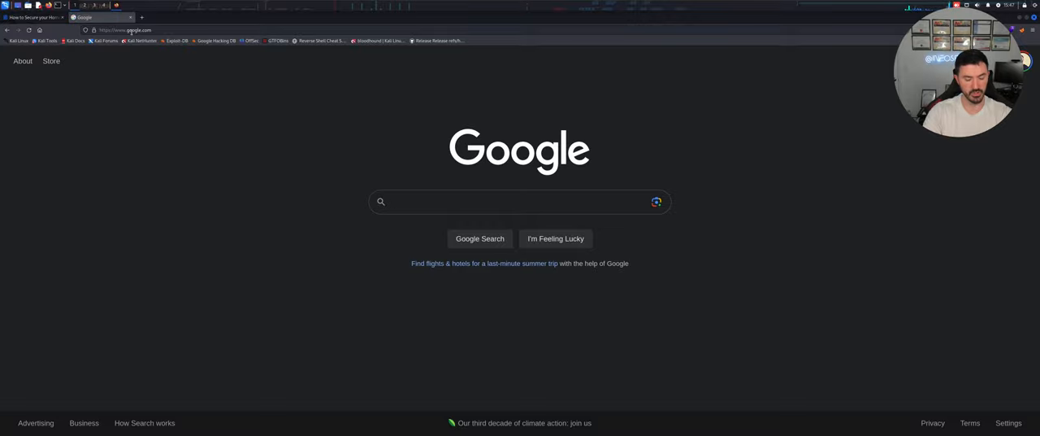
# Search Google for 'home endpoint protection'
pyautogui.write('home end p')
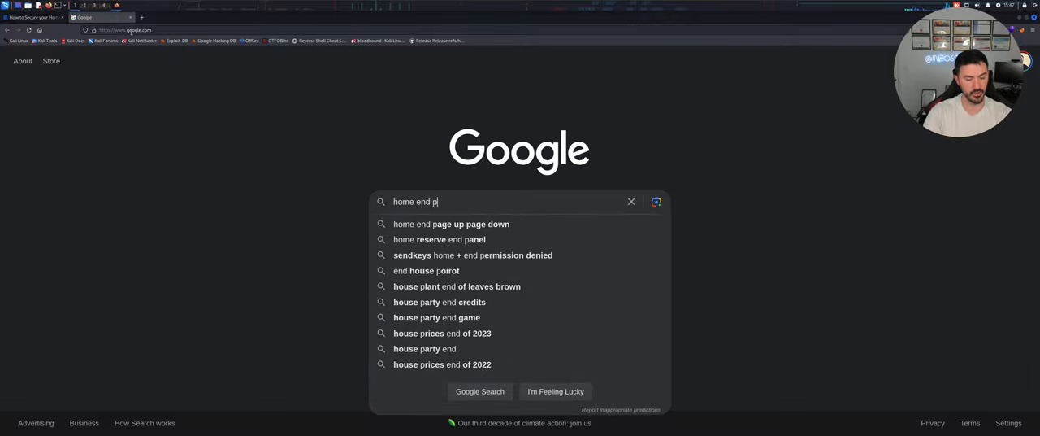
pyautogui.write('o')
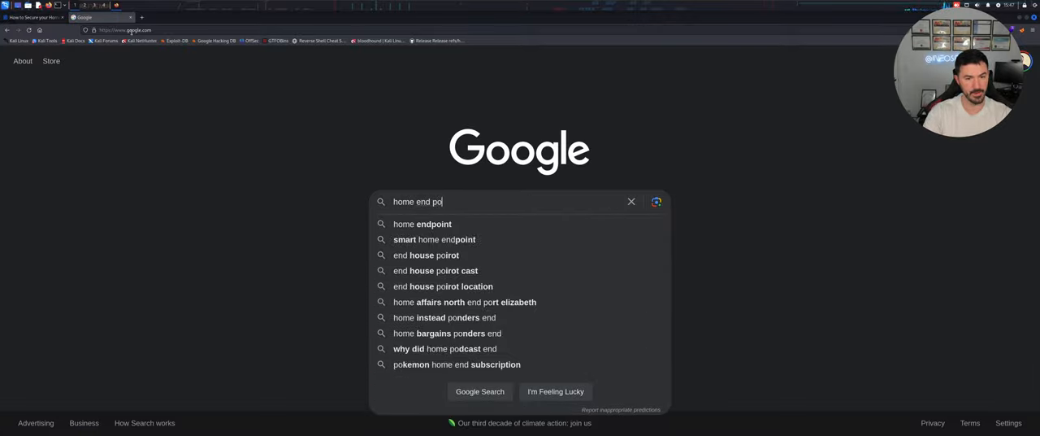
pyautogui.click(423, 224)
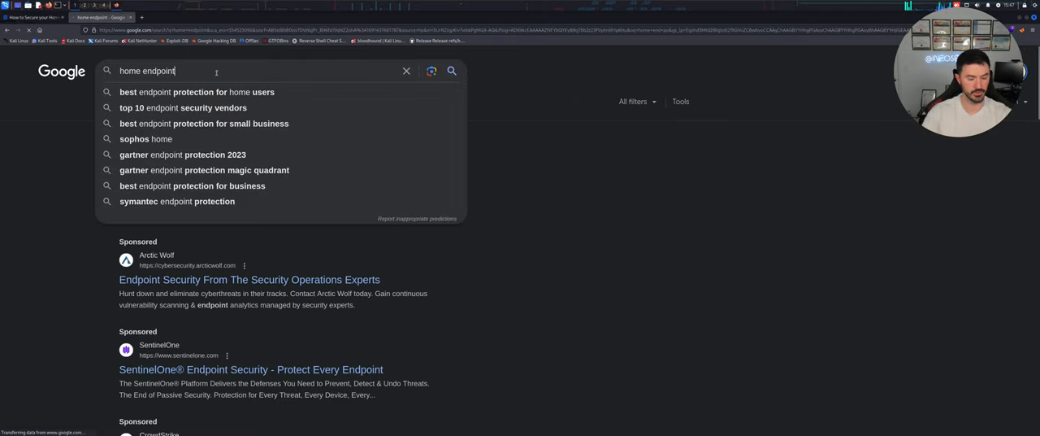
pyautogui.write('protection')
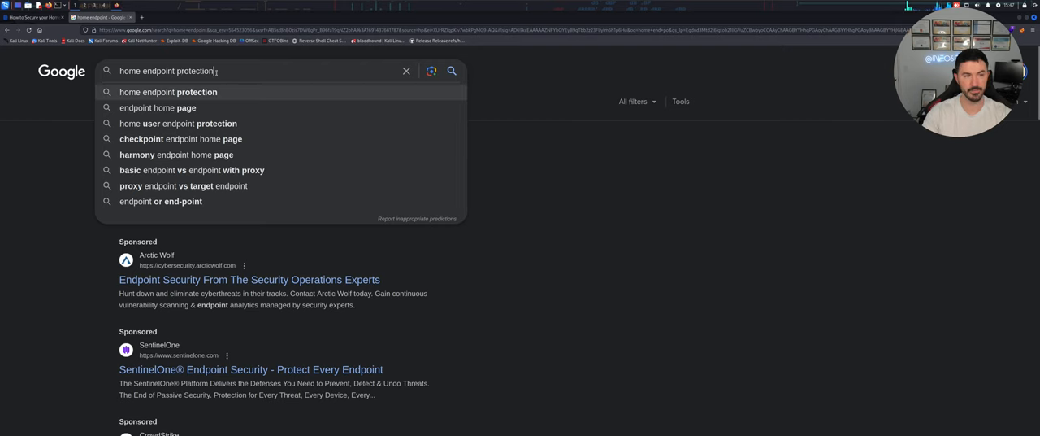
pyautogui.press('Return')
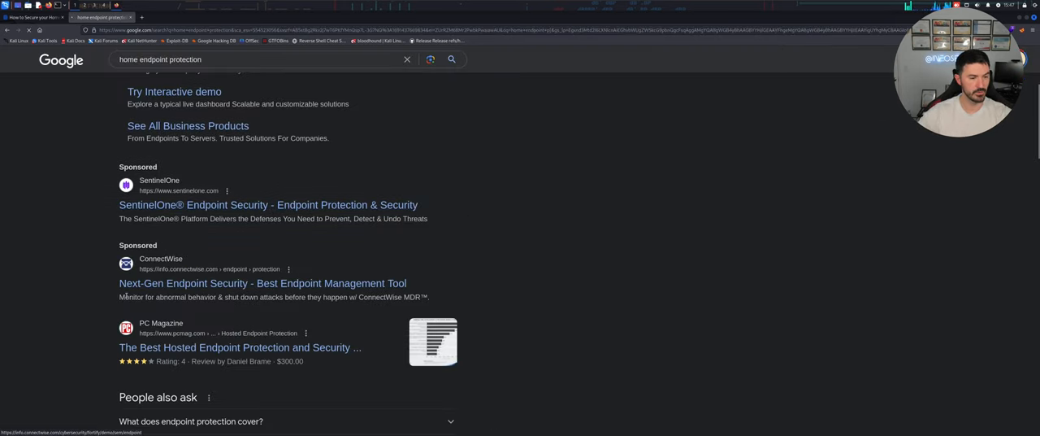
# Browse the results, then refine the search to 'best home endpoint protection'
pyautogui.scroll(-3)
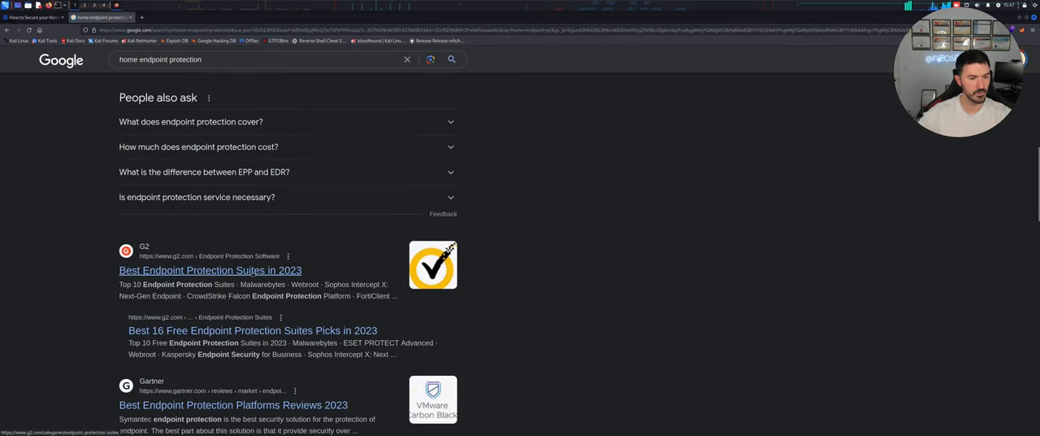
pyautogui.scroll(-3)
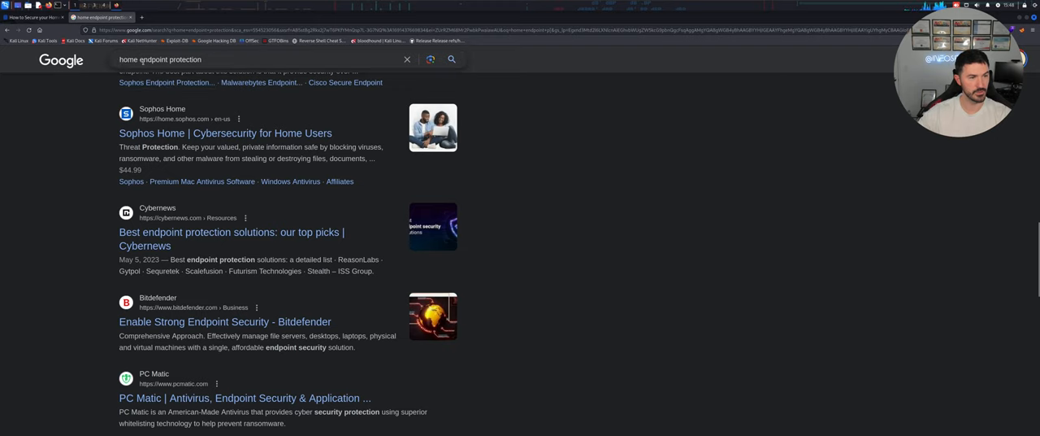
pyautogui.write('best')
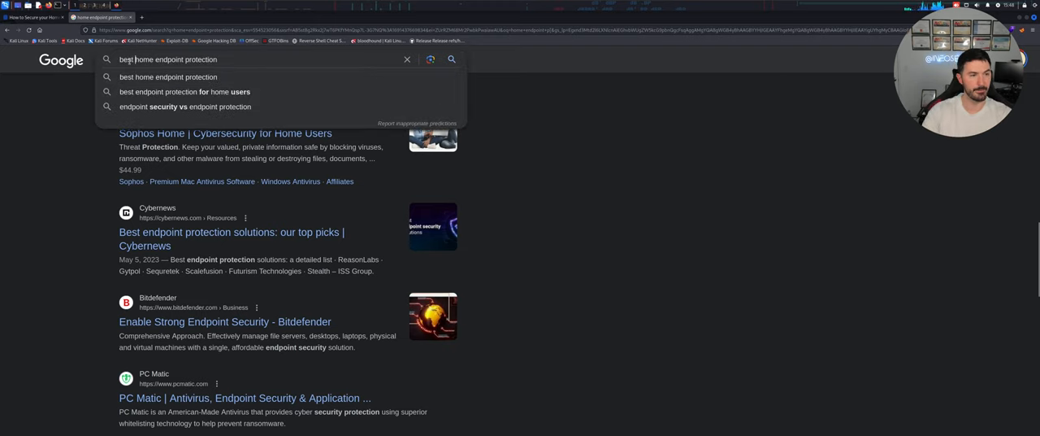
pyautogui.click(168, 77)
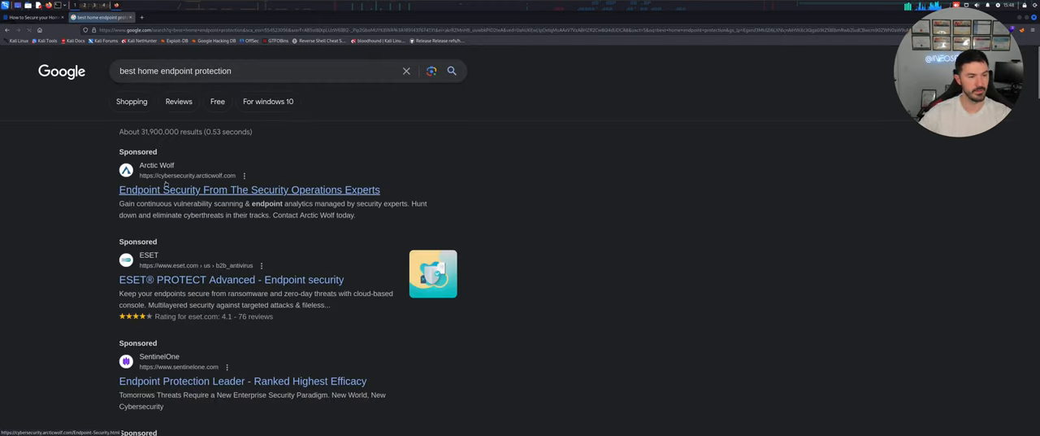
# Expand the full endpoint protection vendor list, then return to the securitystudio steps tab
pyautogui.scroll(-3)
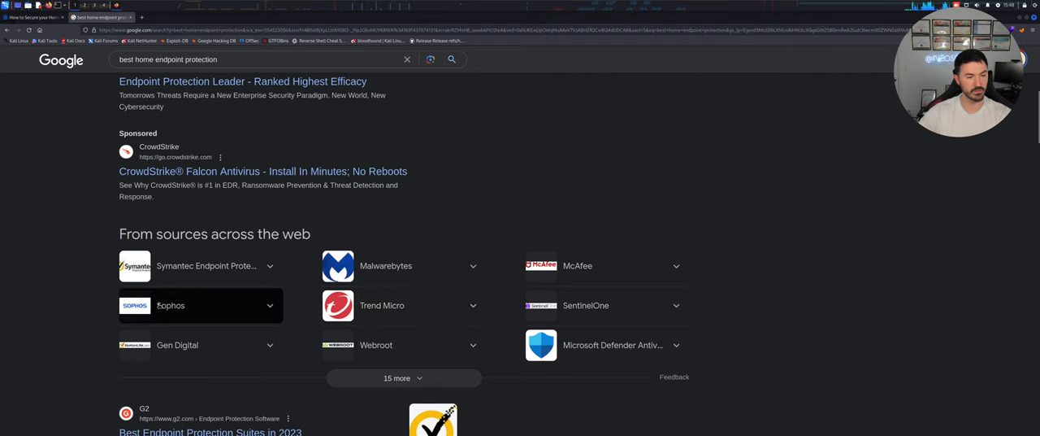
pyautogui.moveTo(300, 354)
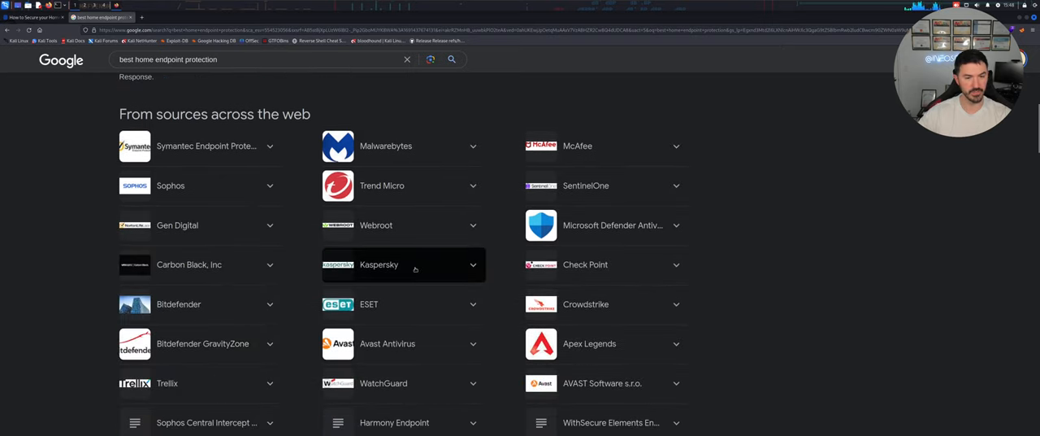
pyautogui.moveTo(388, 343)
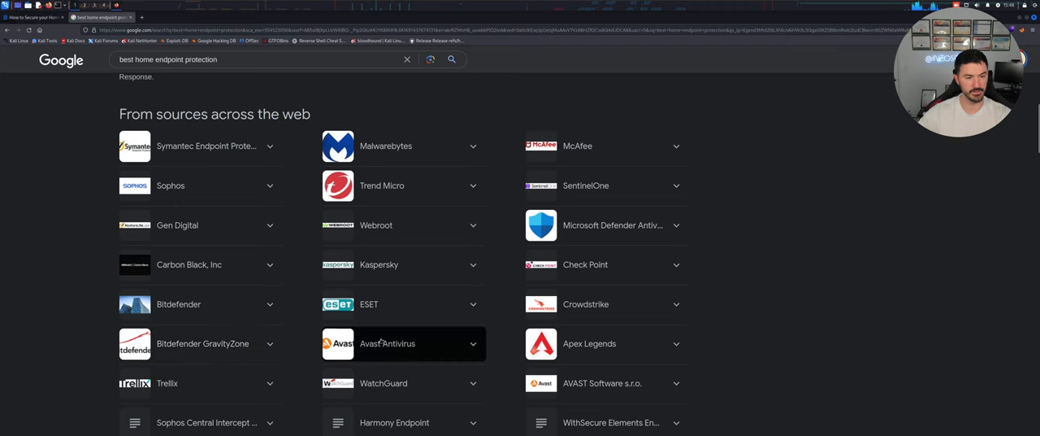
pyautogui.scroll(-3)
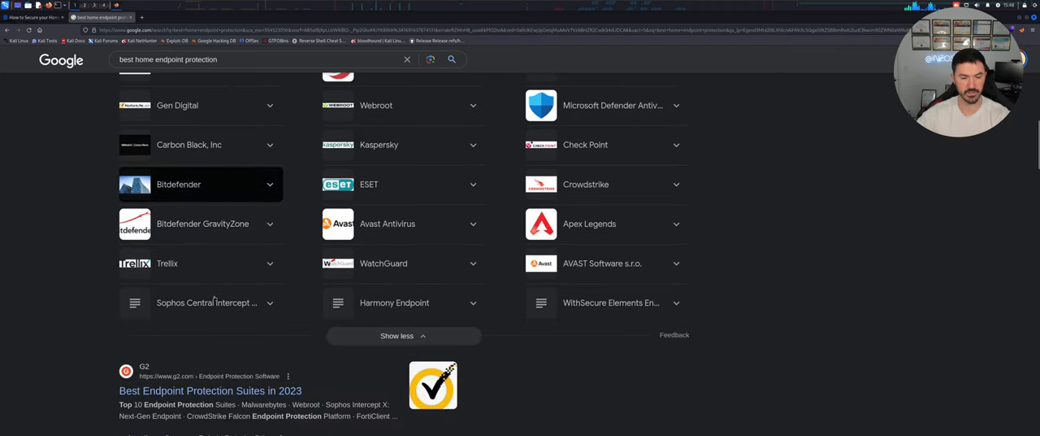
pyautogui.click(33, 17)
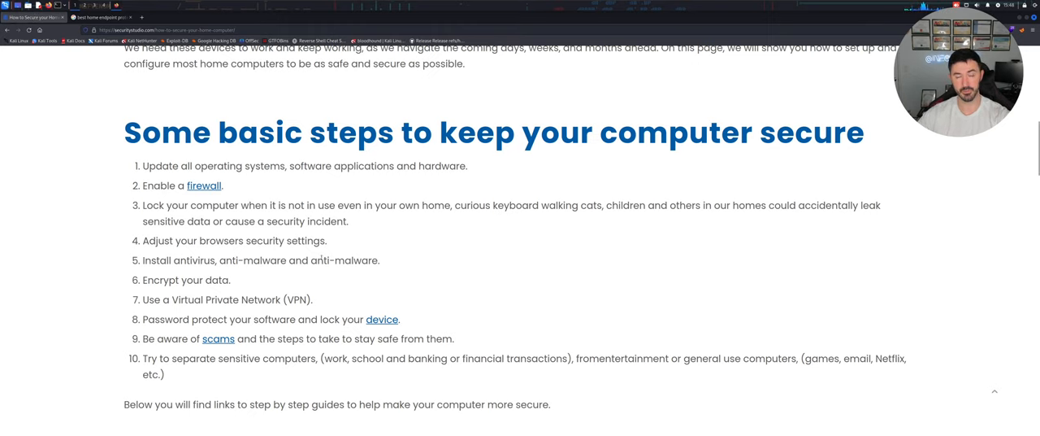
pyautogui.moveTo(499, 271)
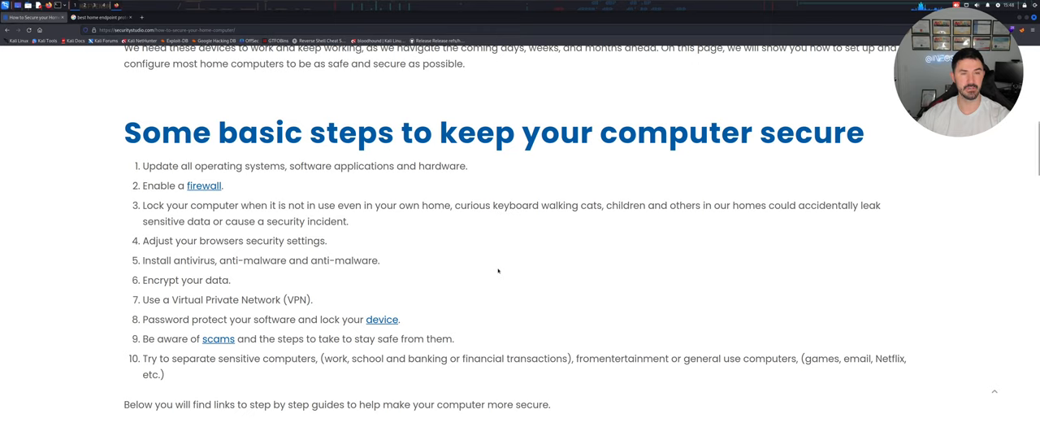
pyautogui.moveTo(534, 275)
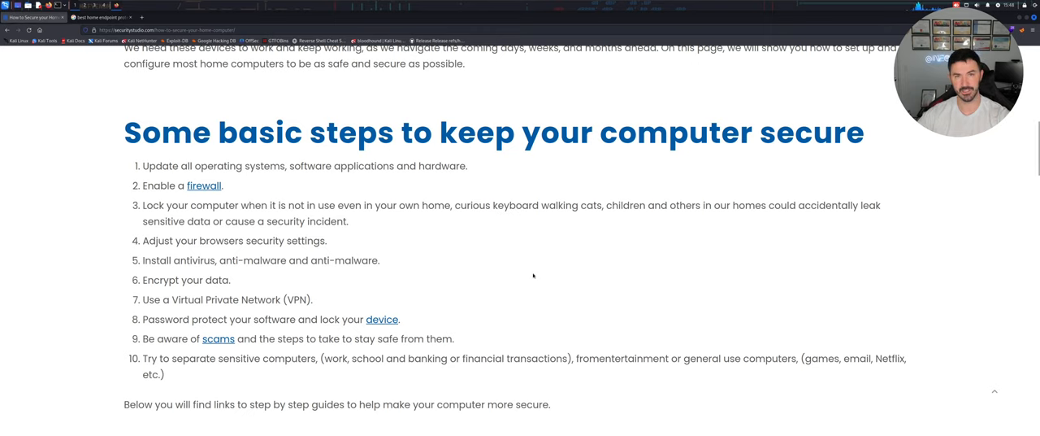
pyautogui.moveTo(581, 281)
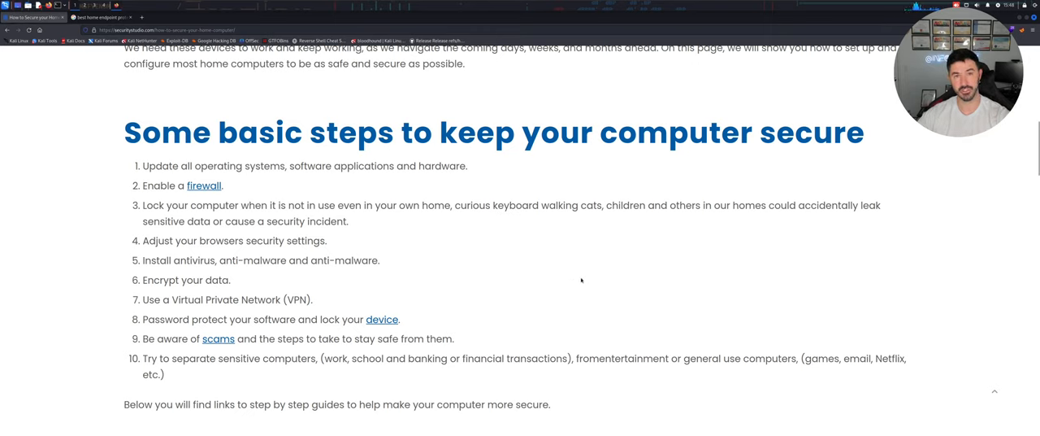
pyautogui.moveTo(539, 253)
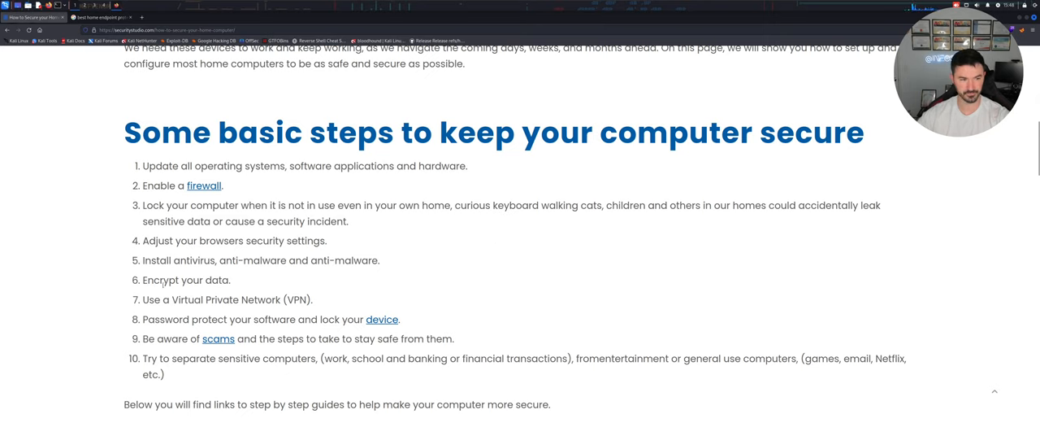
pyautogui.doubleClick(204, 279)
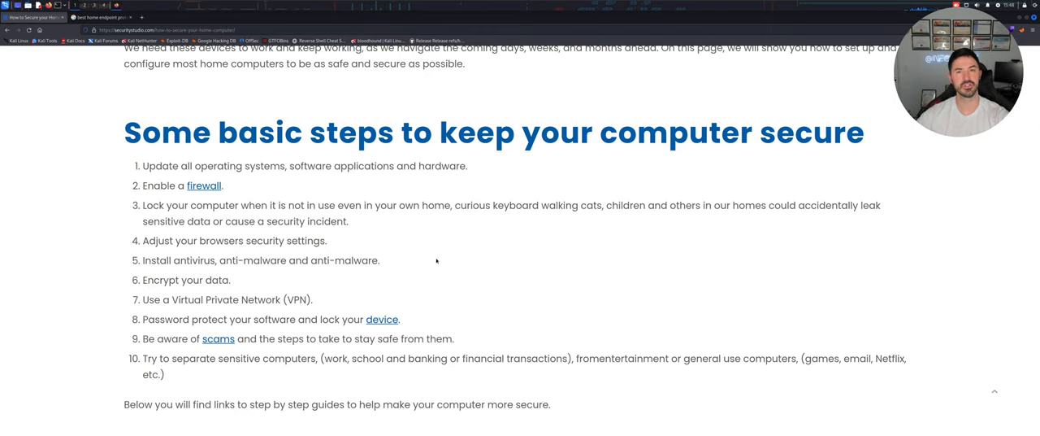
pyautogui.moveTo(375, 221)
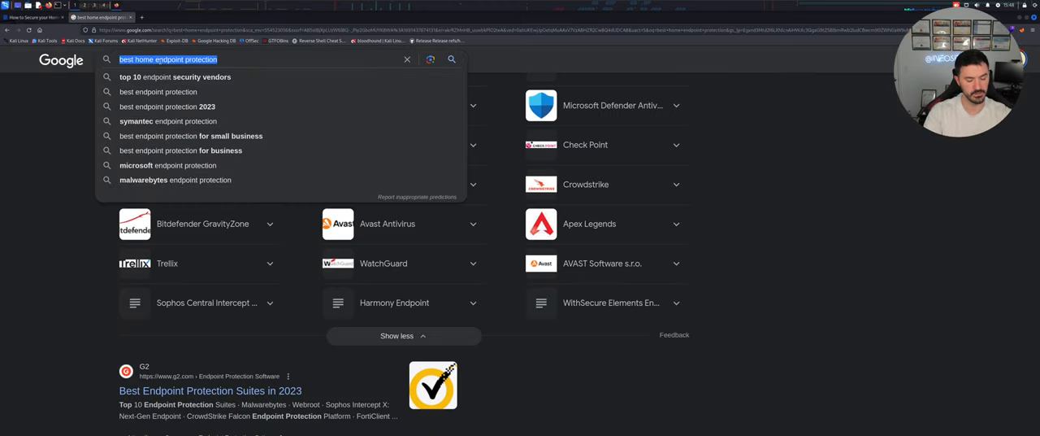
# Search Google for 'encryption windows 11 home' and scroll the results
pyautogui.write('encryption')
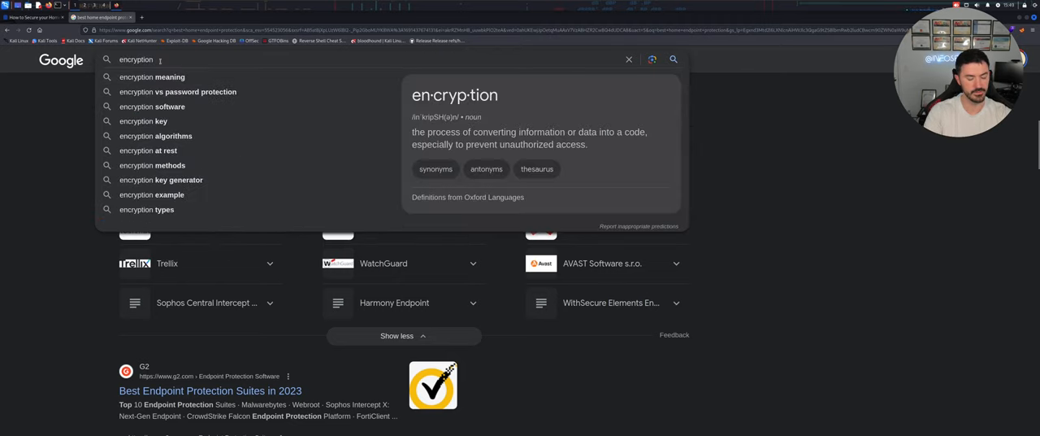
pyautogui.write('windows 11 home')
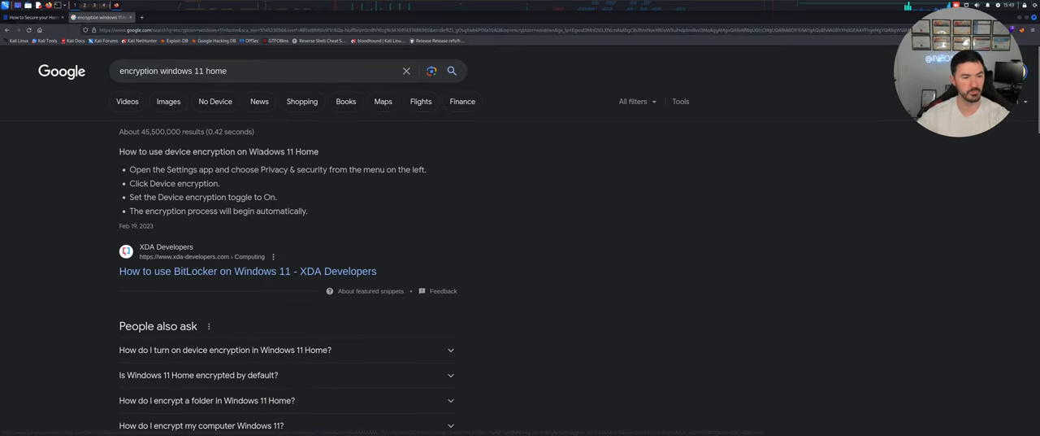
pyautogui.scroll(-3)
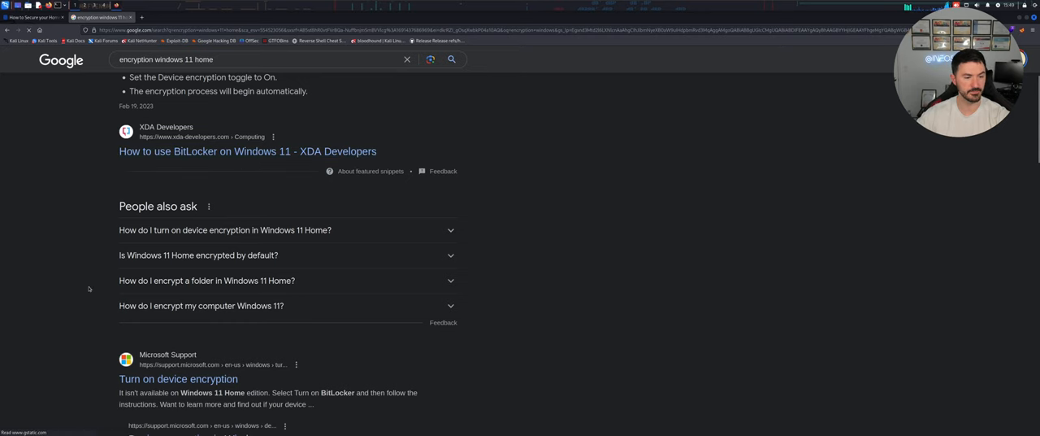
pyautogui.scroll(-3)
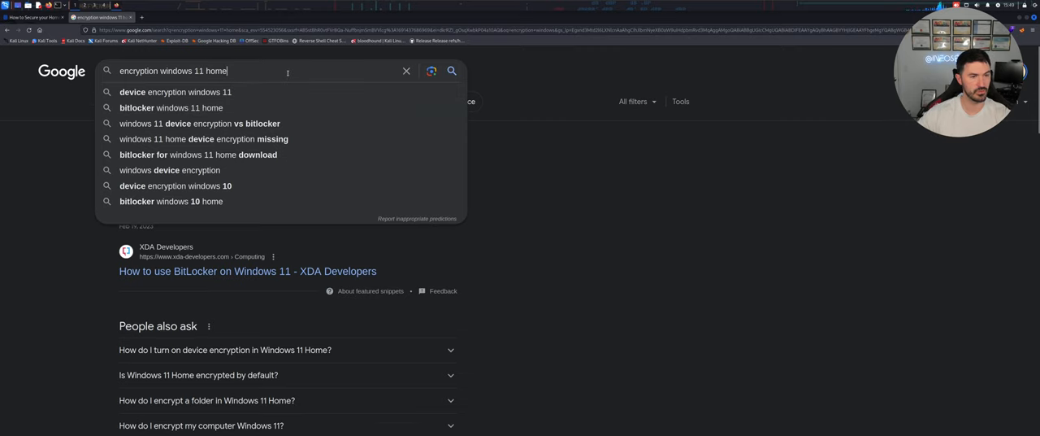
# Refine the search to 'encryption windows 11 home software' and browse the encryption software lists
pyautogui.write('soft')
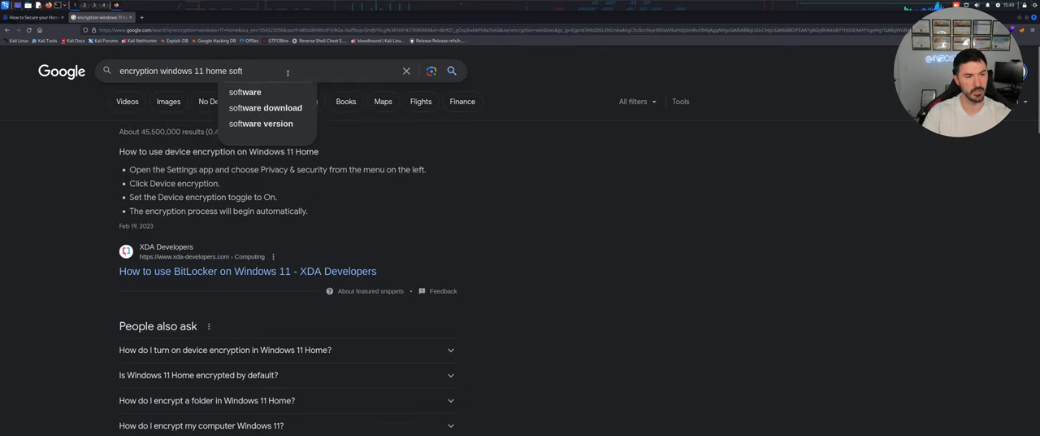
pyautogui.click(244, 92)
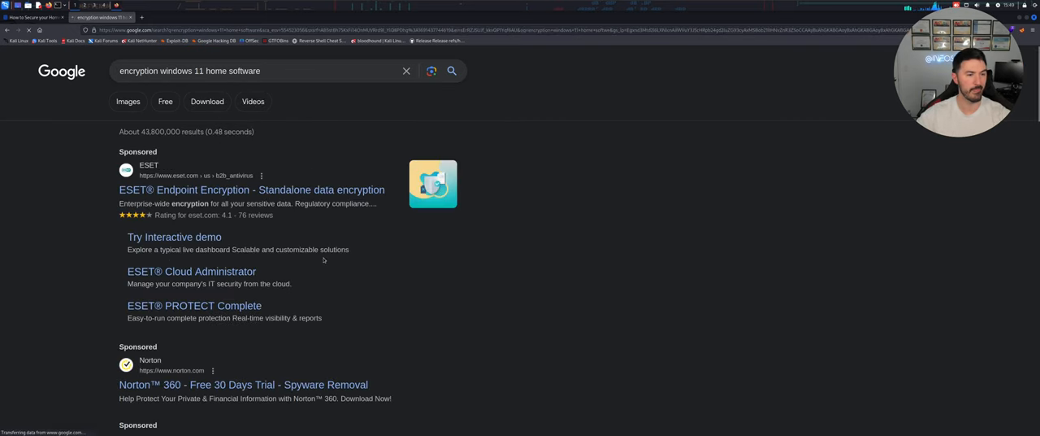
pyautogui.scroll(-3)
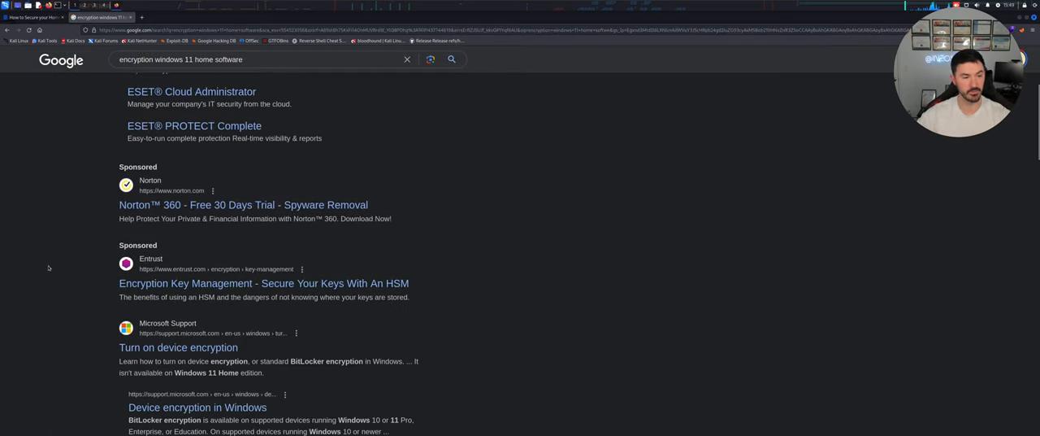
pyautogui.scroll(-3)
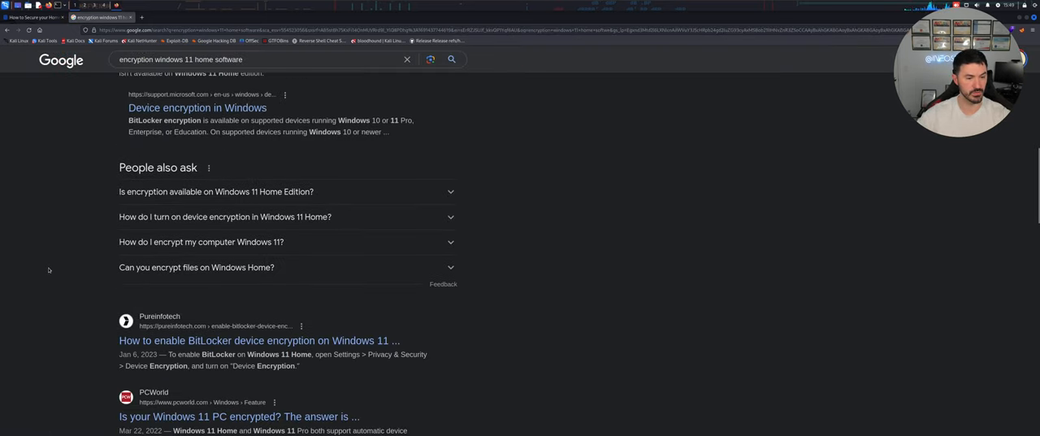
pyautogui.scroll(-3)
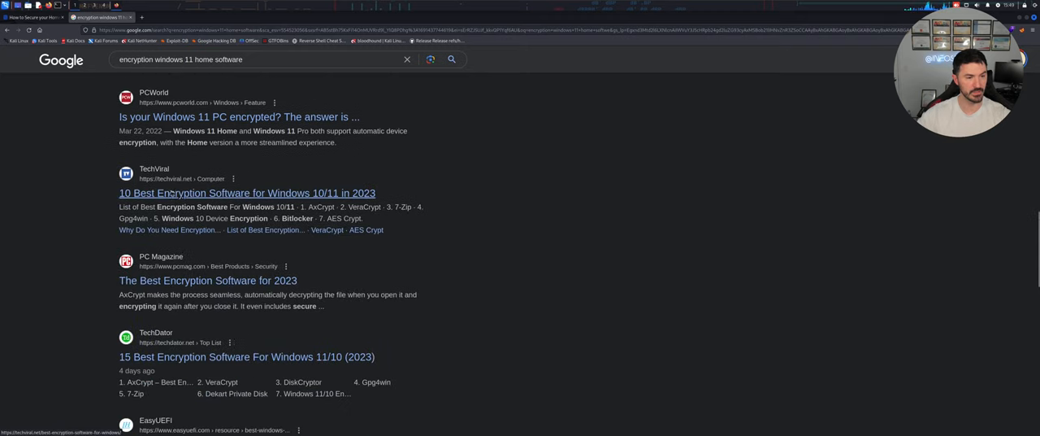
# Open the TechViral best encryption software article and read past BitLocker, AES Crypt, Folder Lock, CertainSafe and LastPass
pyautogui.click(246, 193)
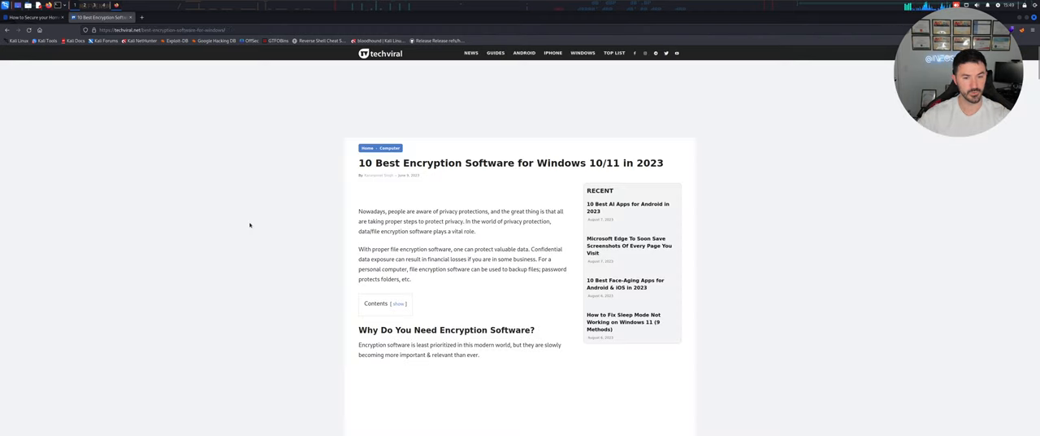
pyautogui.scroll(-3)
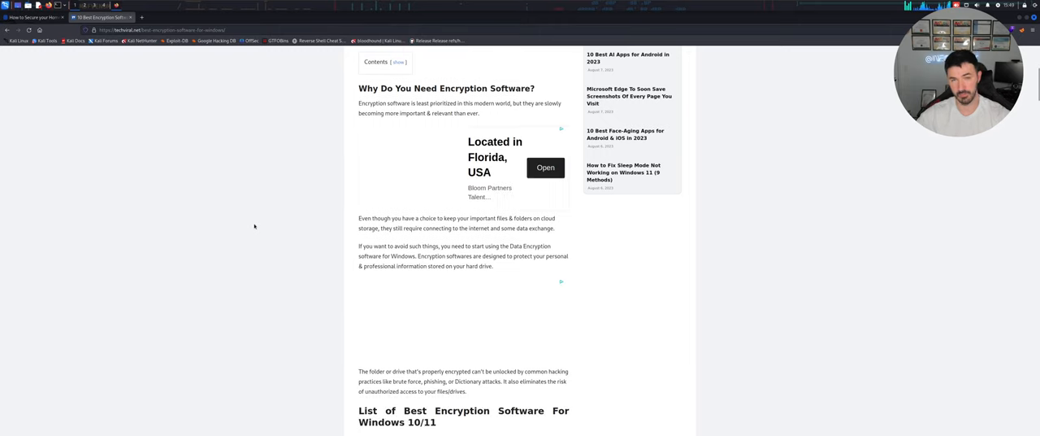
pyautogui.scroll(-3)
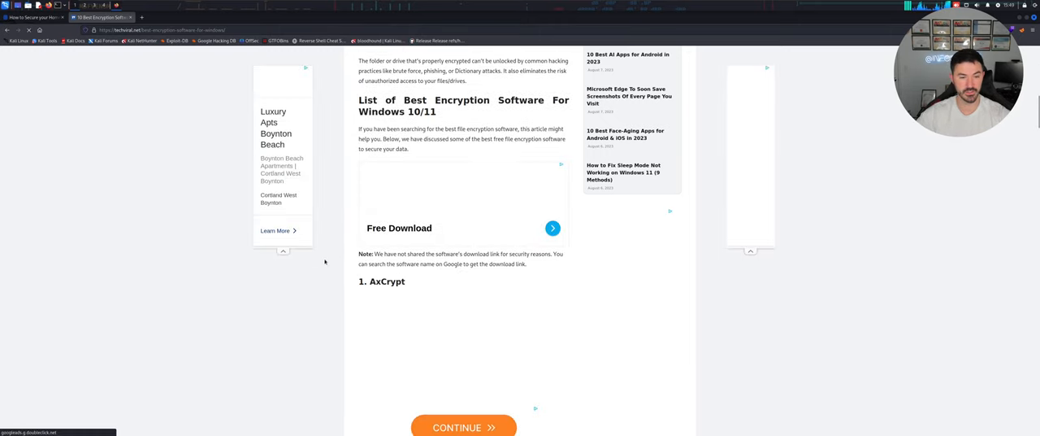
pyautogui.scroll(-3)
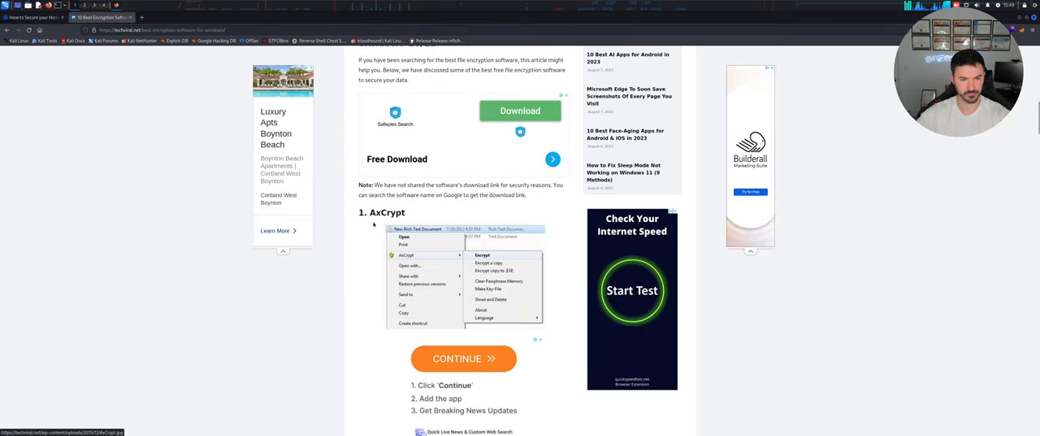
pyautogui.scroll(-3)
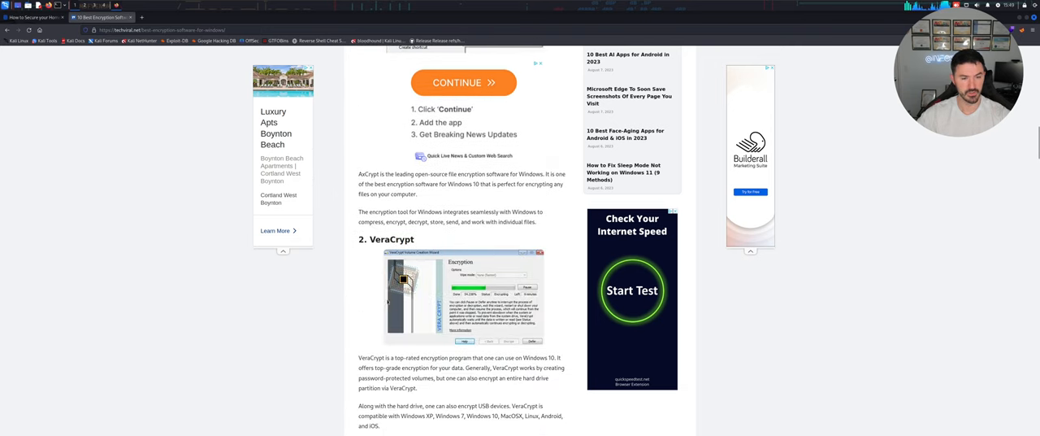
pyautogui.scroll(-3)
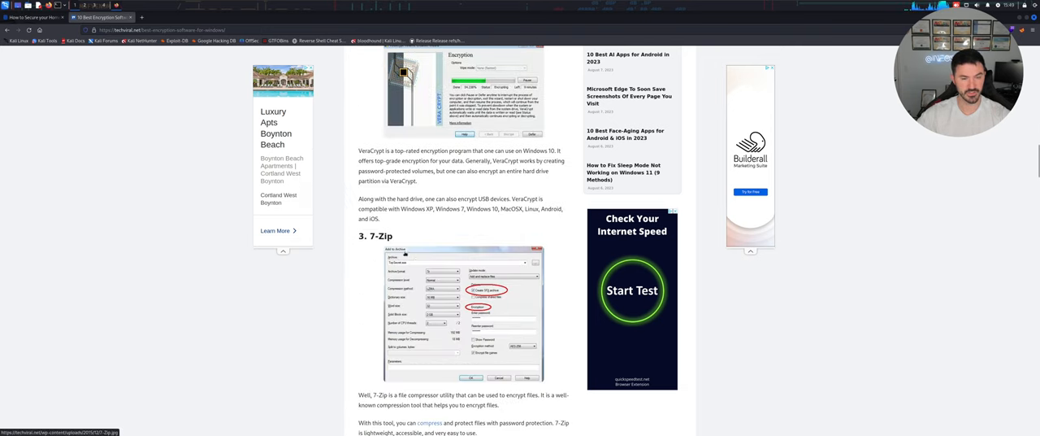
pyautogui.scroll(-3)
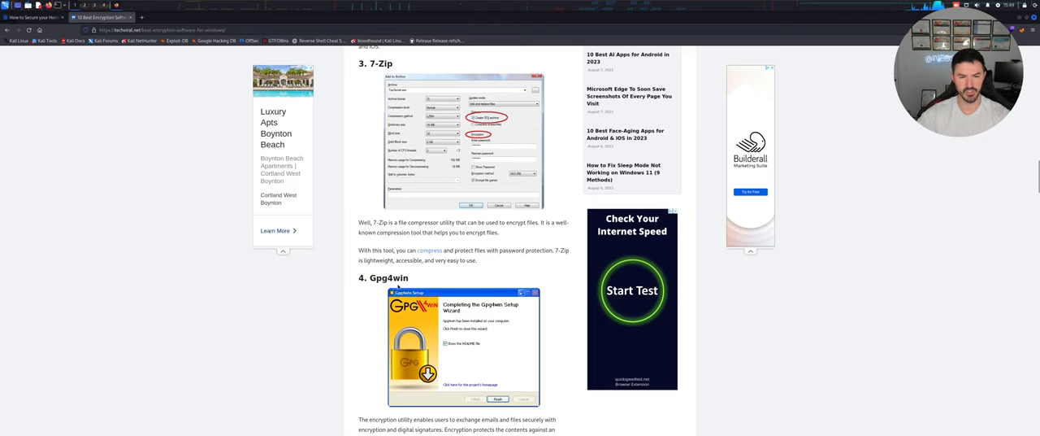
pyautogui.scroll(-3)
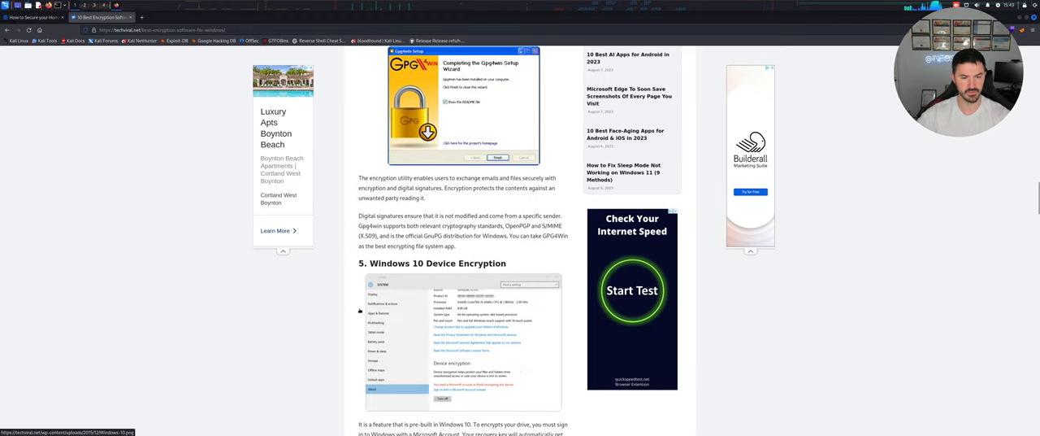
pyautogui.moveTo(422, 273)
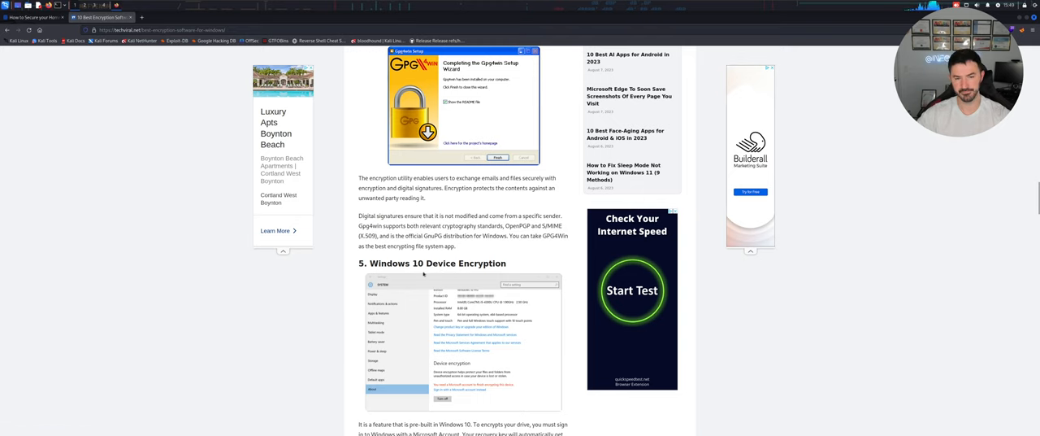
pyautogui.scroll(-3)
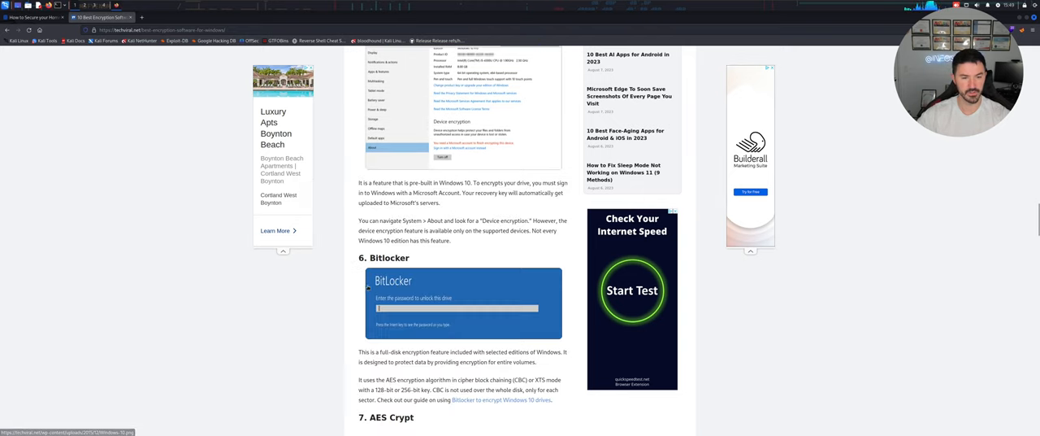
pyautogui.scroll(-3)
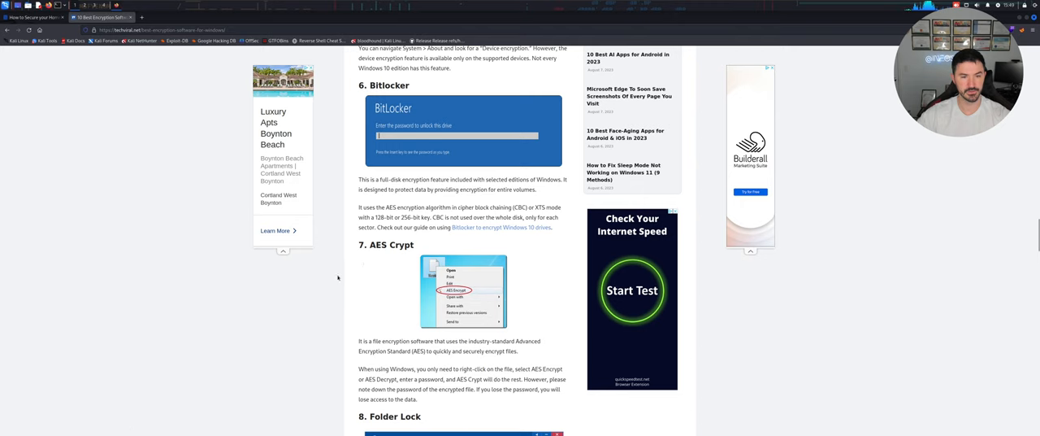
pyautogui.scroll(-3)
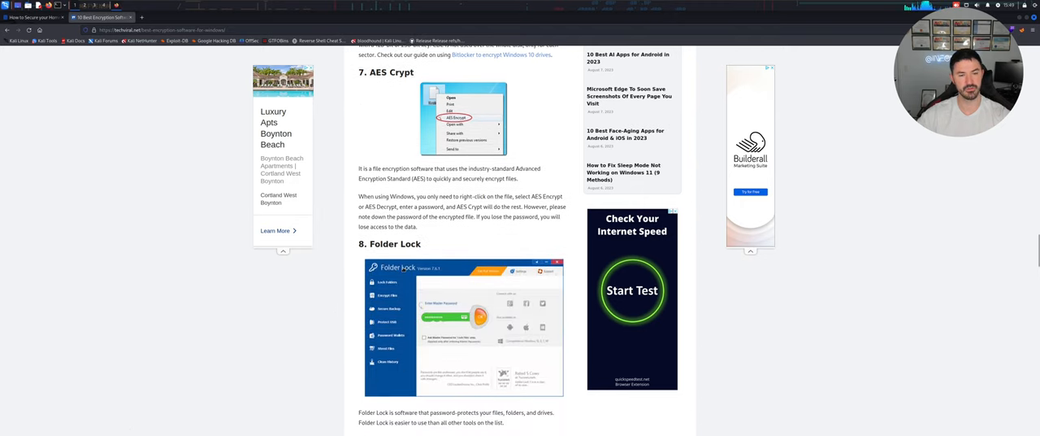
pyautogui.scroll(-3)
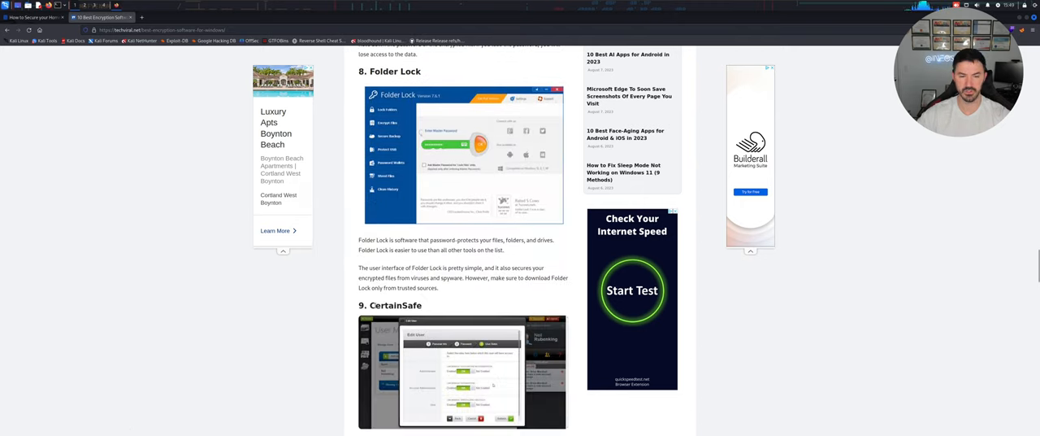
pyautogui.scroll(-3)
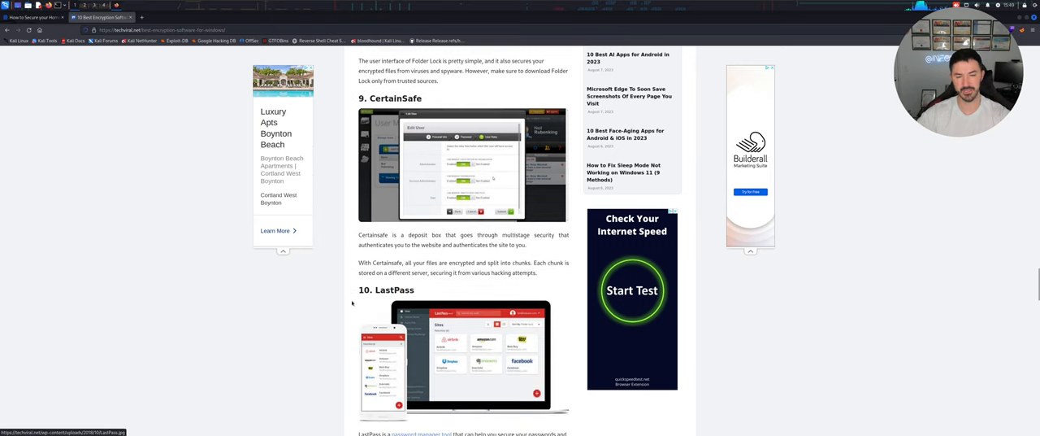
pyautogui.scroll(-3)
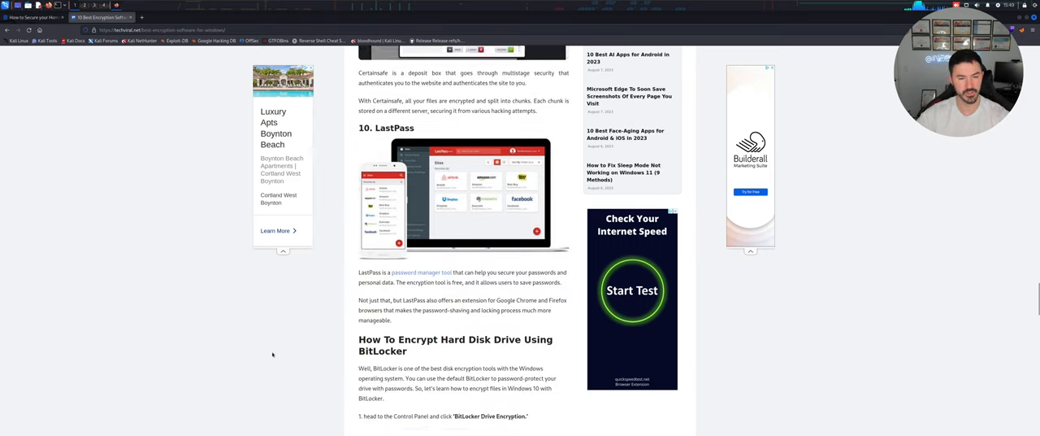
pyautogui.scroll(-3)
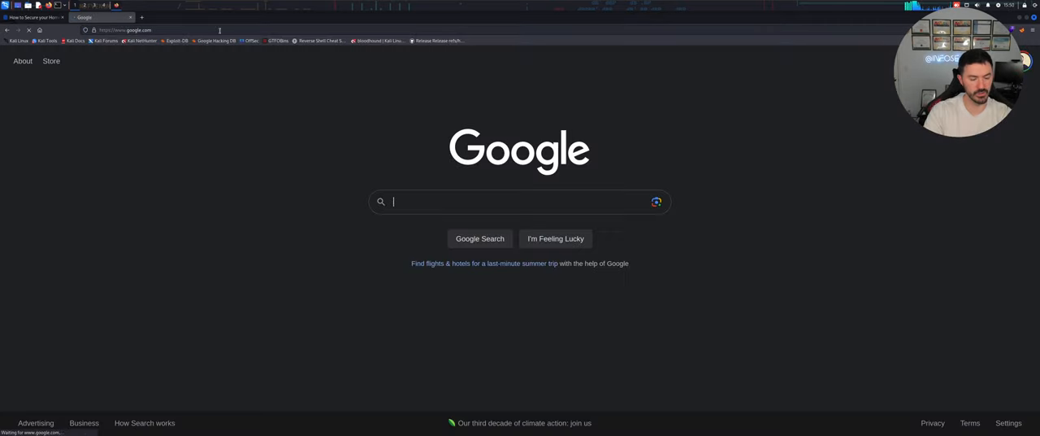
# Search Google for 'truecrypt' and read down the truecrypt.sourceforge.net page to its security warning
pyautogui.write('truec')
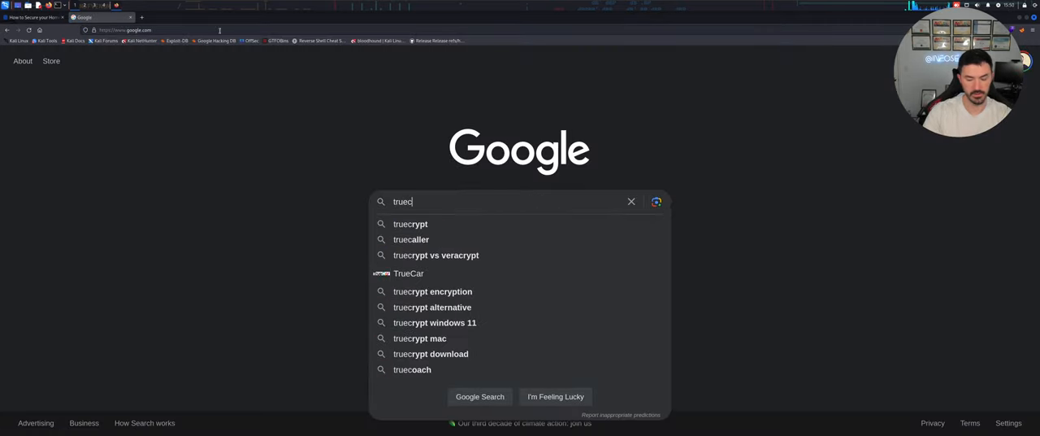
pyautogui.click(410, 224)
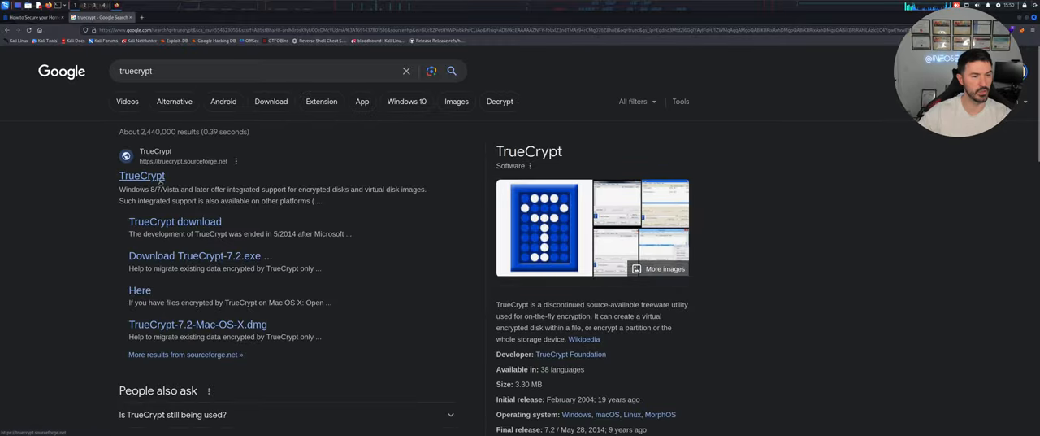
pyautogui.click(142, 176)
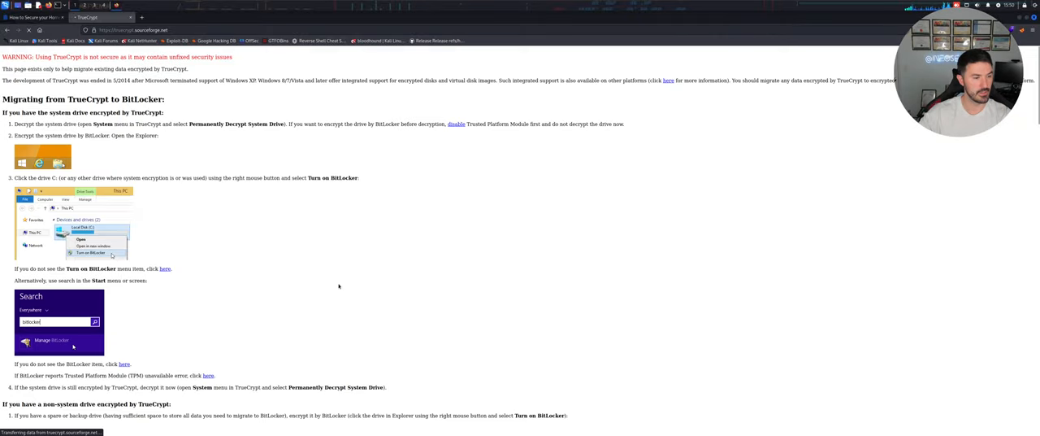
pyautogui.scroll(-3)
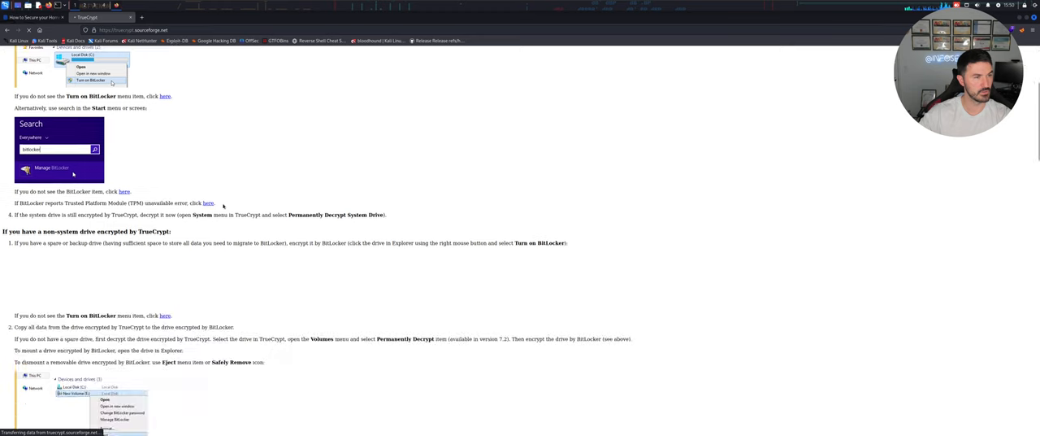
pyautogui.scroll(-3)
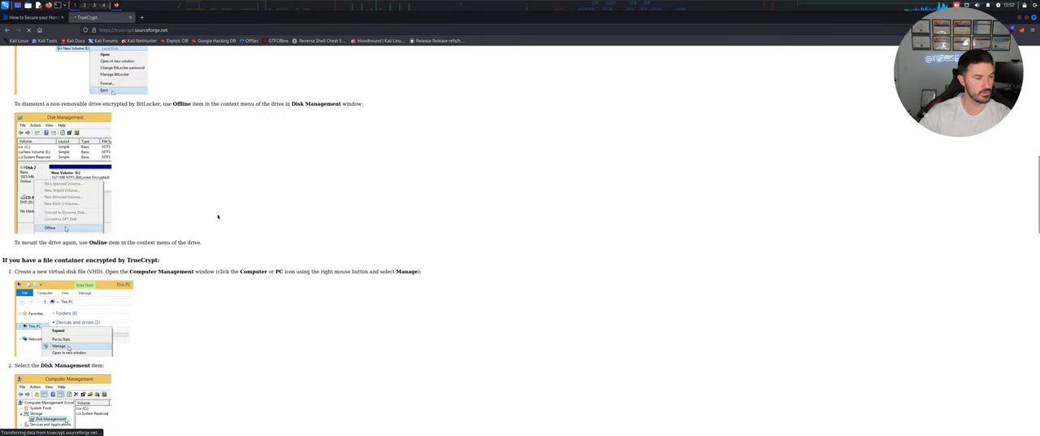
pyautogui.scroll(-3)
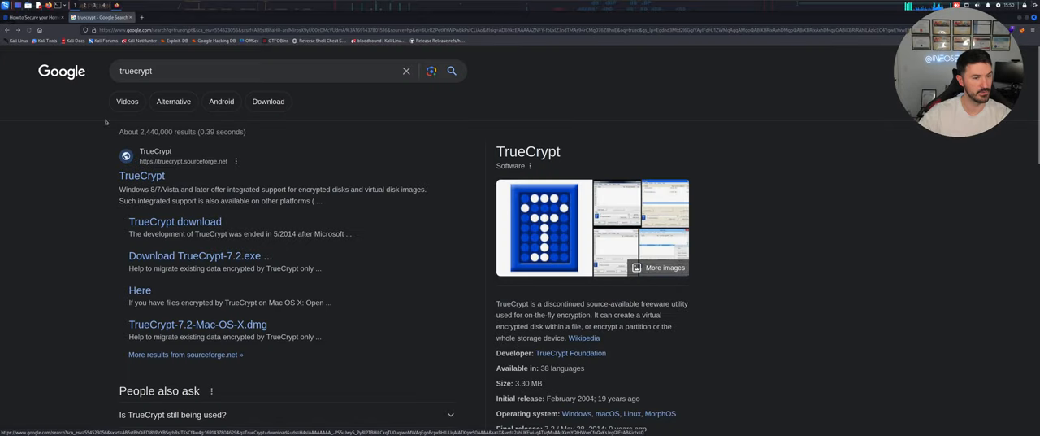
pyautogui.scroll(-3)
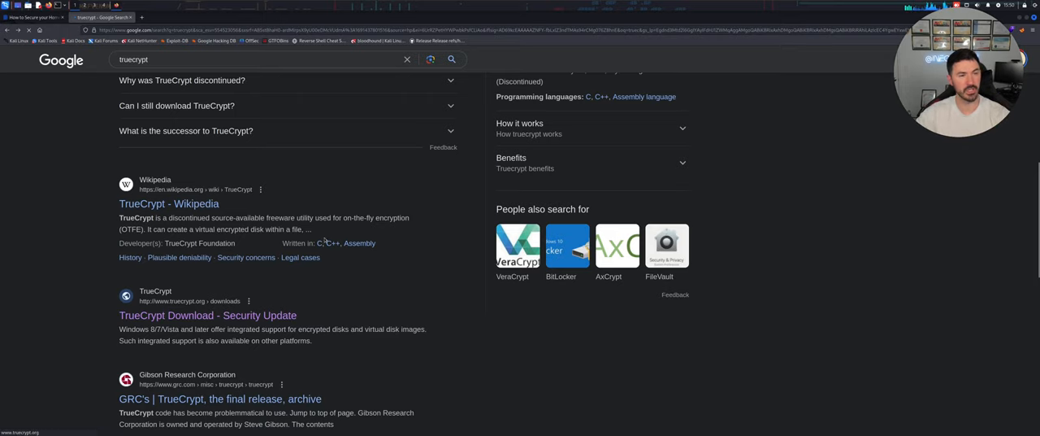
pyautogui.scroll(-3)
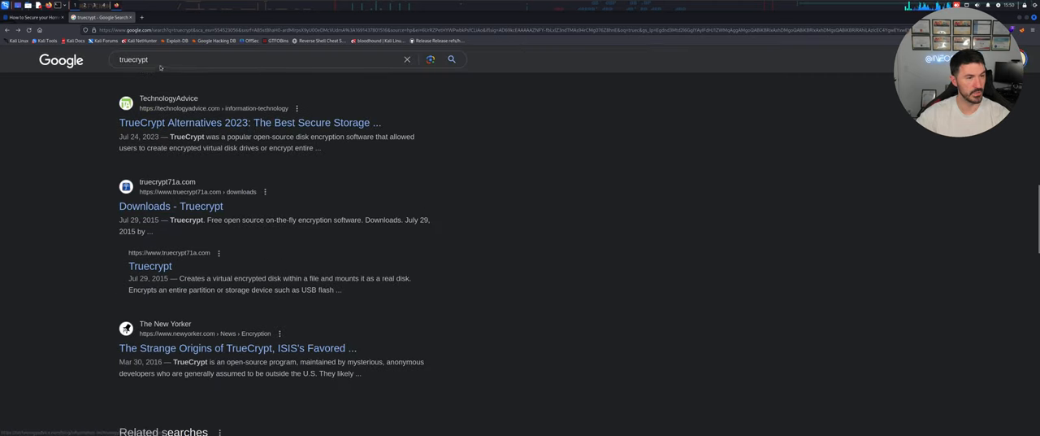
# Use the truecrypt suggestions to reopen the TrueCrypt sourceforge page and scroll it
pyautogui.click(243, 58)
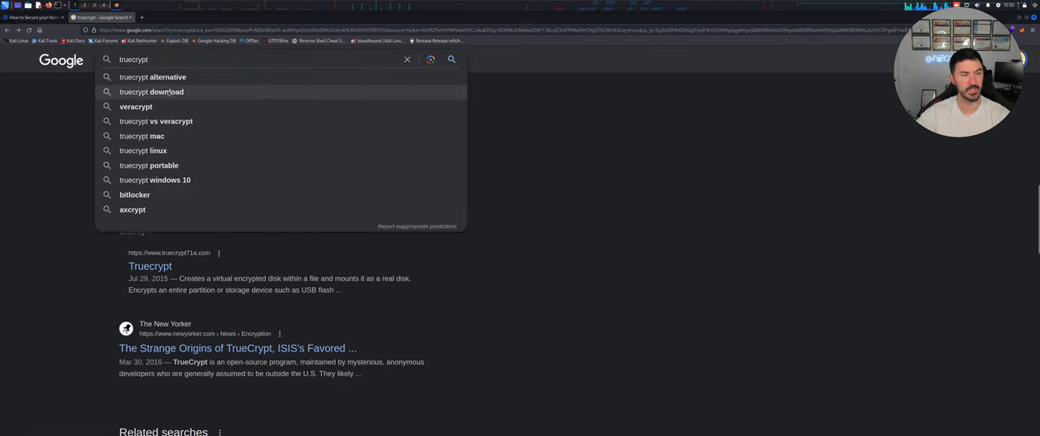
pyautogui.click(151, 91)
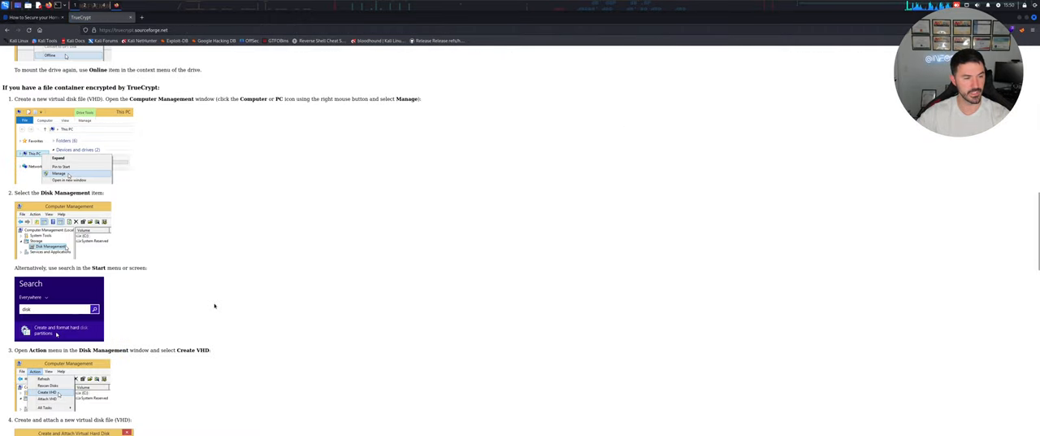
pyautogui.scroll(-3)
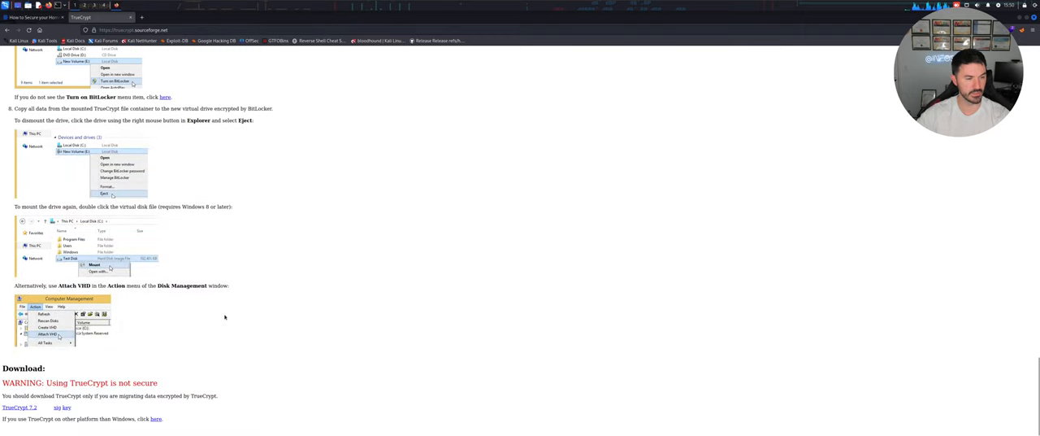
pyautogui.moveTo(254, 218)
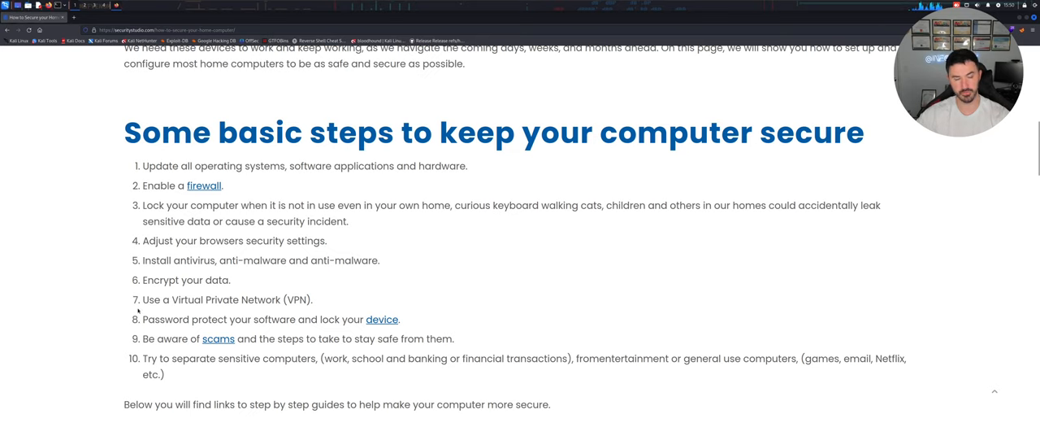
pyautogui.moveTo(320, 303)
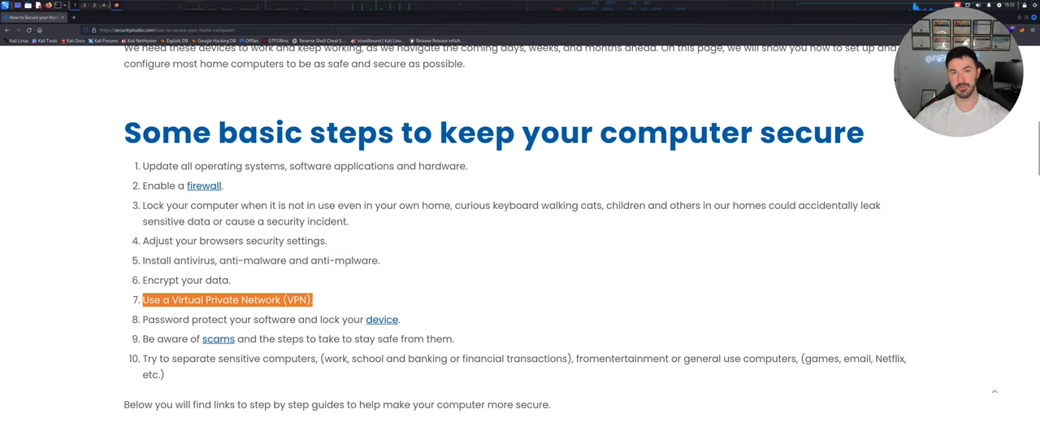
pyautogui.moveTo(506, 258)
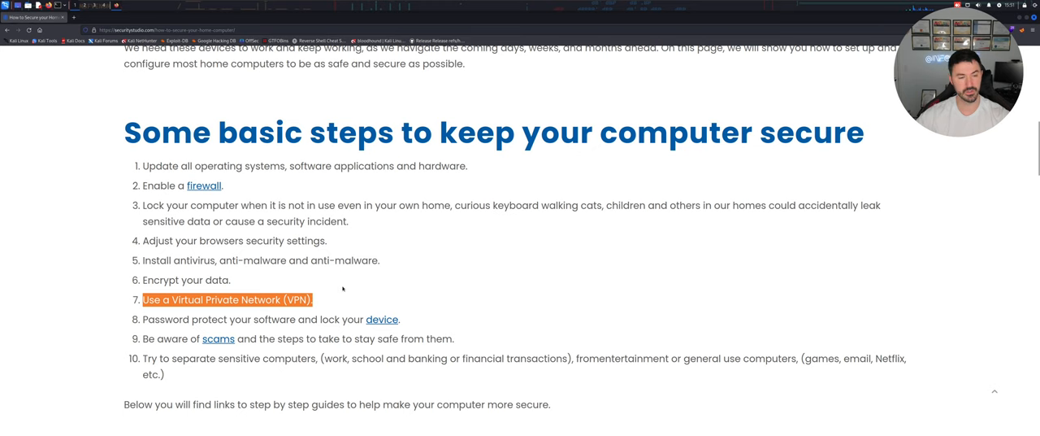
# Clear the password-protection highlight on the securitystudio steps list and cancel the Kali log-out prompt
pyautogui.scroll(-3)
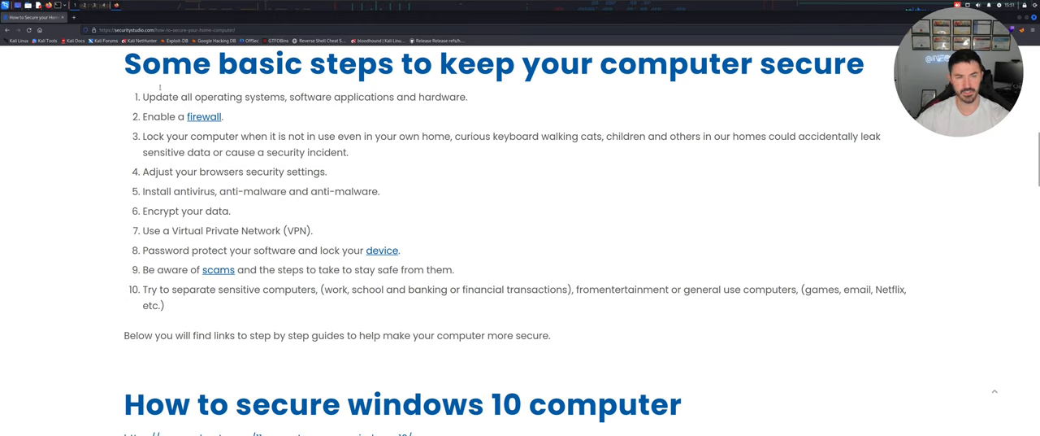
pyautogui.moveTo(564, 313)
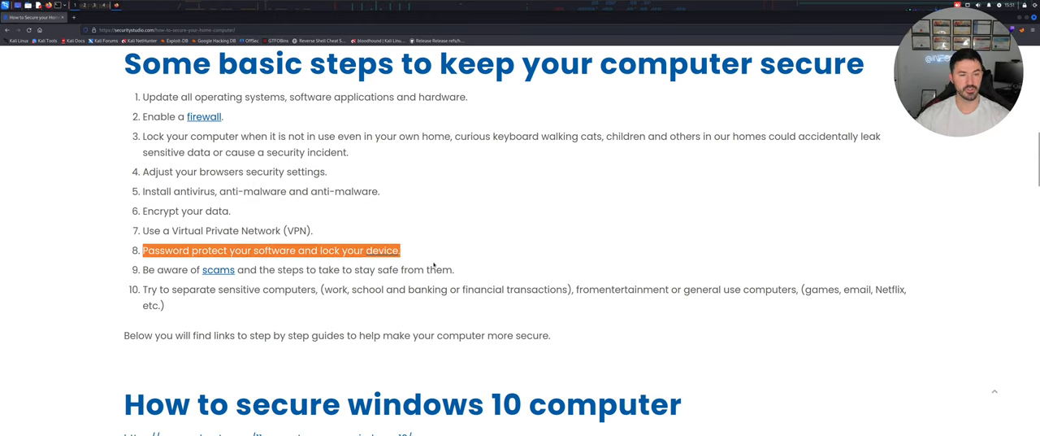
pyautogui.click(567, 239)
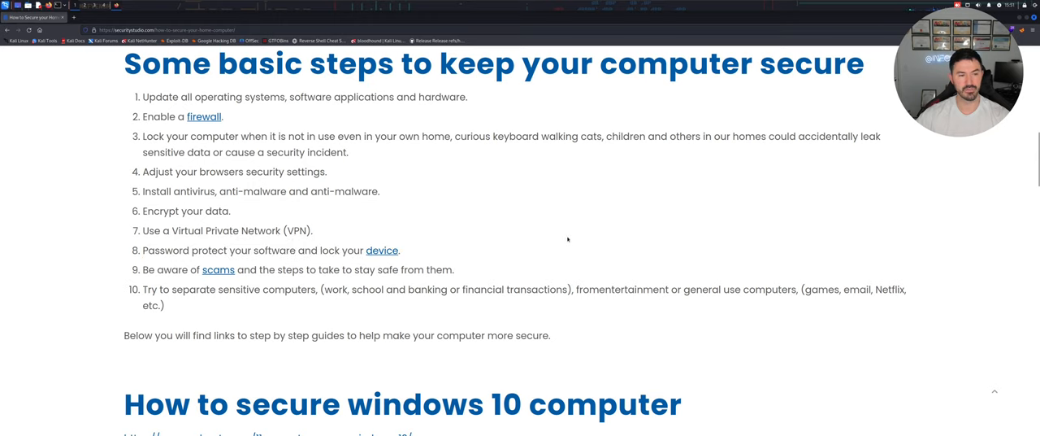
pyautogui.moveTo(563, 209)
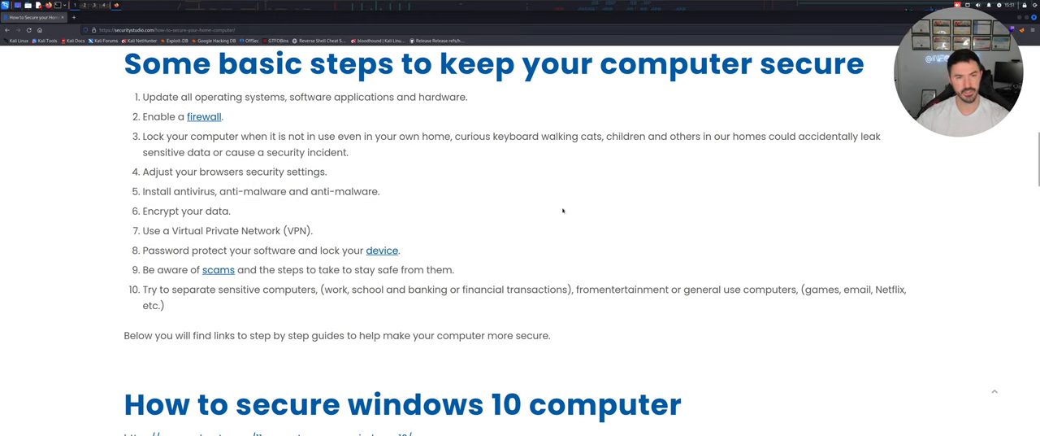
pyautogui.moveTo(483, 206)
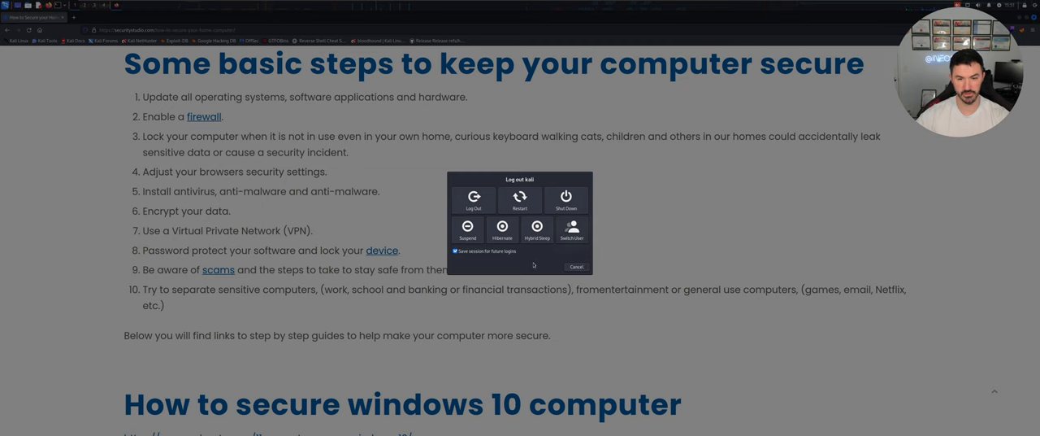
pyautogui.click(577, 265)
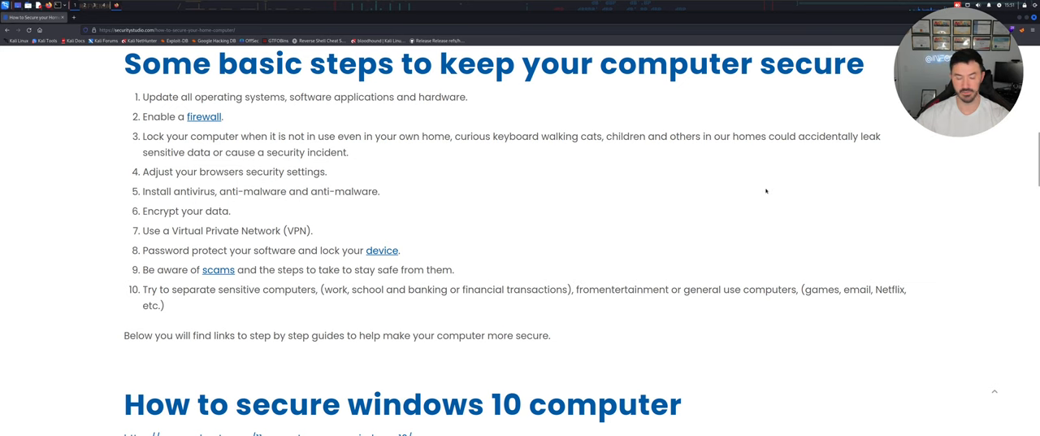
pyautogui.moveTo(477, 171)
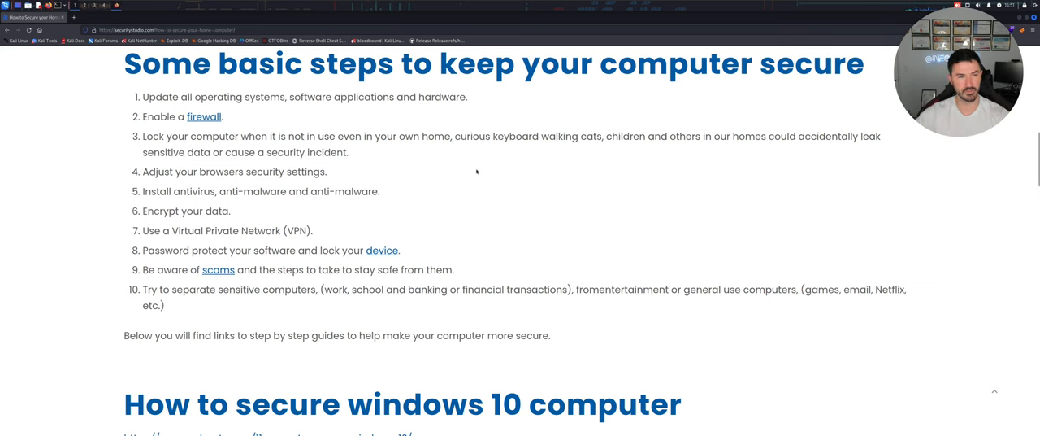
pyautogui.moveTo(617, 251)
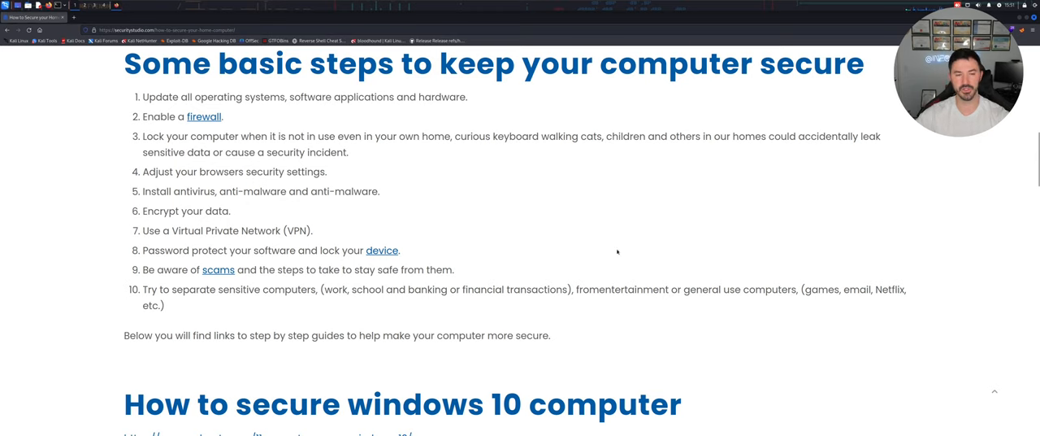
pyautogui.moveTo(552, 245)
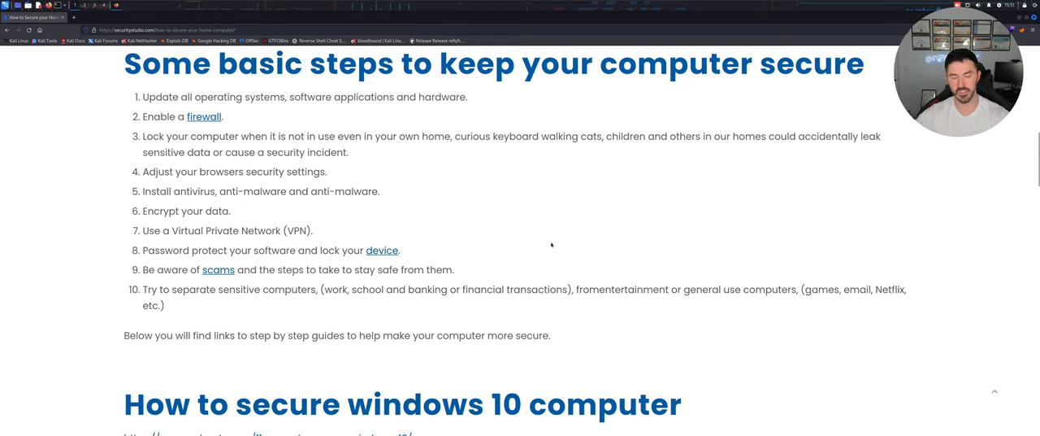
pyautogui.moveTo(366, 315)
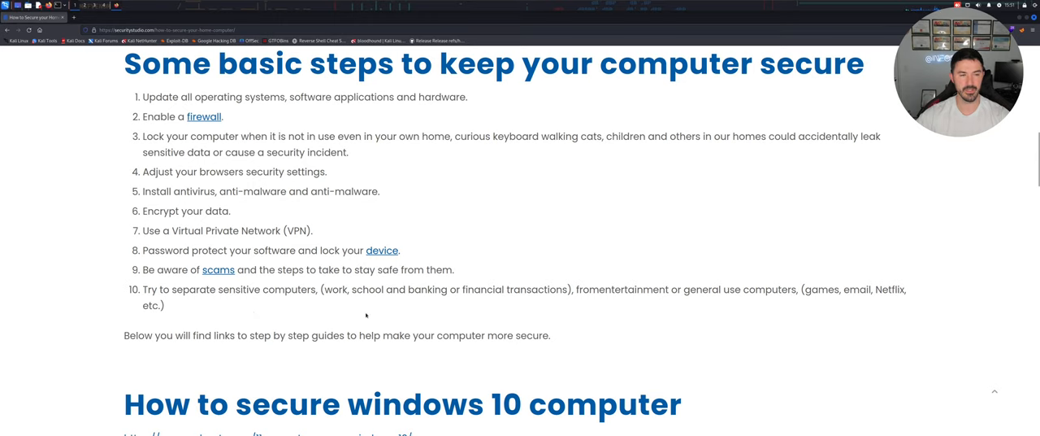
pyautogui.moveTo(591, 241)
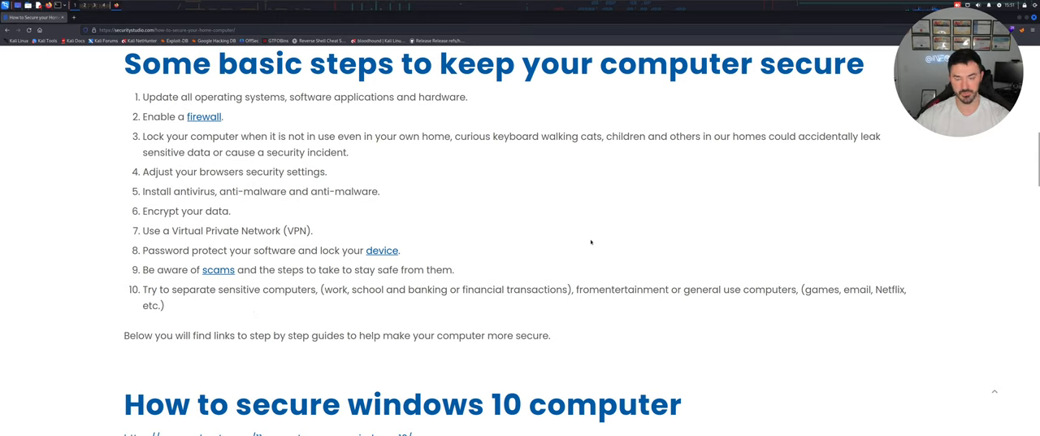
pyautogui.moveTo(367, 318)
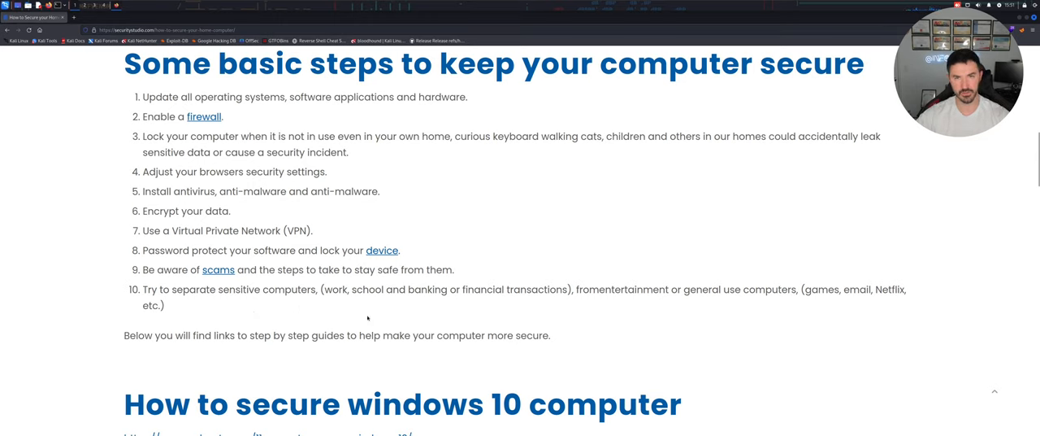
pyautogui.moveTo(469, 210)
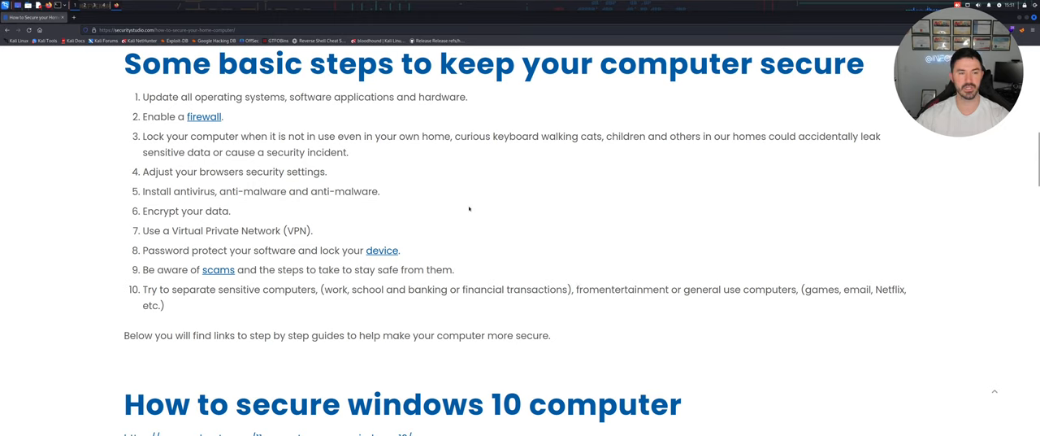
pyautogui.moveTo(185, 267)
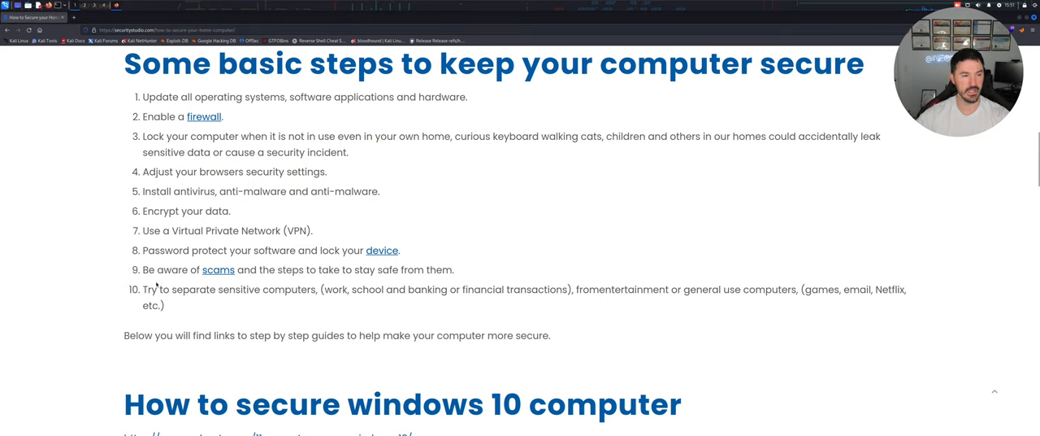
pyautogui.moveTo(272, 348)
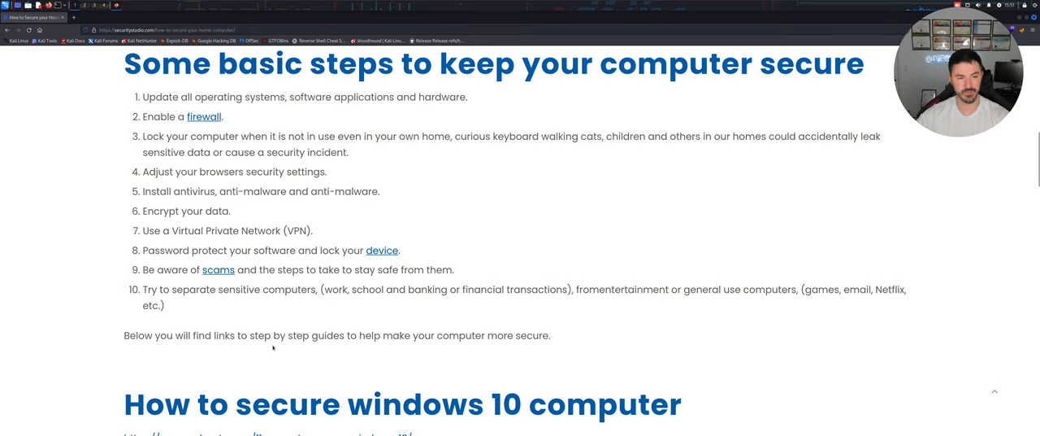
pyautogui.moveTo(268, 318)
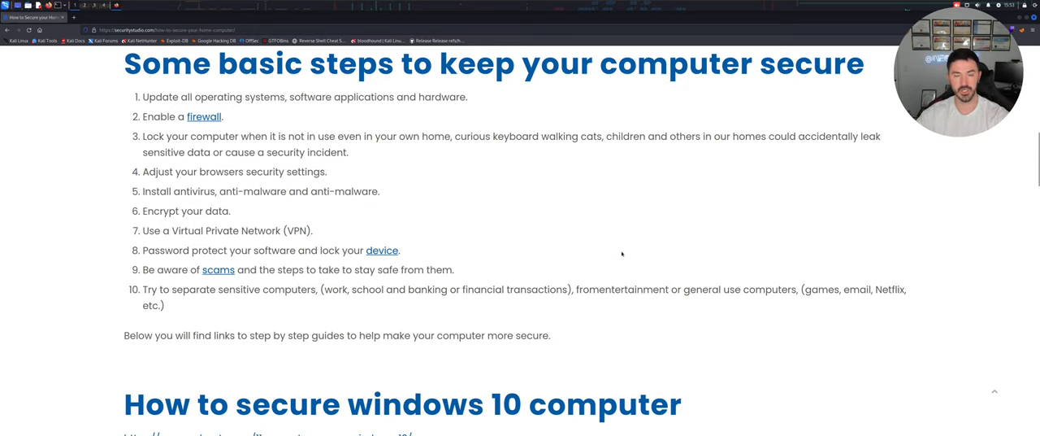
# Scroll past the basic steps list to the Windows 10, 8 and 7 securing guide links
pyautogui.scroll(-3)
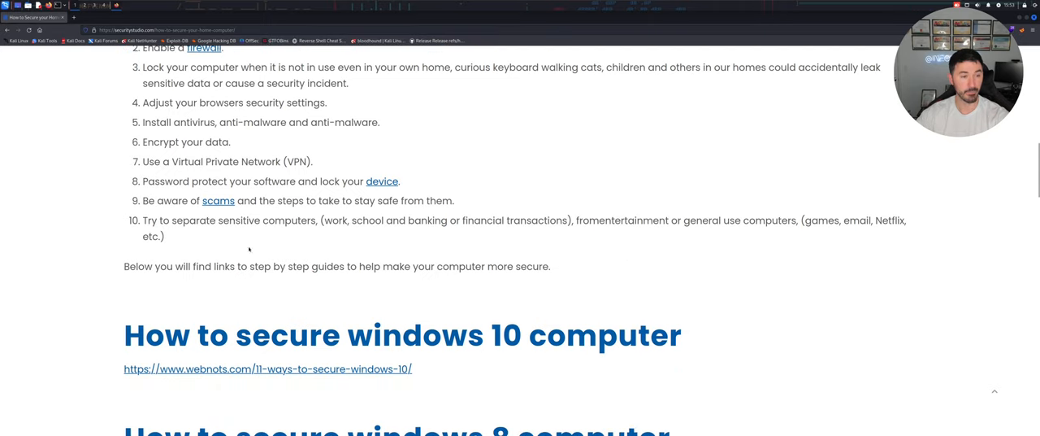
pyautogui.moveTo(211, 241)
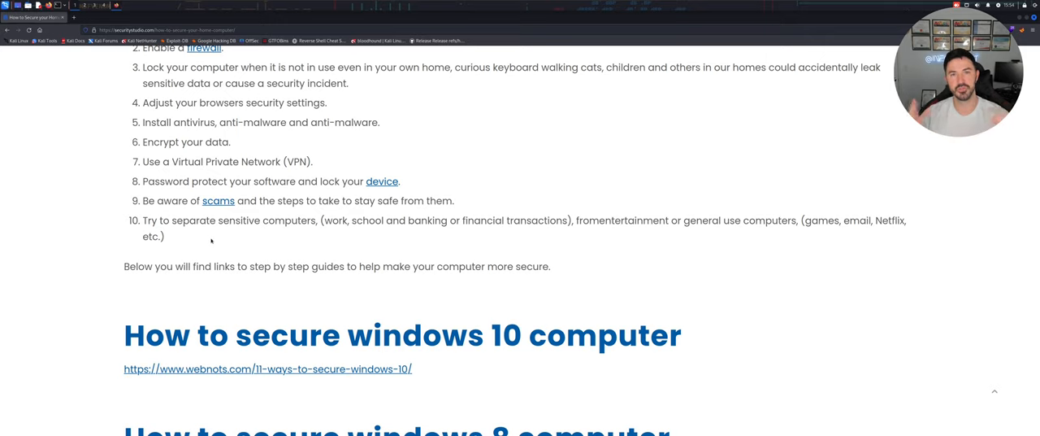
pyautogui.moveTo(315, 242)
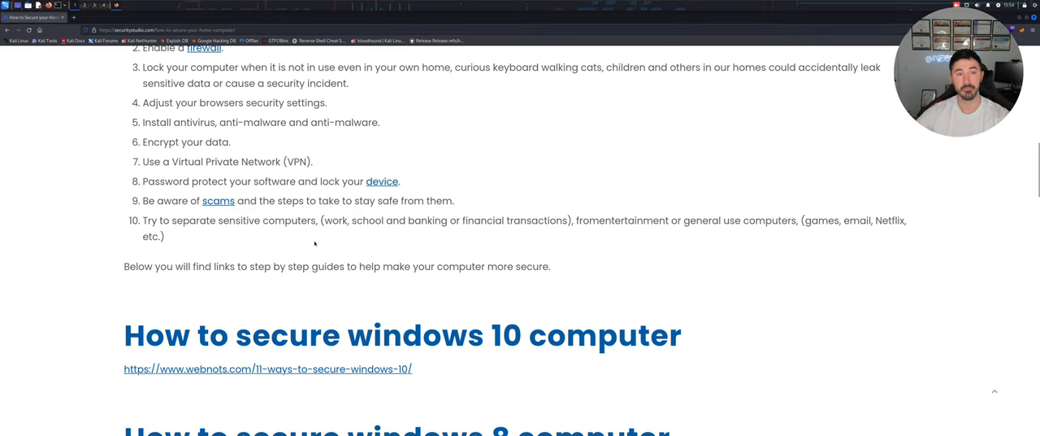
pyautogui.scroll(3)
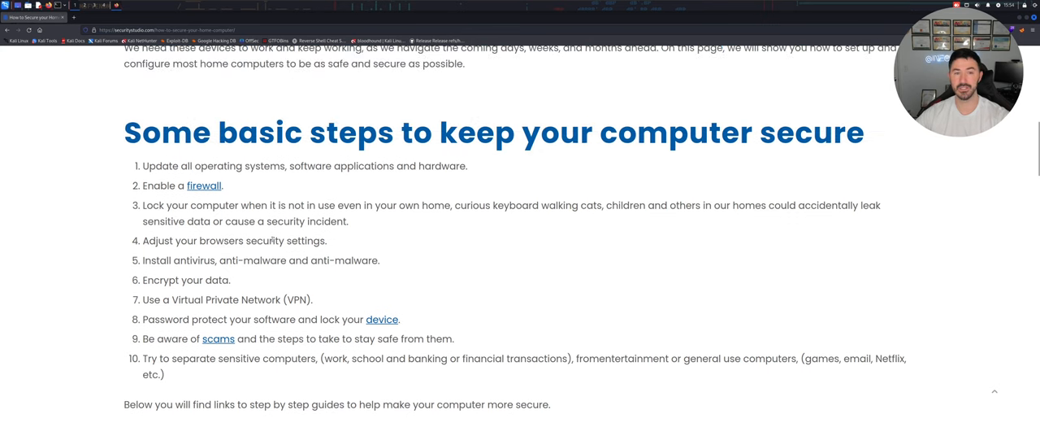
pyautogui.moveTo(358, 243)
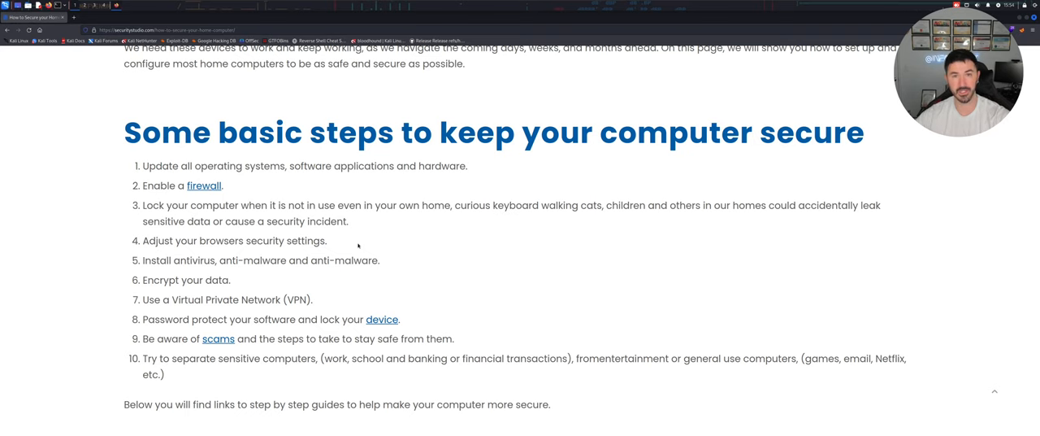
pyautogui.scroll(-3)
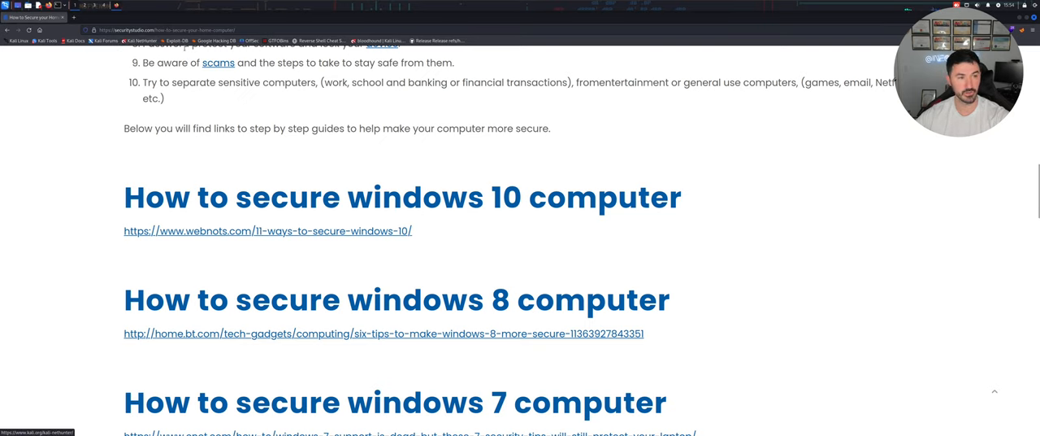
pyautogui.moveTo(87, 158)
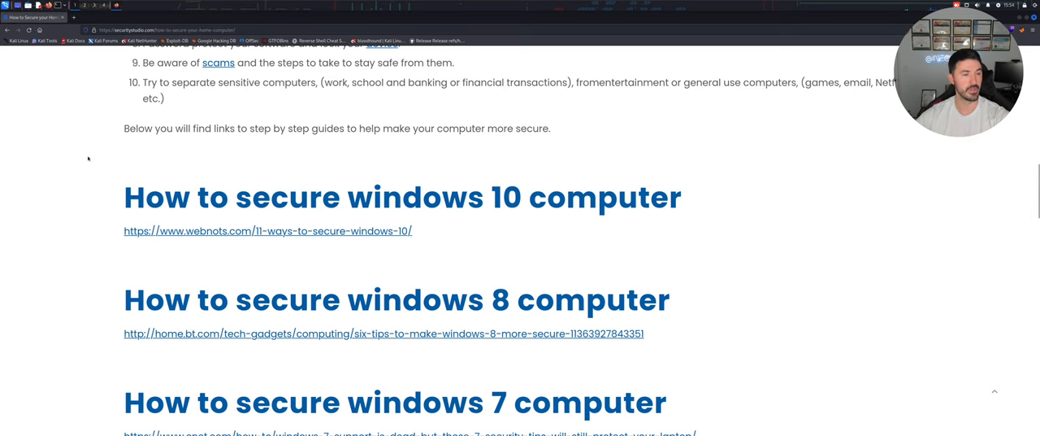
# Open the webnots Windows 10 guide link in a new tab and begin reading
pyautogui.rightClick(268, 230)
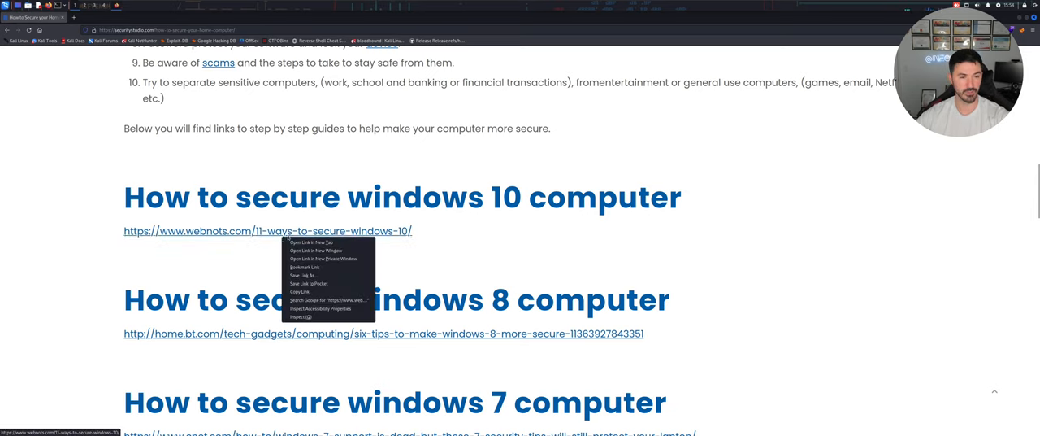
pyautogui.click(310, 242)
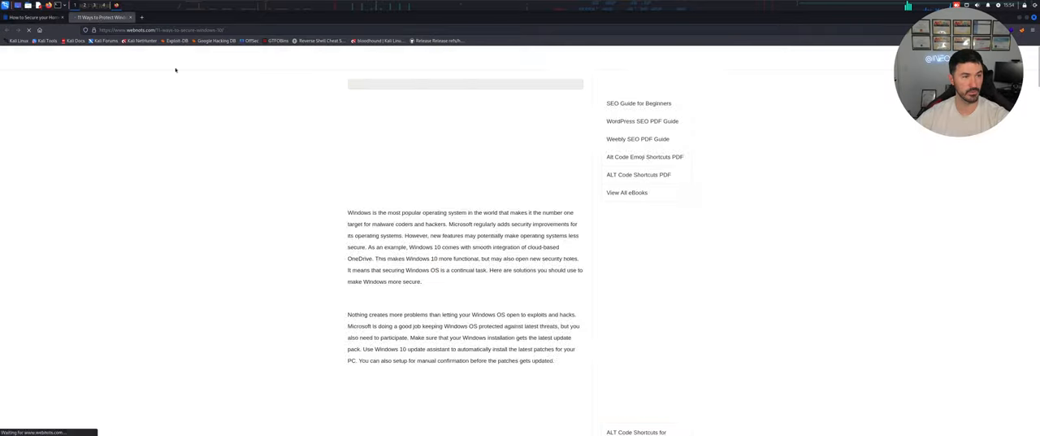
pyautogui.scroll(-3)
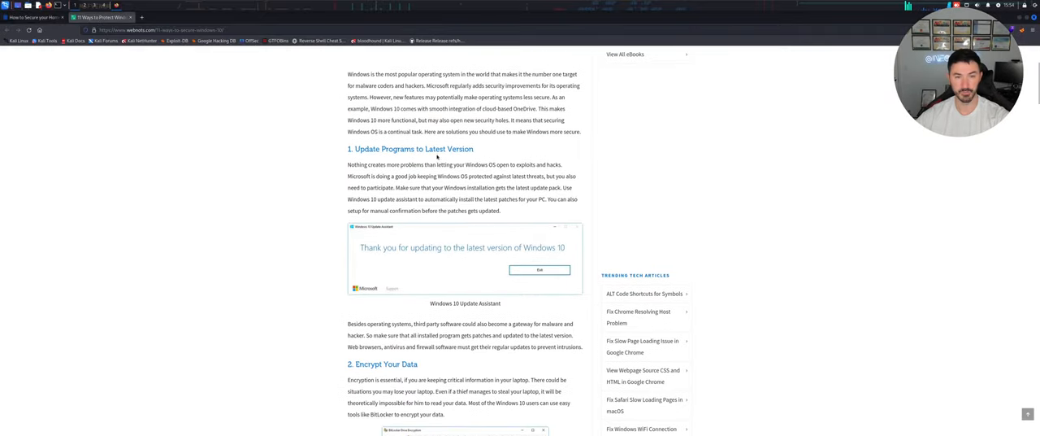
pyautogui.scroll(-3)
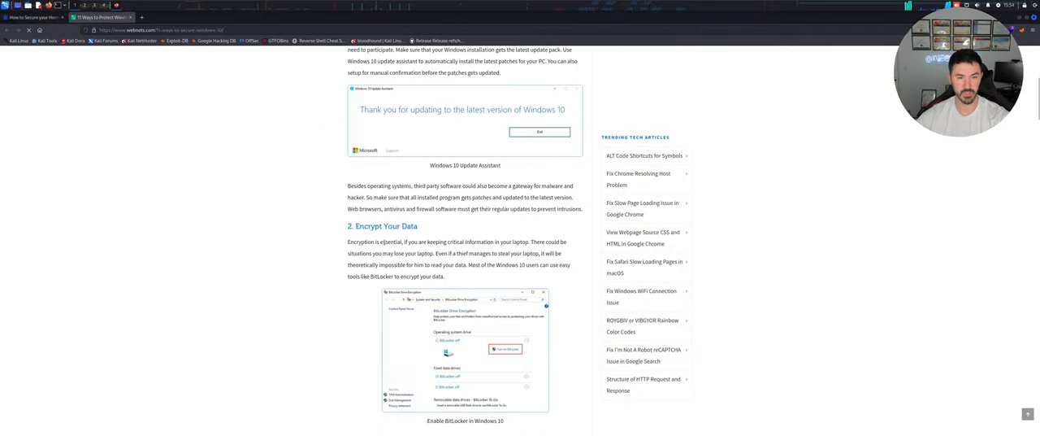
pyautogui.scroll(-3)
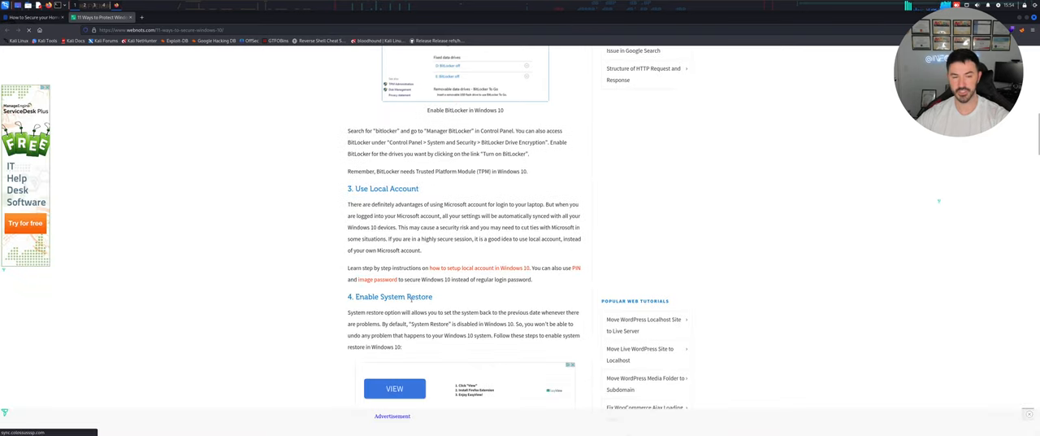
pyautogui.scroll(-3)
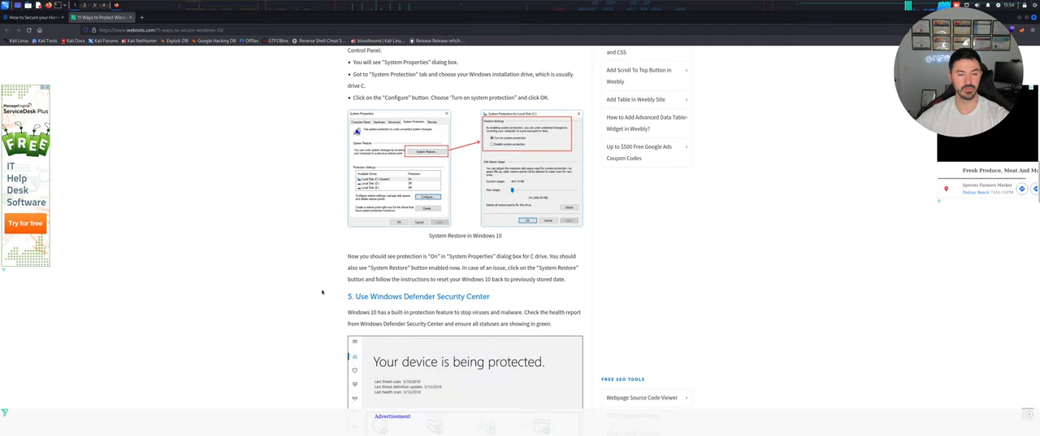
pyautogui.scroll(-3)
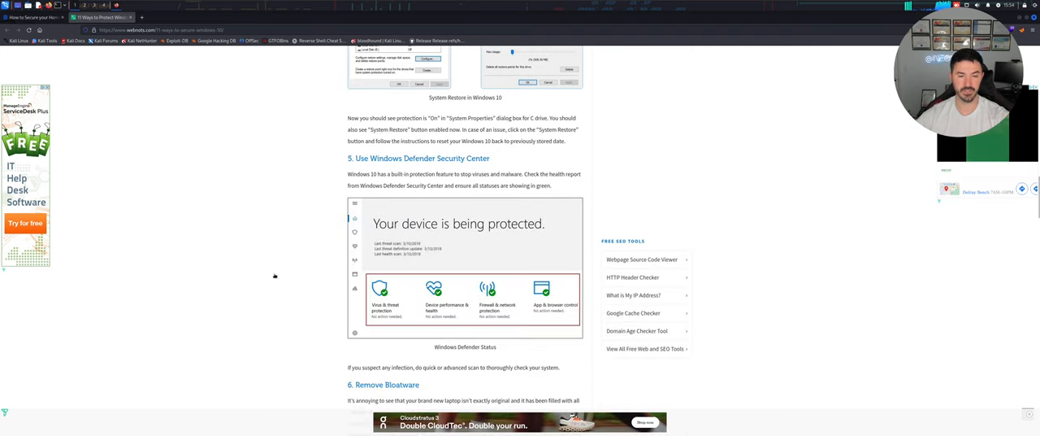
pyautogui.scroll(-3)
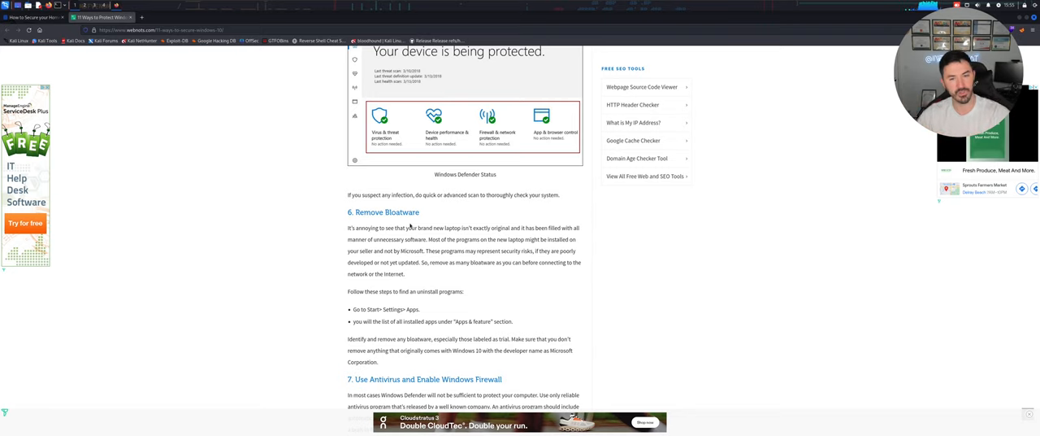
pyautogui.moveTo(422, 279)
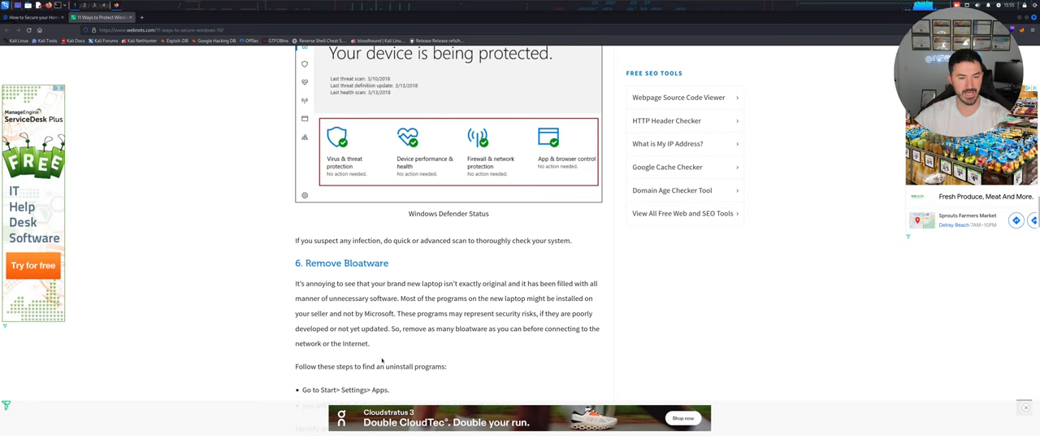
# Read the webnots Windows 10 security article through to its conclusion
pyautogui.scroll(-3)
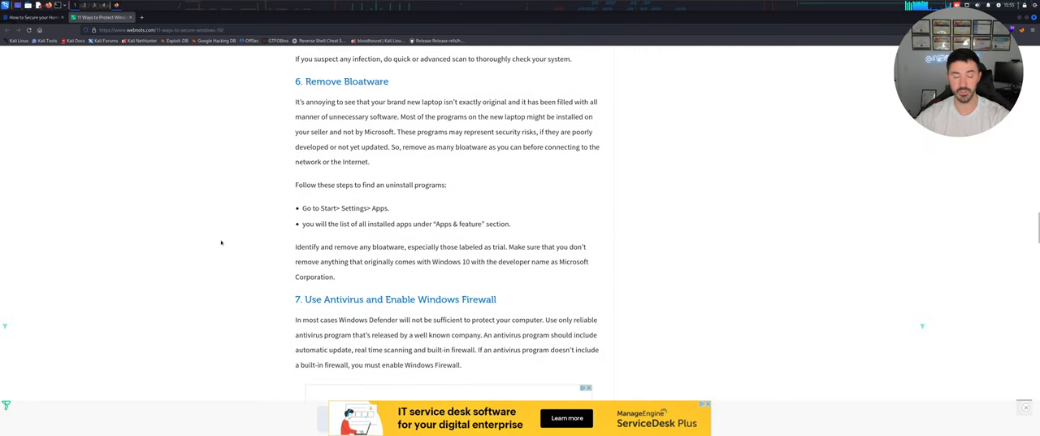
pyautogui.scroll(-3)
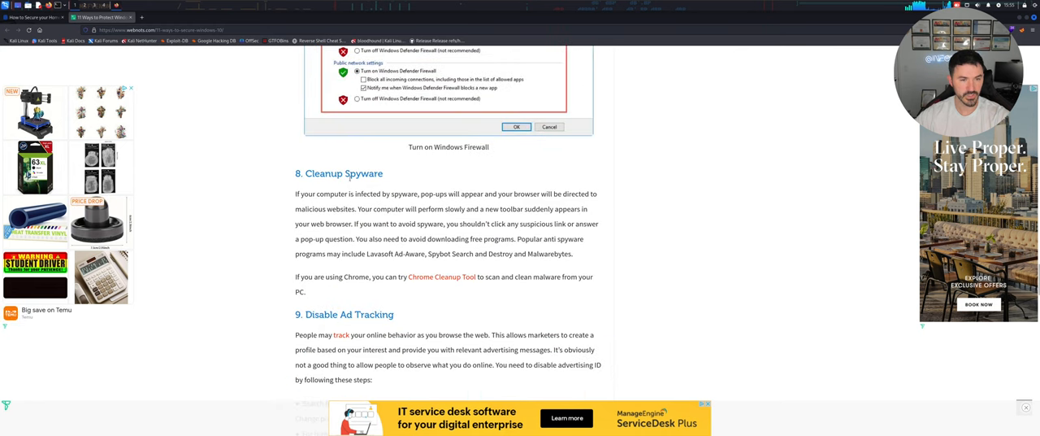
pyautogui.scroll(-3)
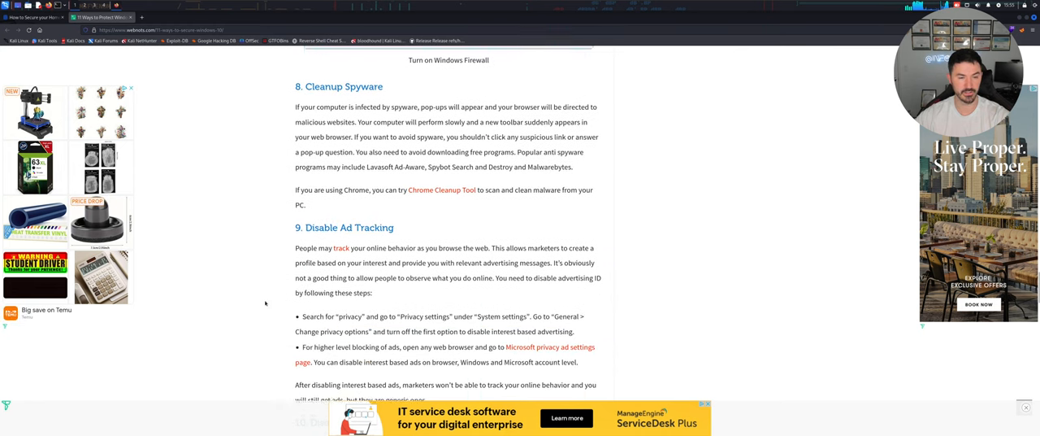
pyautogui.scroll(-3)
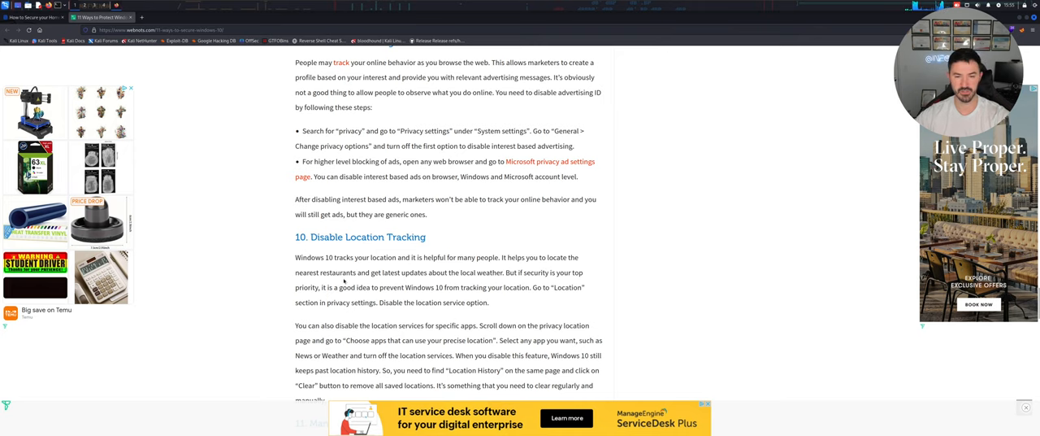
pyautogui.scroll(-3)
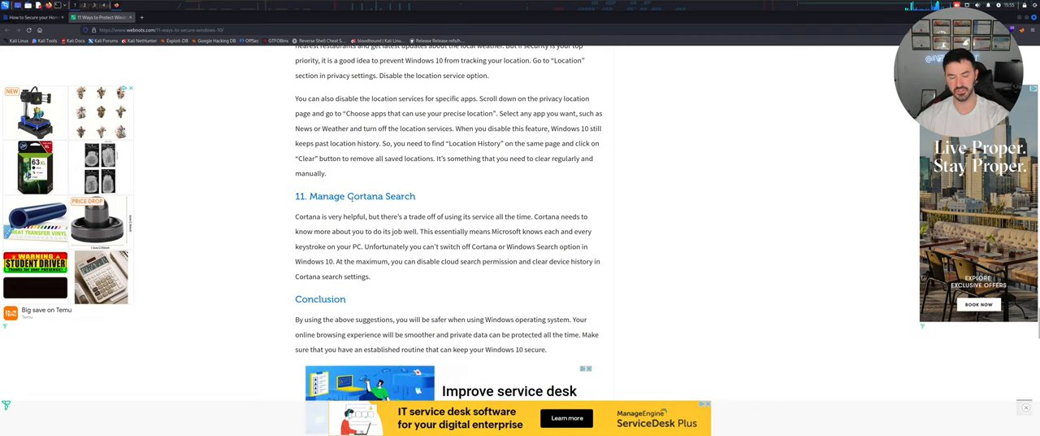
pyautogui.scroll(-3)
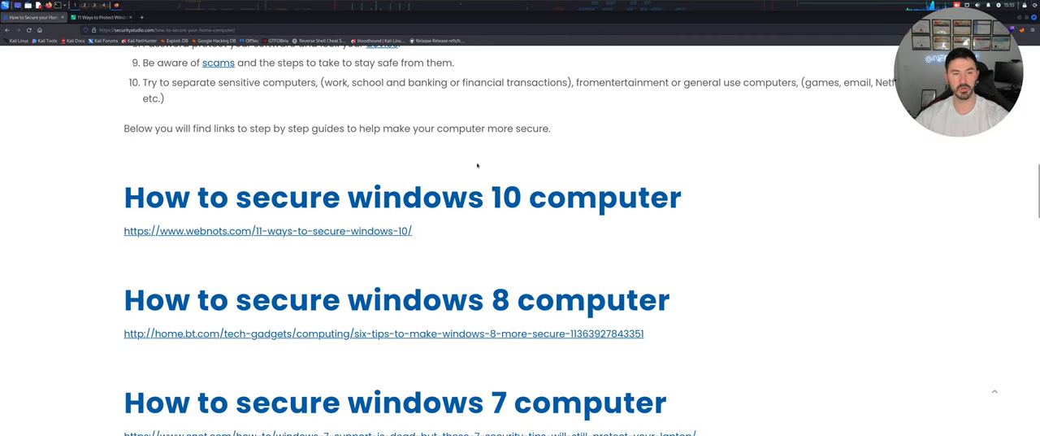
pyautogui.scroll(3)
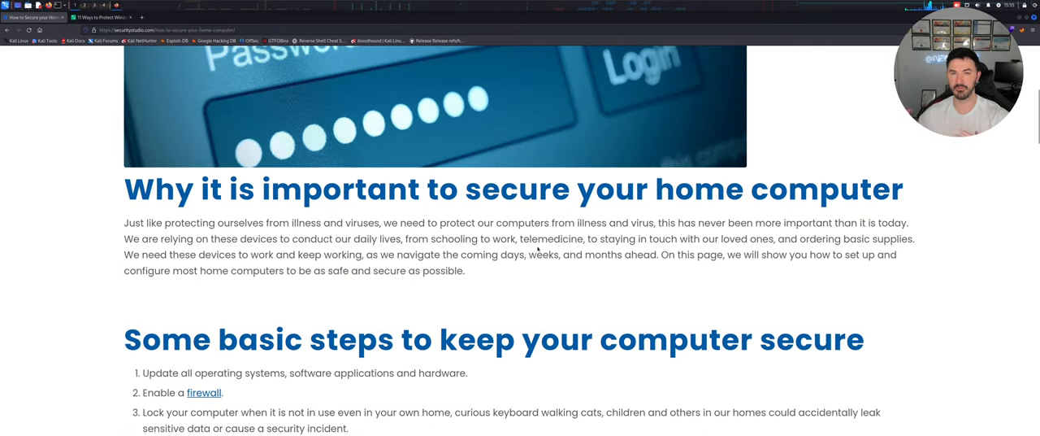